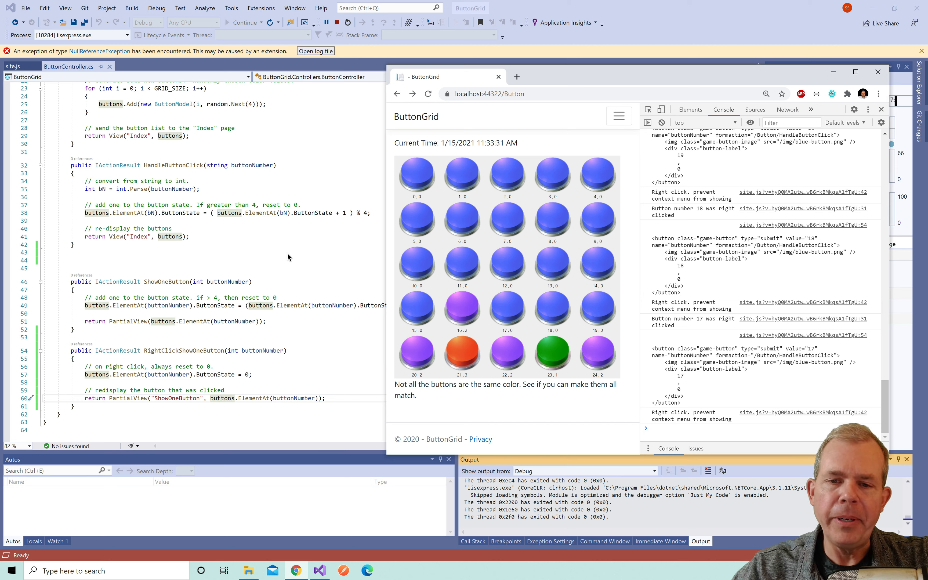
{"action": "mouse_move", "coordinate": [59, 196]}
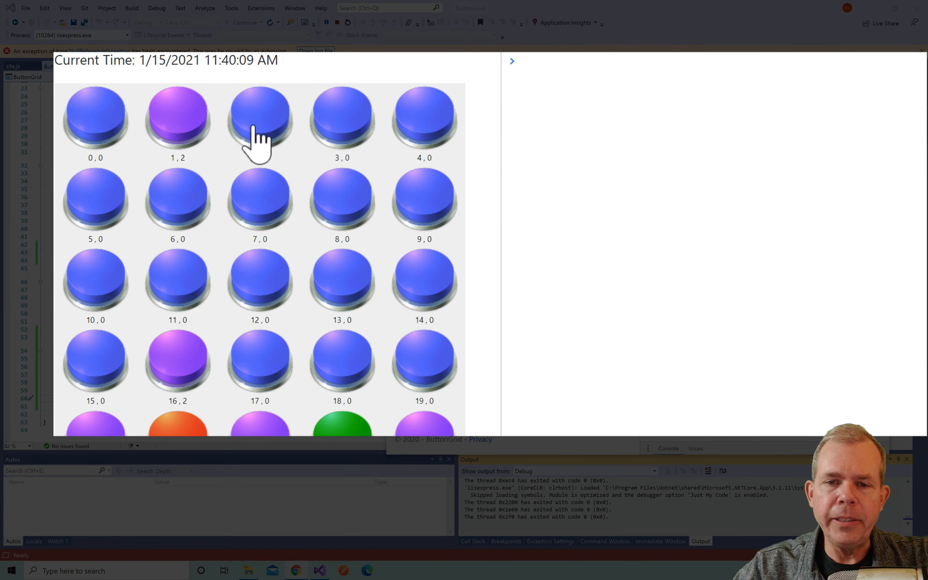
Left-click button 2 six times to cycle its colour, then right-click it to try a reset
{"action": "left_click", "coordinate": [260, 117]}
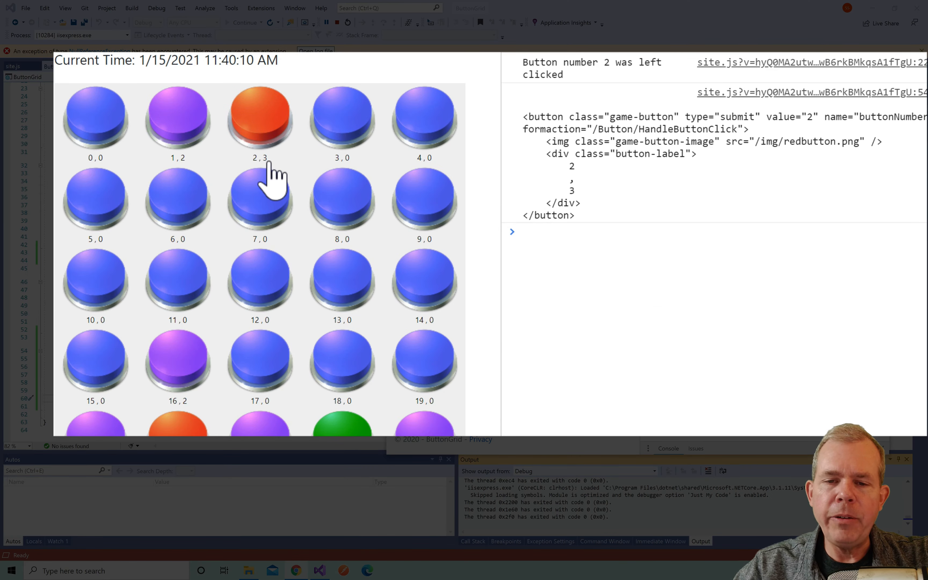
{"action": "left_click", "coordinate": [260, 116]}
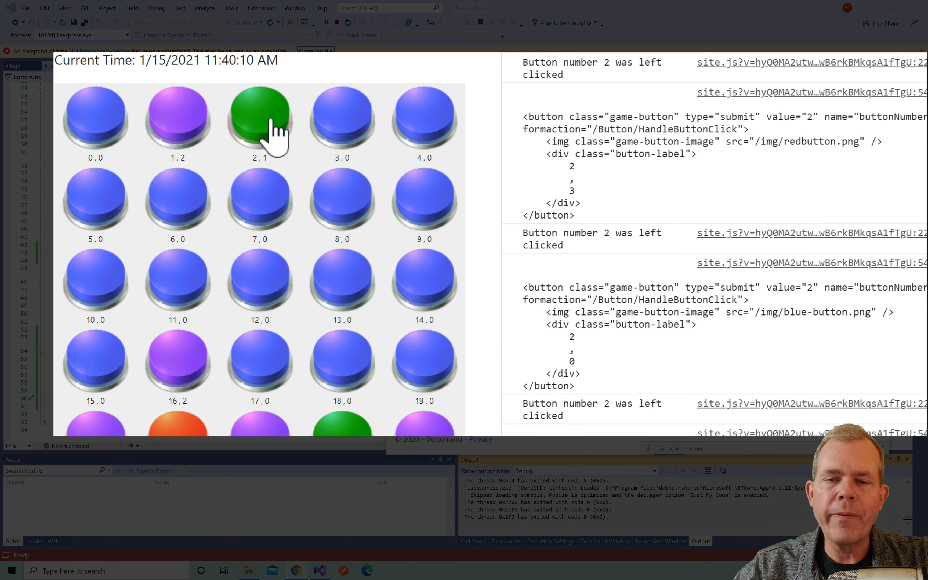
{"action": "left_click", "coordinate": [259, 119]}
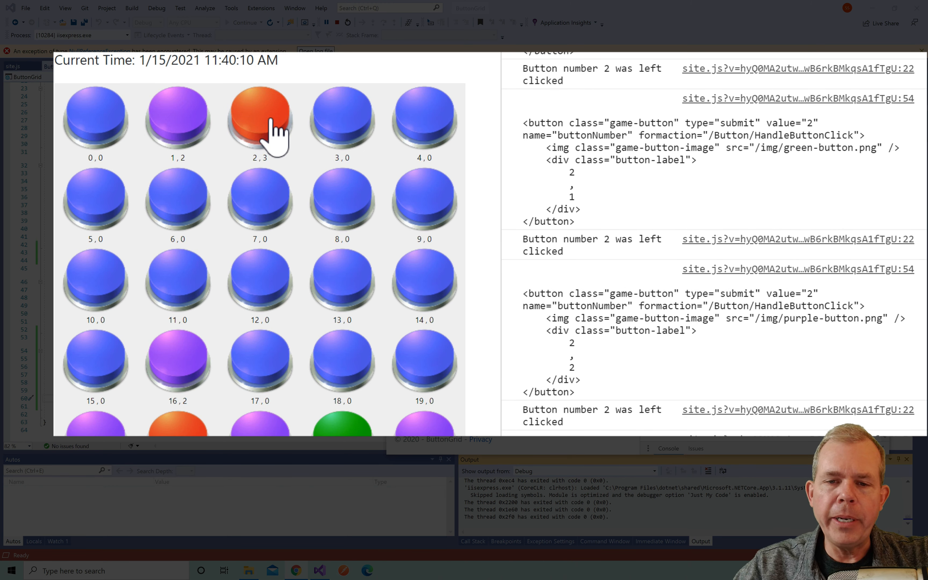
{"action": "left_click", "coordinate": [260, 116]}
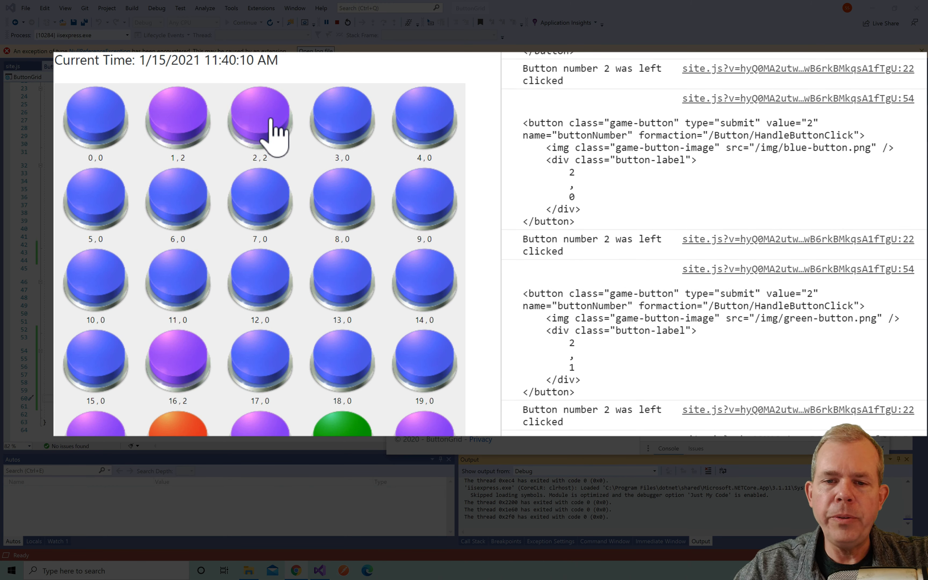
{"action": "left_click", "coordinate": [259, 115]}
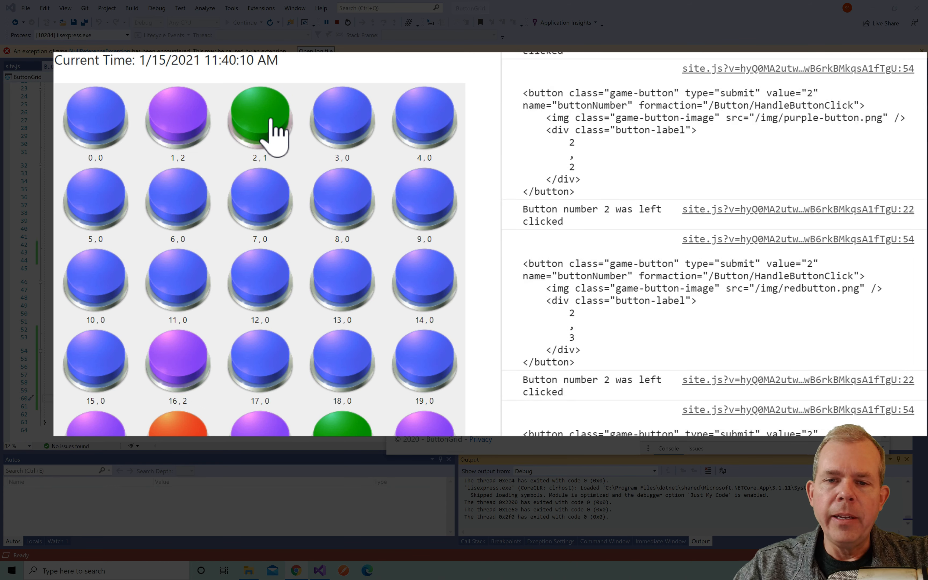
{"action": "left_click", "coordinate": [260, 119]}
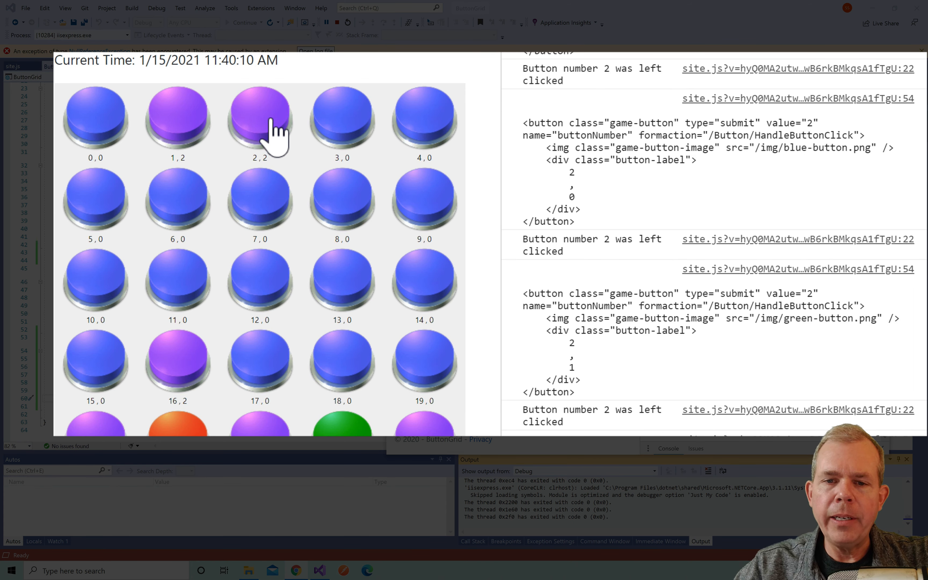
{"action": "right_click", "coordinate": [260, 115]}
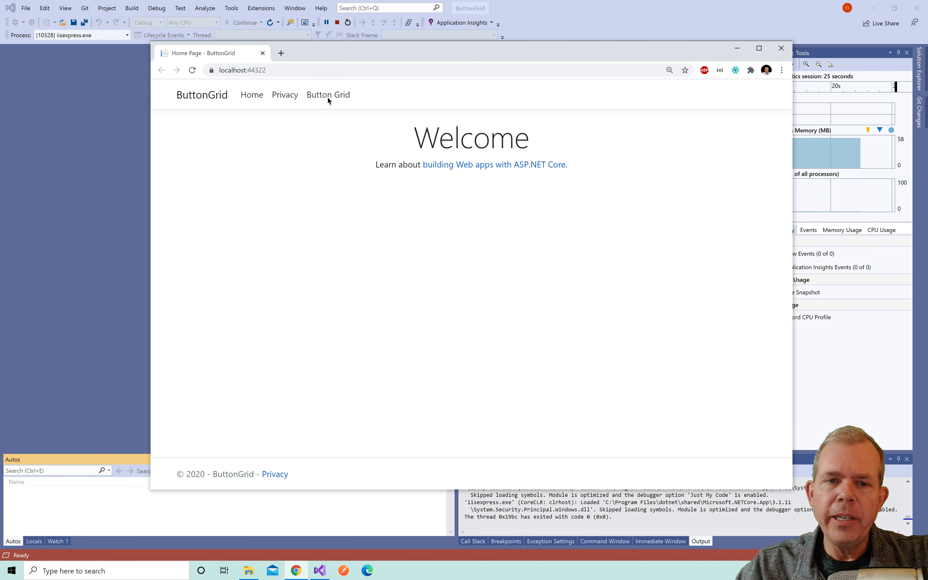
Go to the Button Grid page and click top-row buttons, trying right-clicks that only show Chrome's menu
{"action": "left_click", "coordinate": [329, 95]}
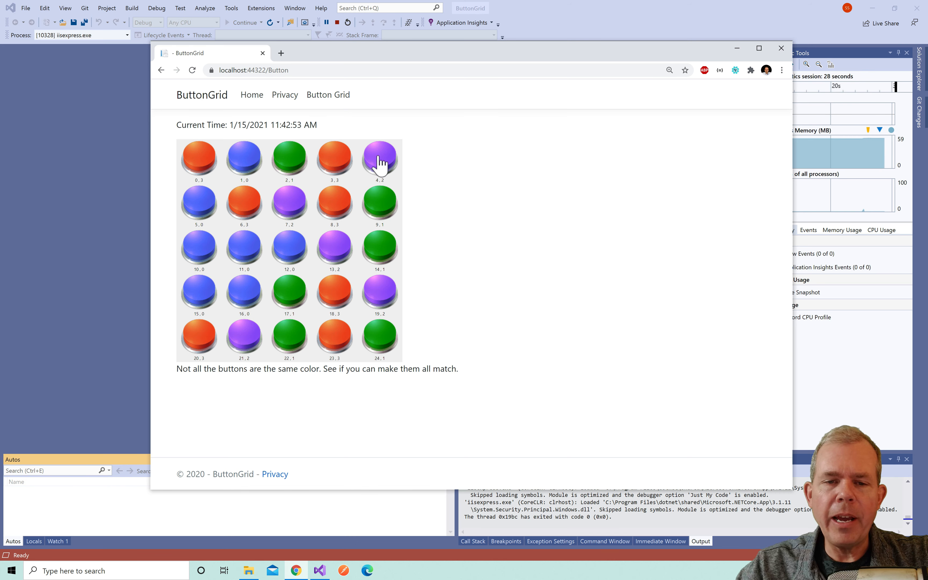
{"action": "left_click", "coordinate": [379, 158]}
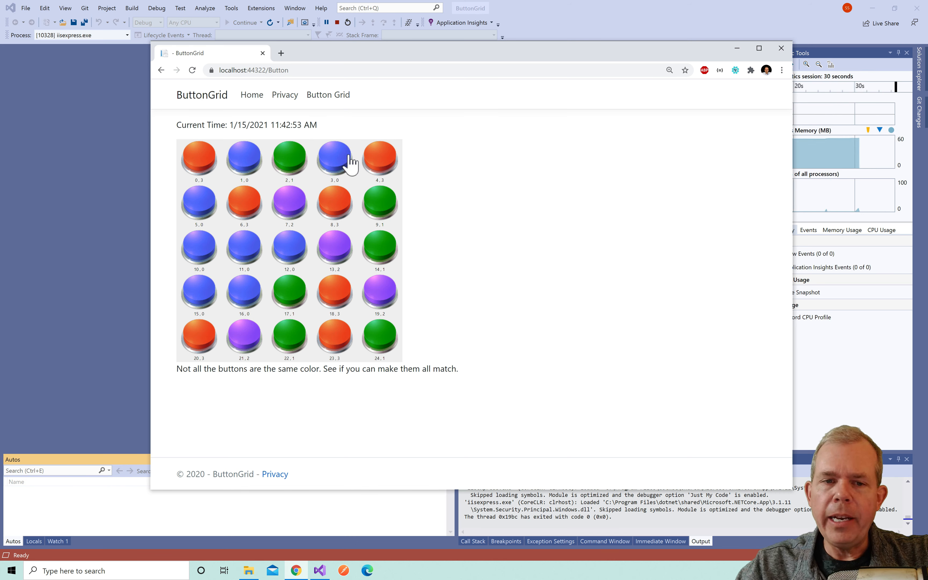
{"action": "right_click", "coordinate": [335, 158]}
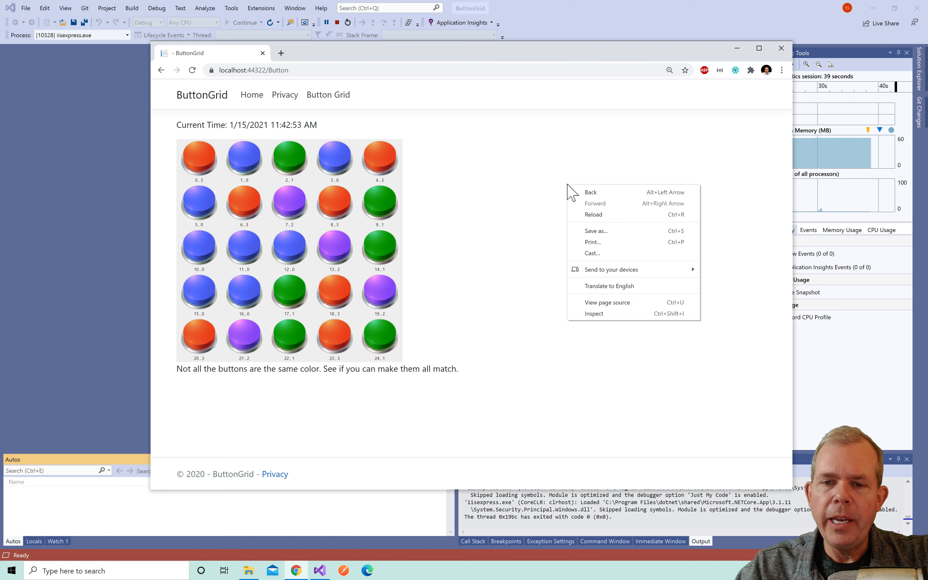
{"action": "mouse_move", "coordinate": [616, 300]}
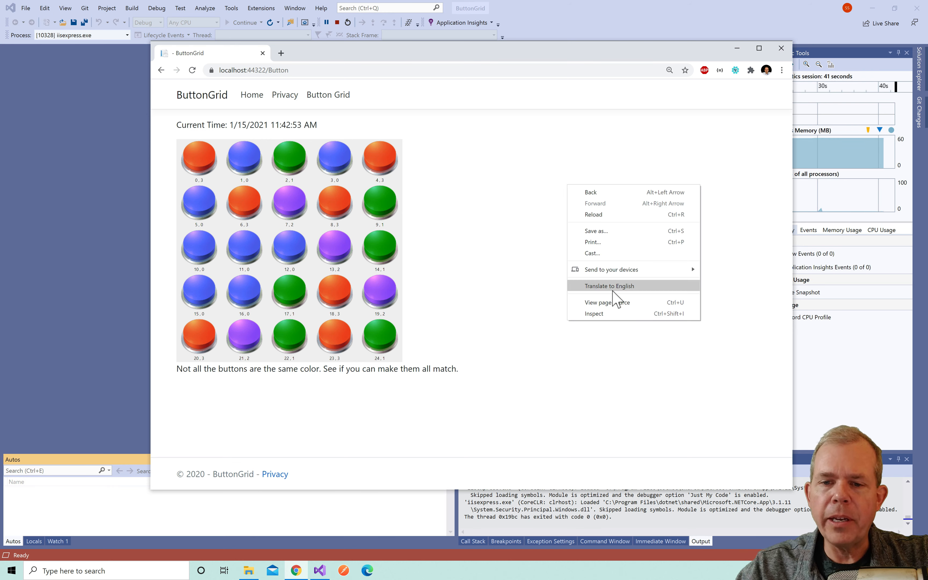
{"action": "mouse_move", "coordinate": [607, 221]}
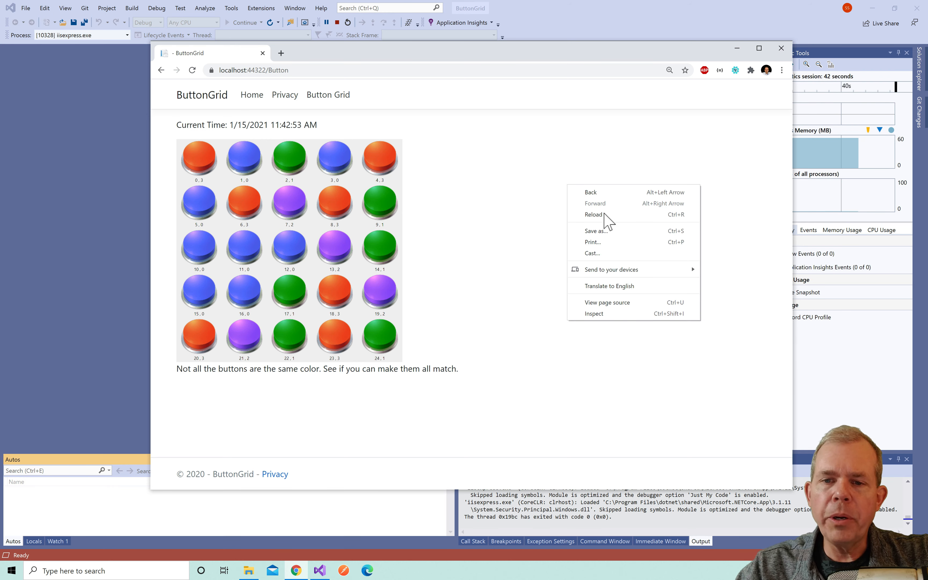
{"action": "mouse_move", "coordinate": [607, 322]}
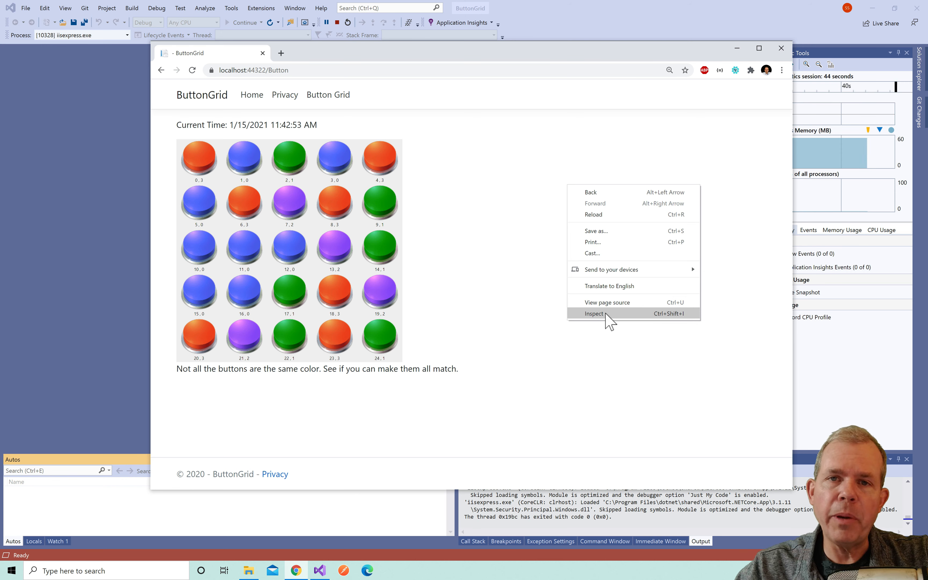
{"action": "left_click", "coordinate": [378, 158]}
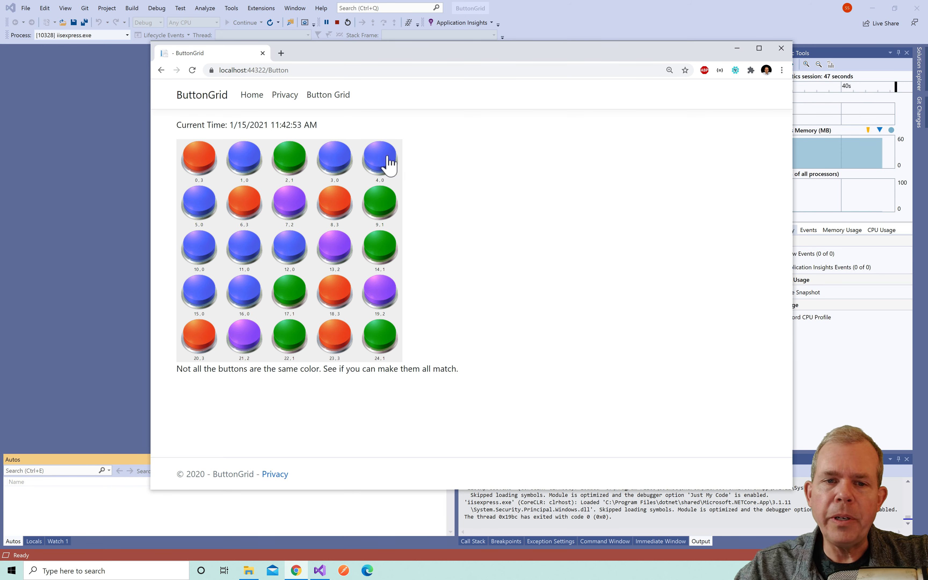
{"action": "right_click", "coordinate": [379, 204]}
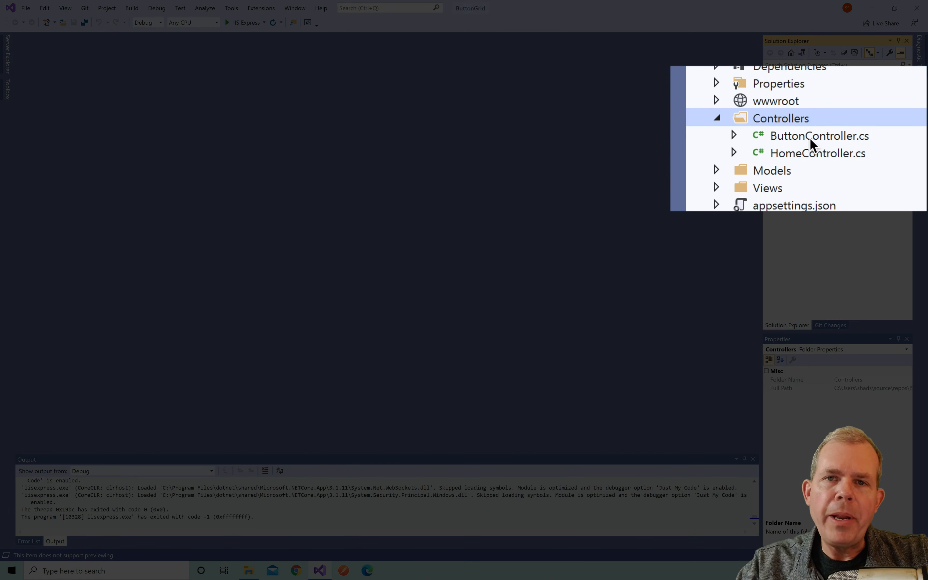
In ButtonController.cs, add RightClickShowOneButton as a copy of ShowOneButton that sets ButtonState = 0
{"action": "double_click", "coordinate": [819, 135]}
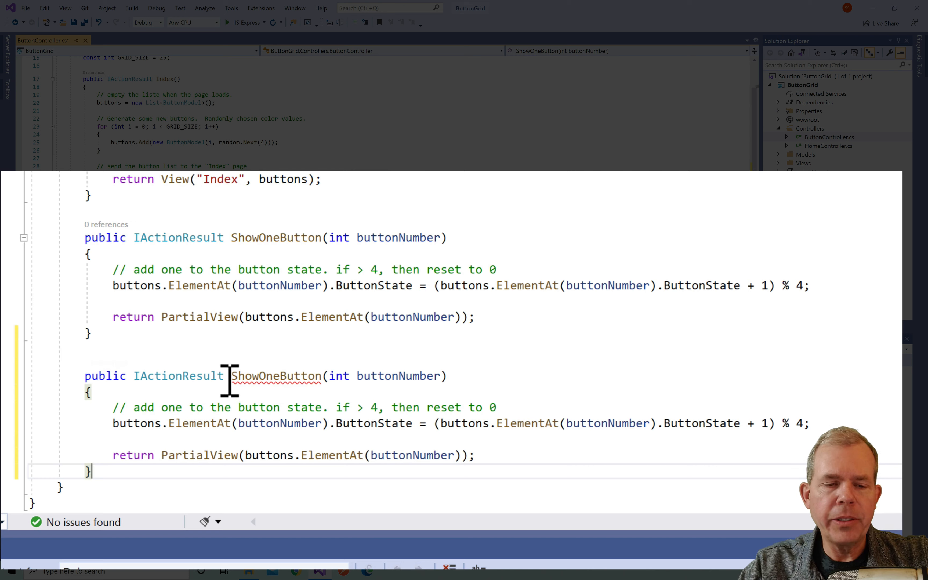
{"action": "type", "text": "RightClick"}
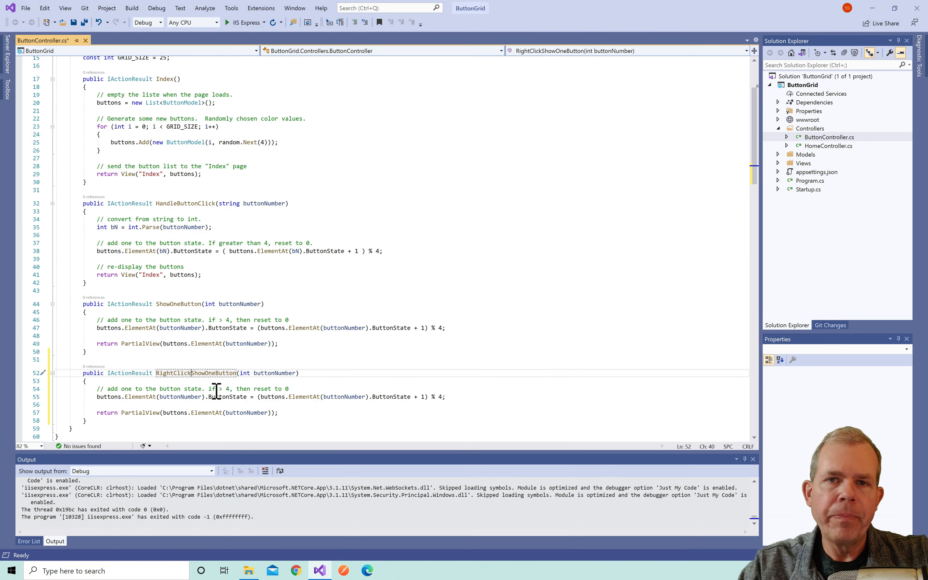
{"action": "double_click", "coordinate": [196, 373]}
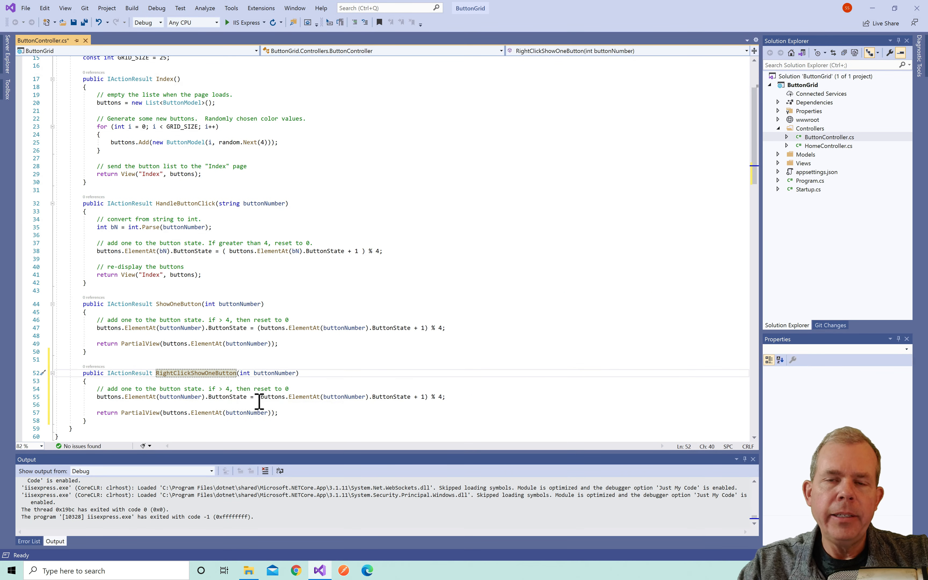
{"action": "left_click_drag", "start_coordinate": [258, 397], "coordinate": [446, 396]}
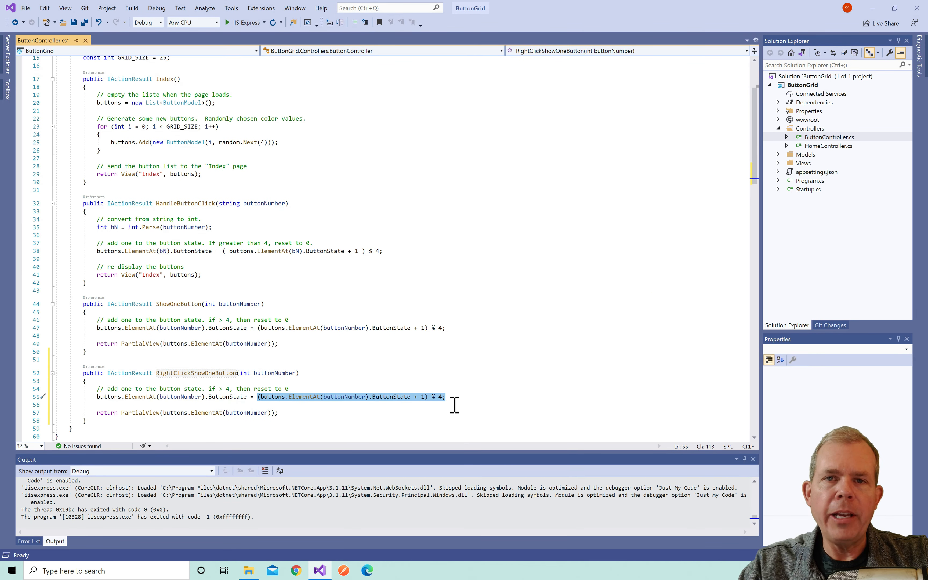
{"action": "type", "text": "0;"}
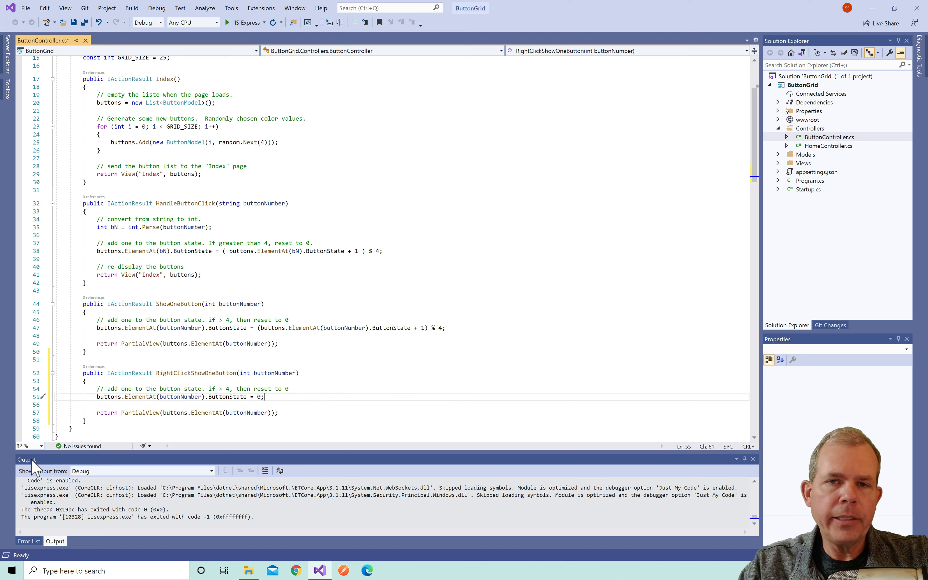
{"action": "mouse_move", "coordinate": [237, 413]}
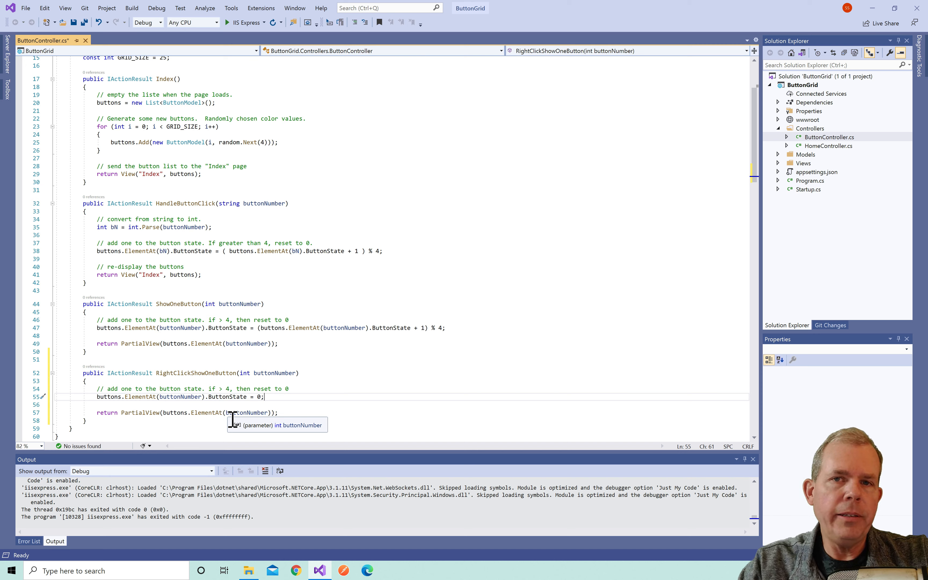
Make RightClickShowOneButton return PartialView("ShowOneButton", ...)
{"action": "left_click", "coordinate": [235, 413]}
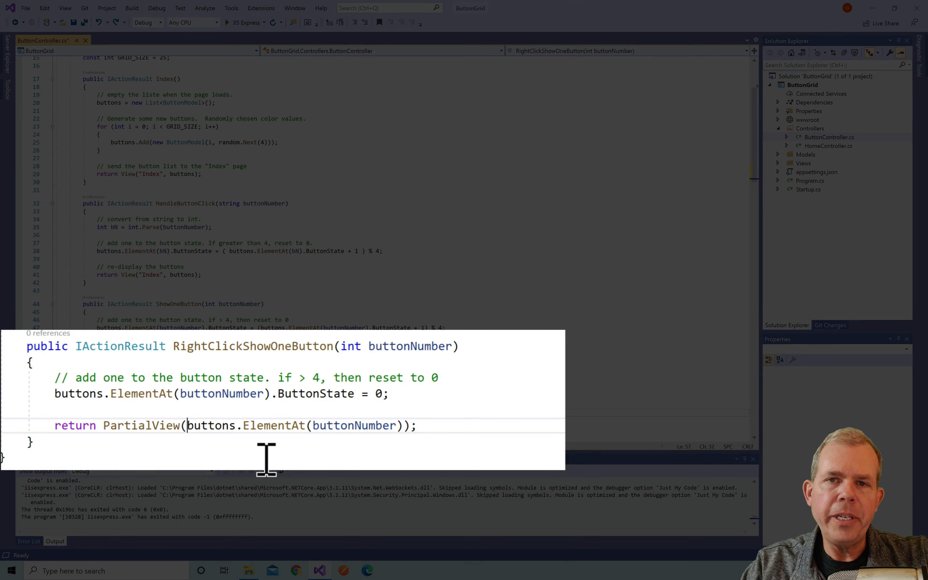
{"action": "type", "text": "\"\","}
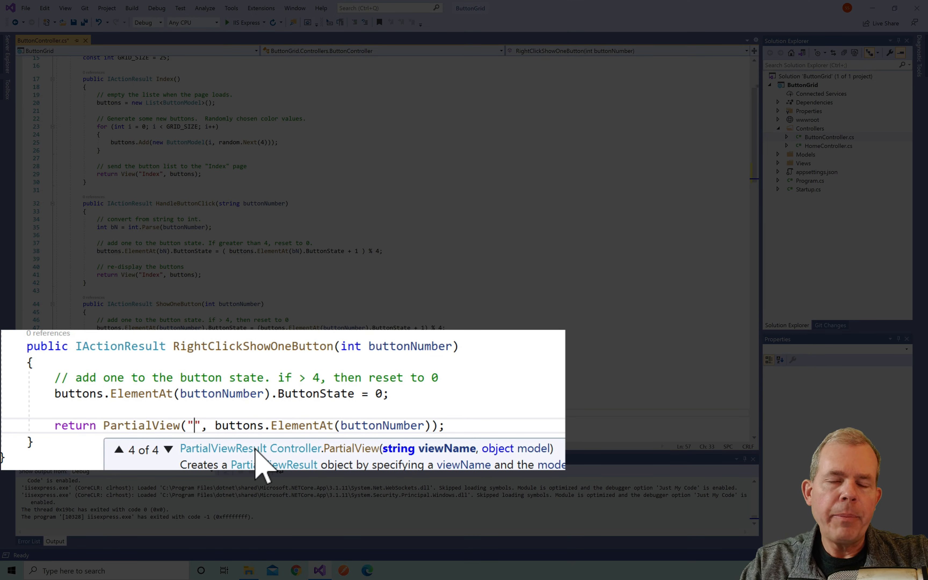
{"action": "type", "text": "Sho"}
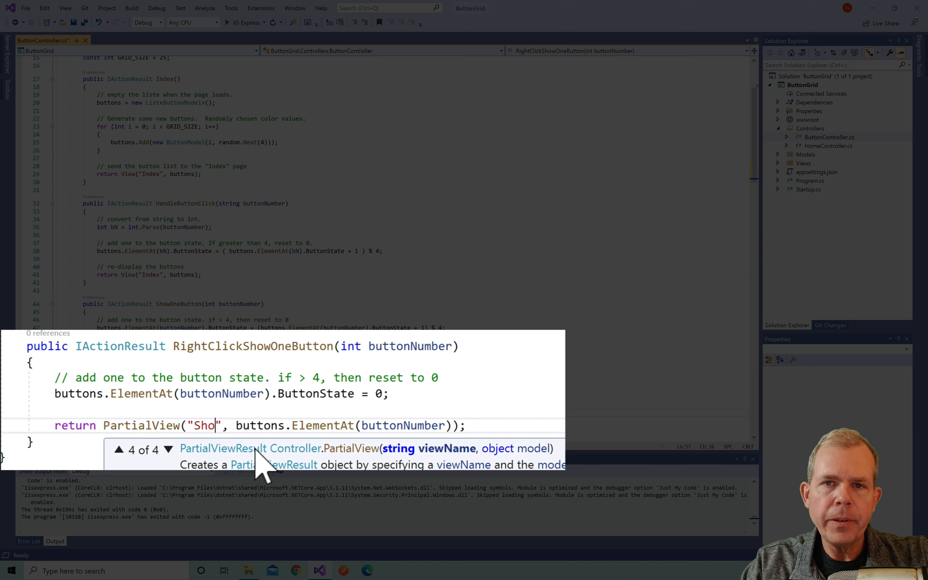
{"action": "type", "text": "wOneBu"}
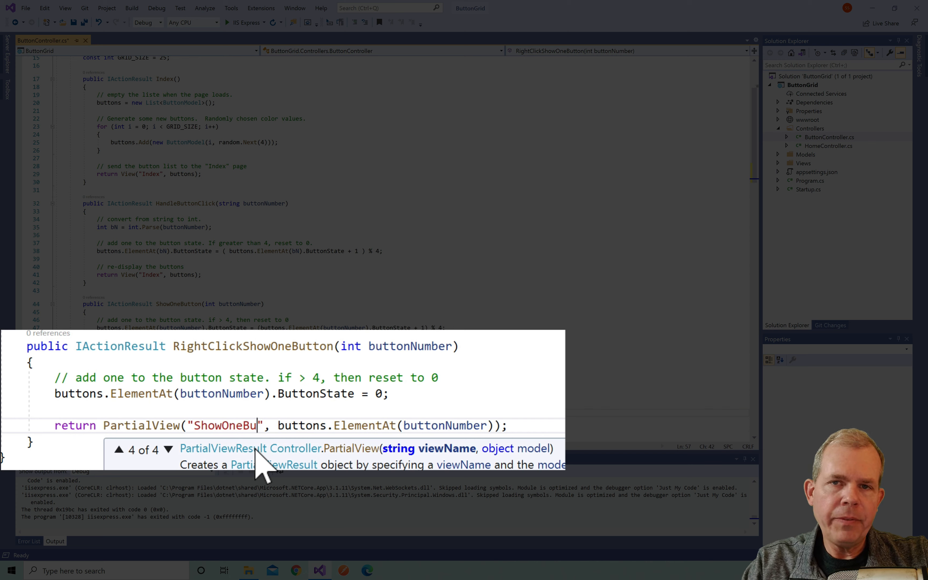
{"action": "type", "text": "tton"}
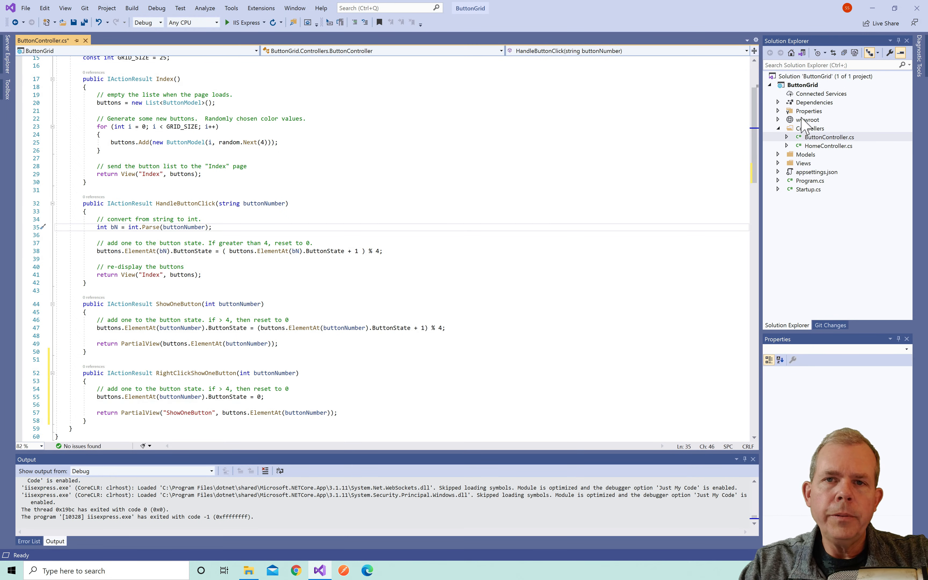
Open wwwroot/js/site.js from Solution Explorer in the editor
{"action": "left_click", "coordinate": [806, 146]}
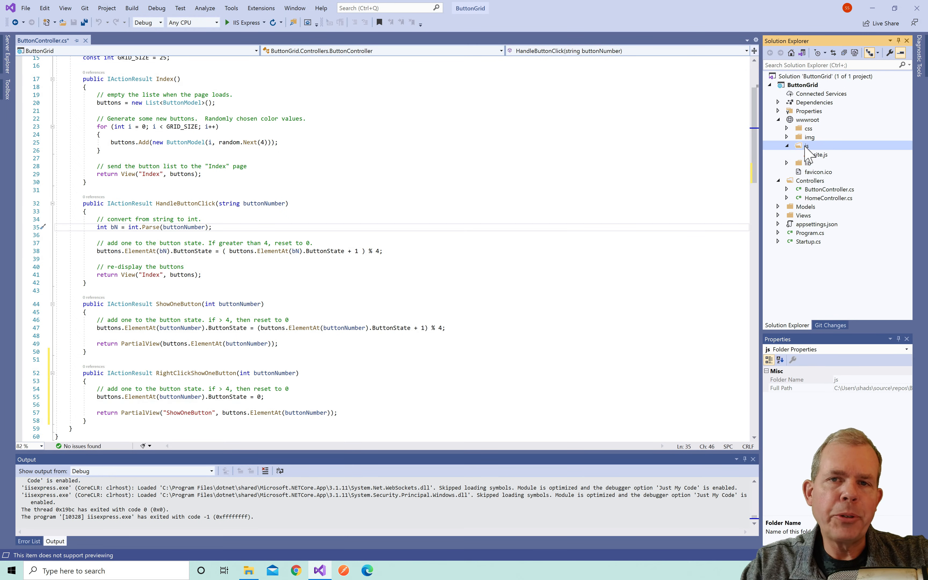
{"action": "left_click", "coordinate": [819, 155]}
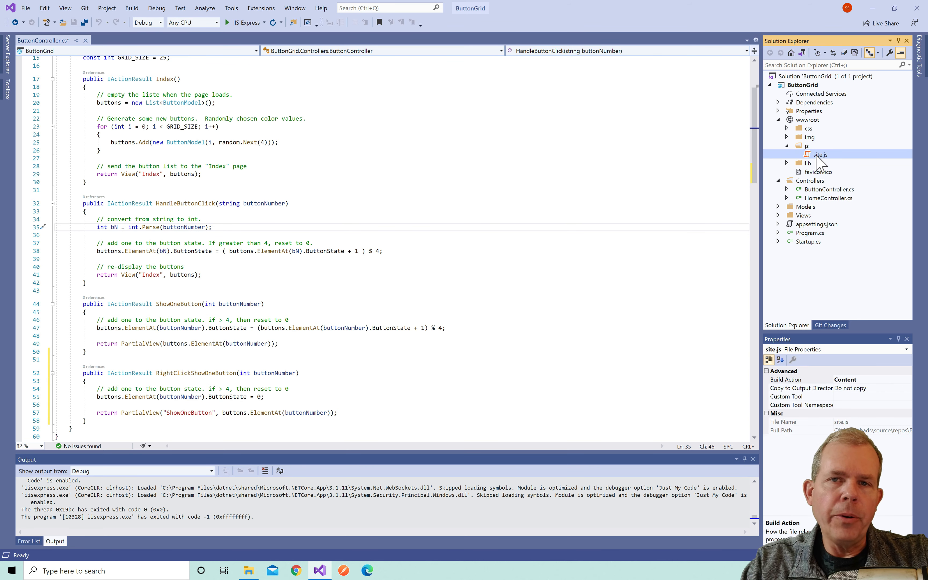
{"action": "double_click", "coordinate": [820, 155]}
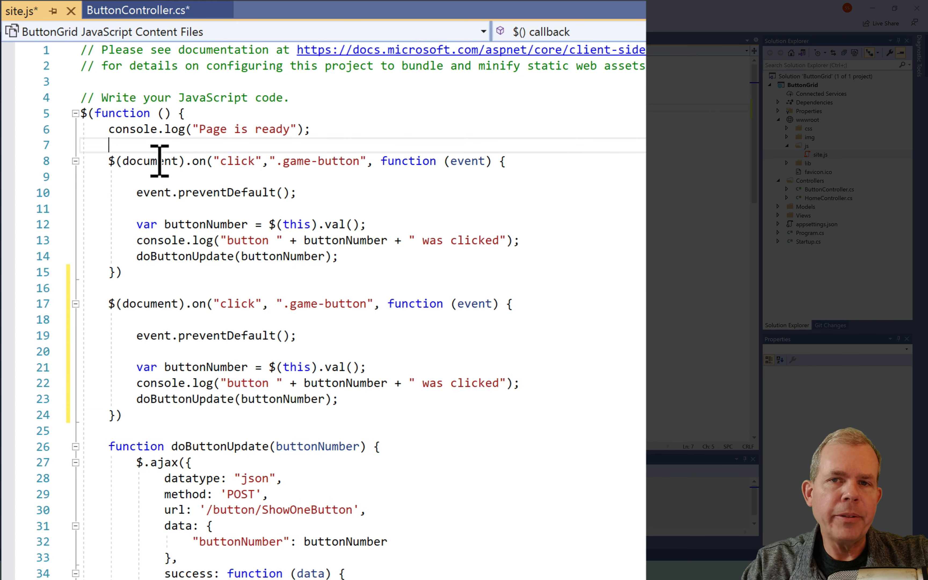
Wrap the first click handler in /* */, change the copy to "mousedown" and delete its body lines
{"action": "type", "text": "/*"}
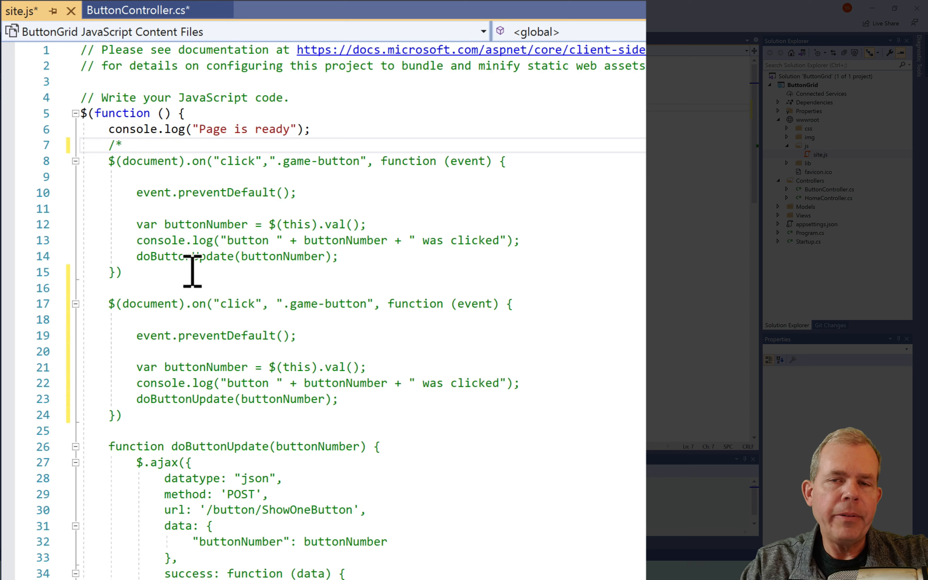
{"action": "type", "text": "*"}
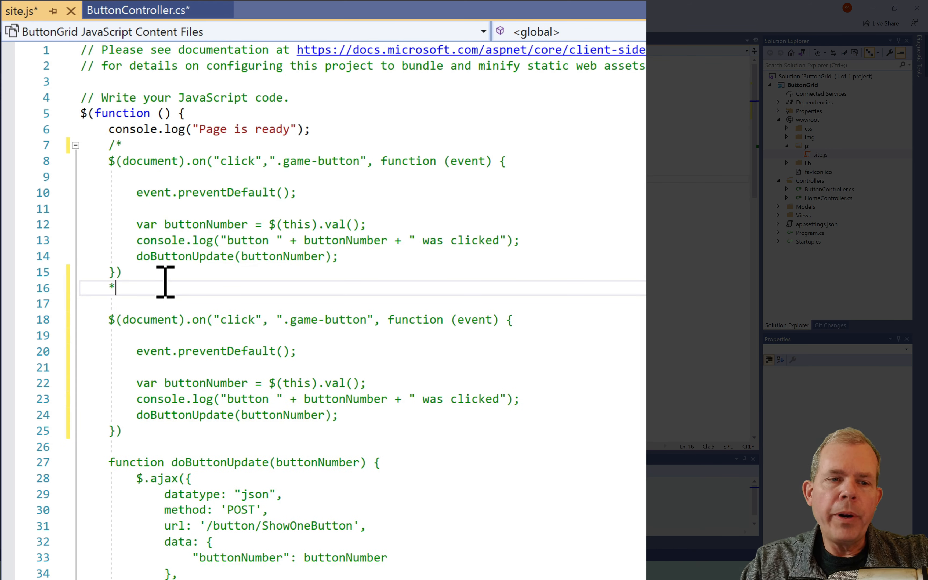
{"action": "type", "text": "/"}
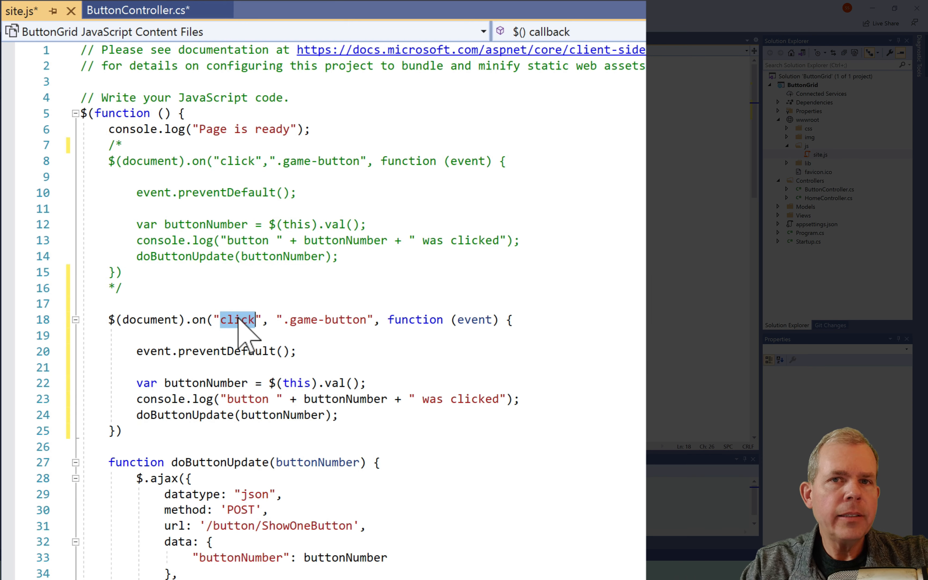
{"action": "type", "text": "mouse"}
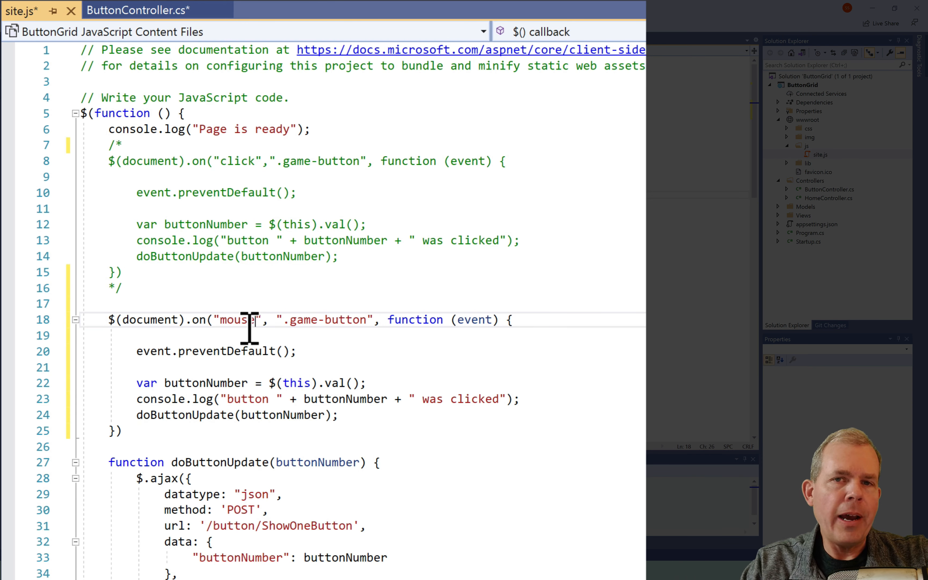
{"action": "type", "text": "down"}
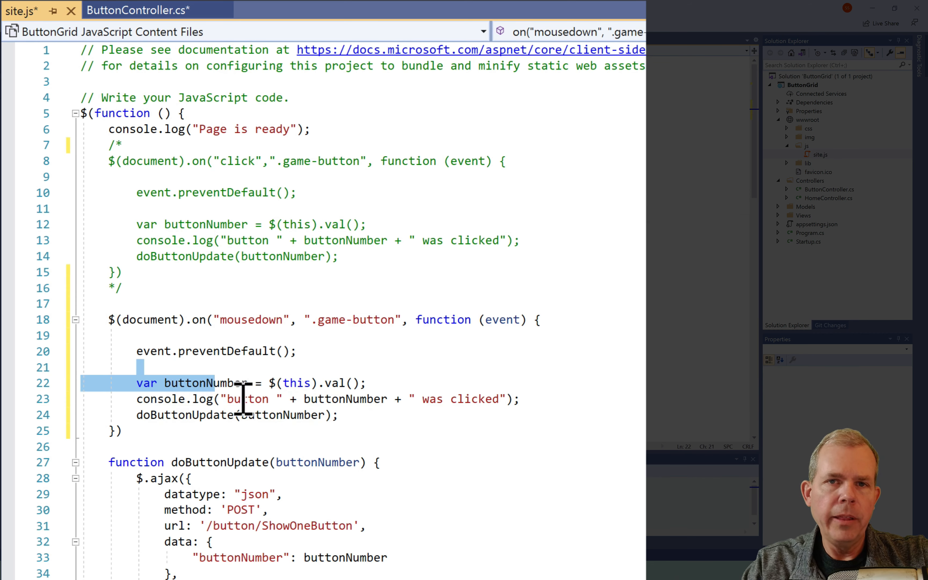
{"action": "key", "text": "Delete"}
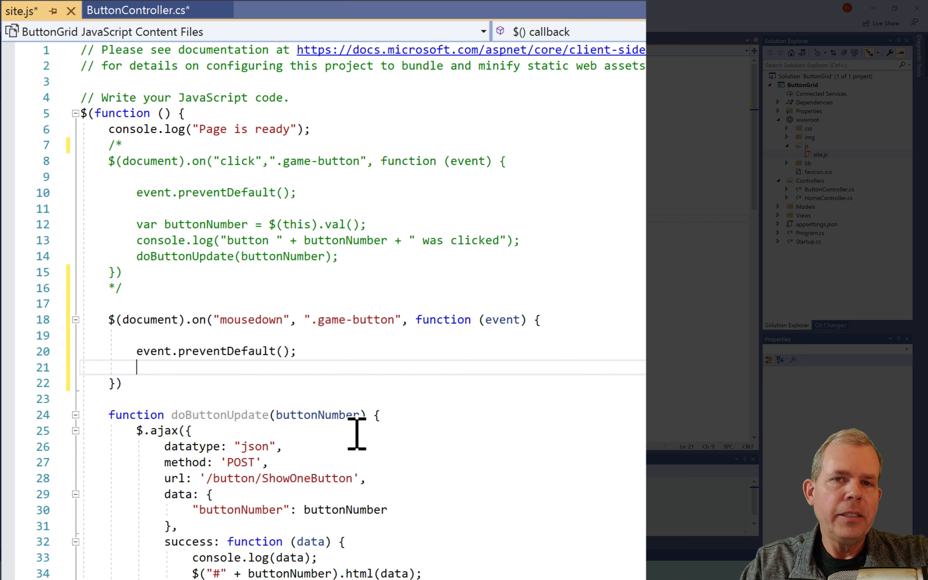
Start a switch on event.which with case 1 alerting "Left mouse button" and a break
{"action": "type", "text": "switch"}
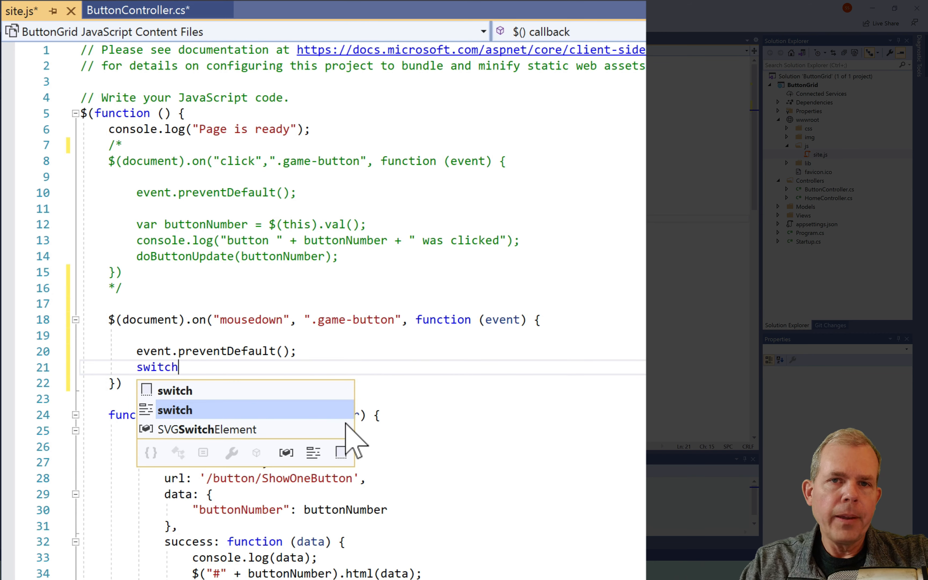
{"action": "type", "text": "(event"}
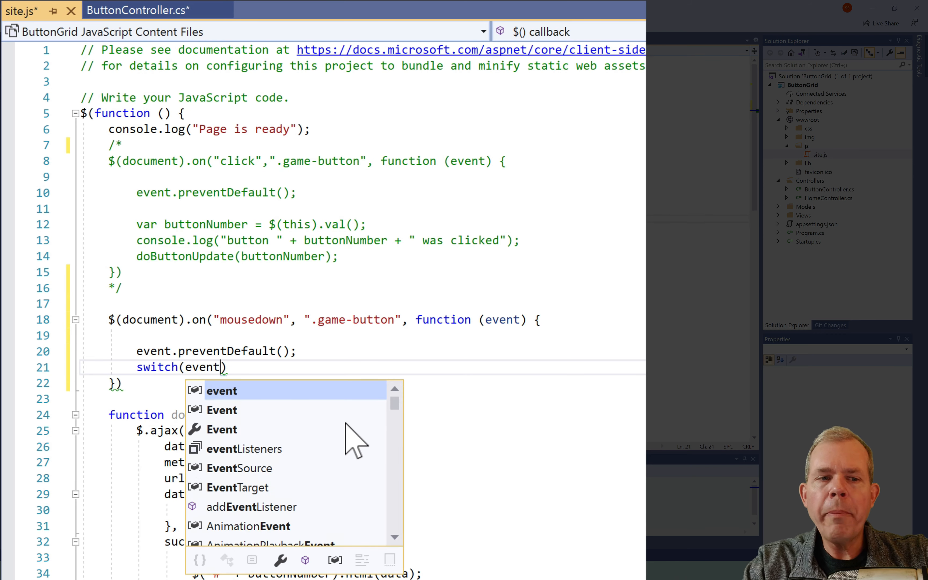
{"action": "type", "text": ".which"}
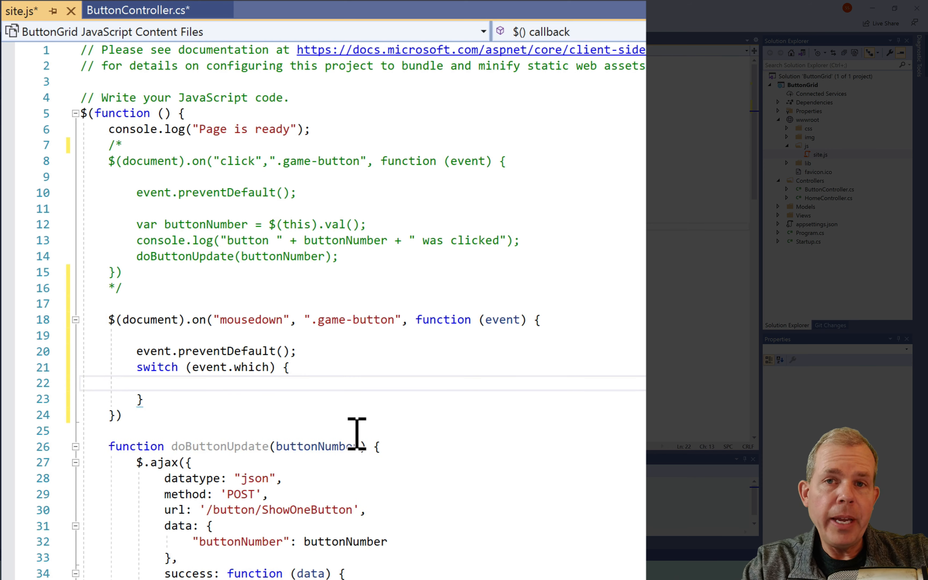
{"action": "type", "text": "case 1:"}
{"action": "type", "text": "alert(\""}
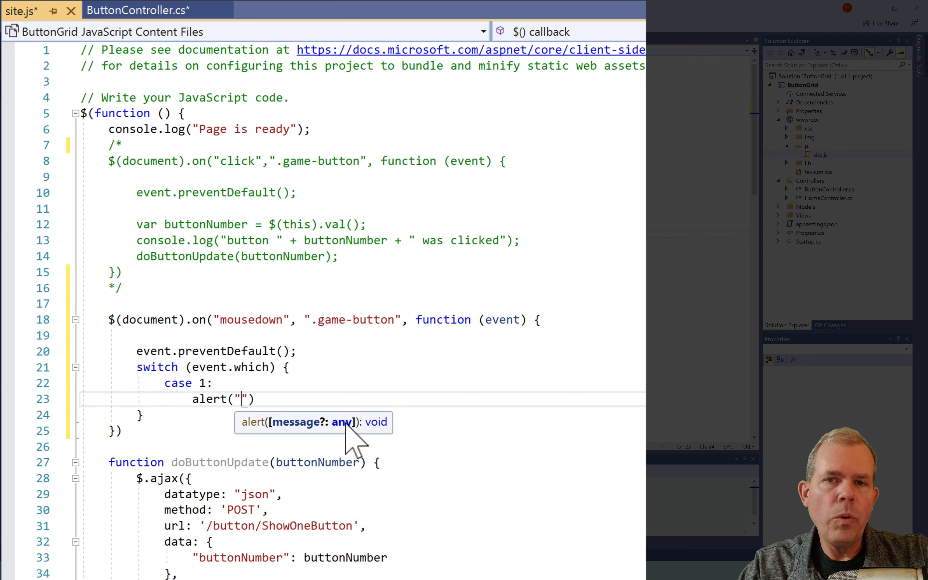
{"action": "type", "text": "Left mouse button clicked"}
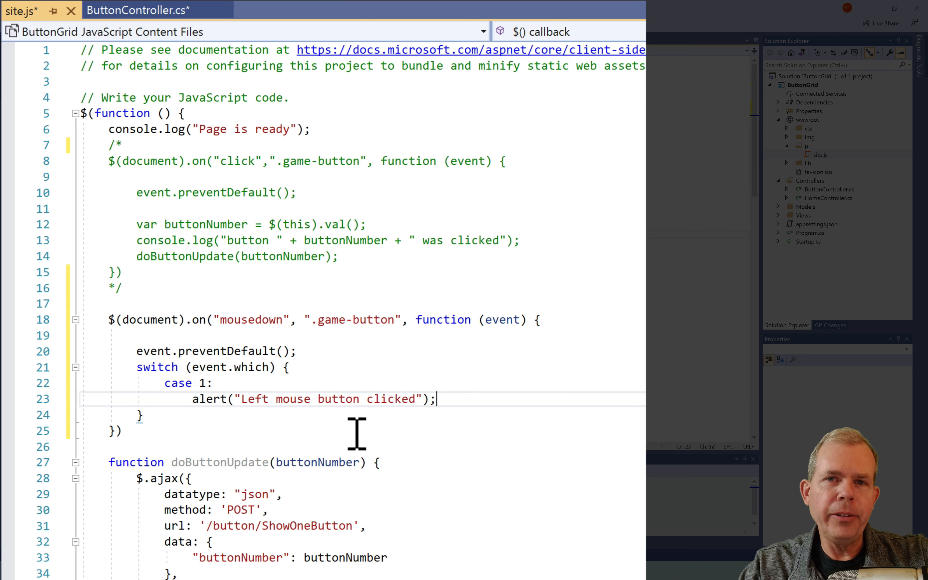
{"action": "type", "text": "break;"}
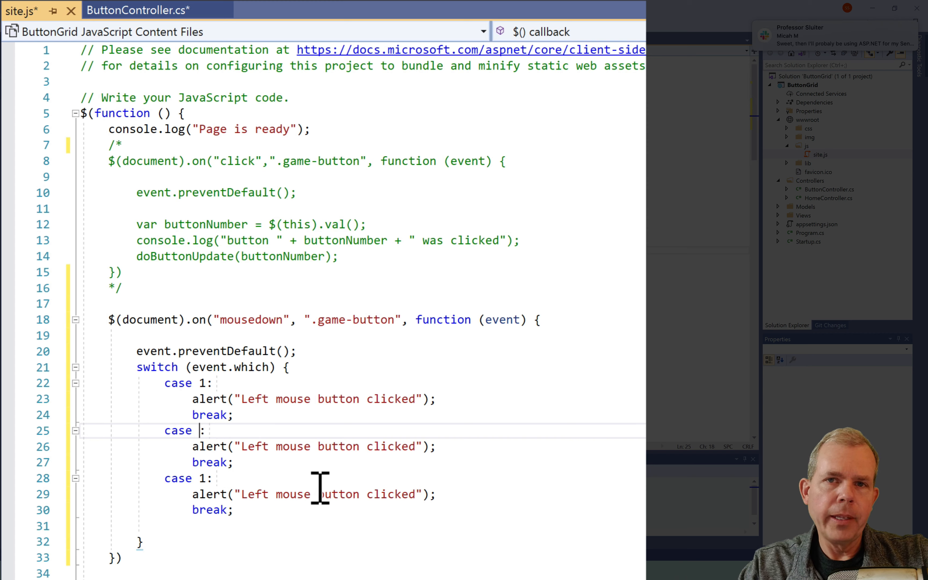
Add case 2 Middle, case 3 Right and default "nothing" alerts, save, and comment doButtonUpdate as "ignore for now."
{"action": "type", "text": "2"}
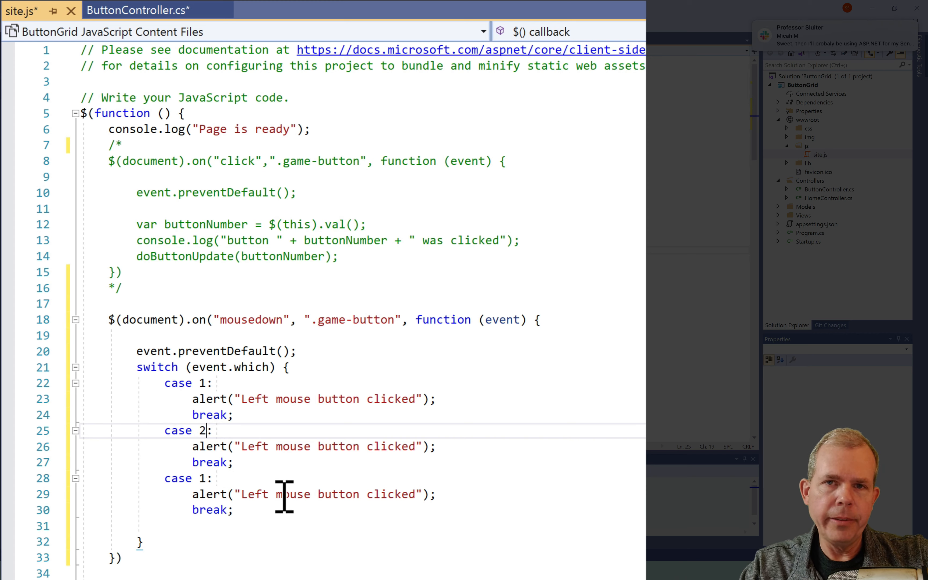
{"action": "key", "text": "Backspace"}
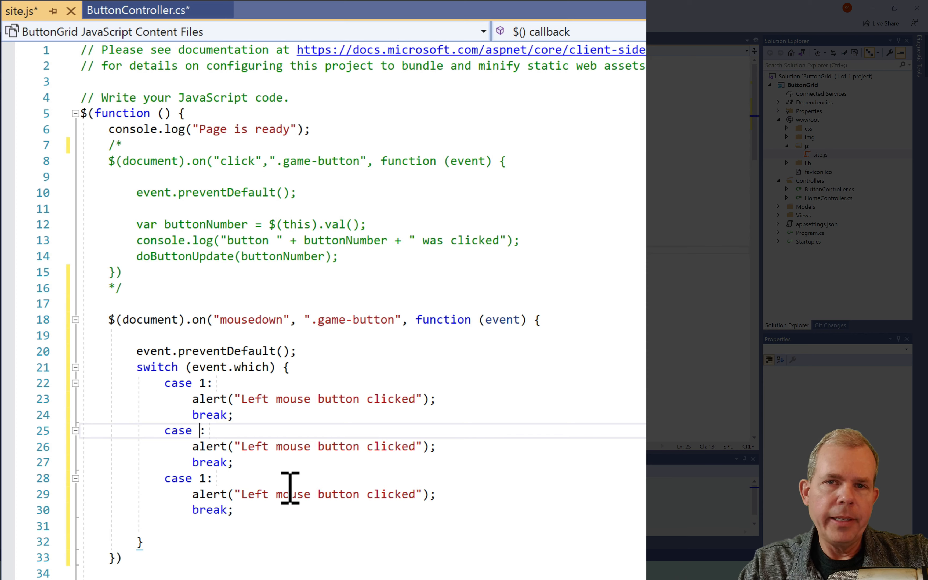
{"action": "type", "text": "2"}
{"action": "left_click", "coordinate": [188, 479]}
{"action": "type", "text": "3"}
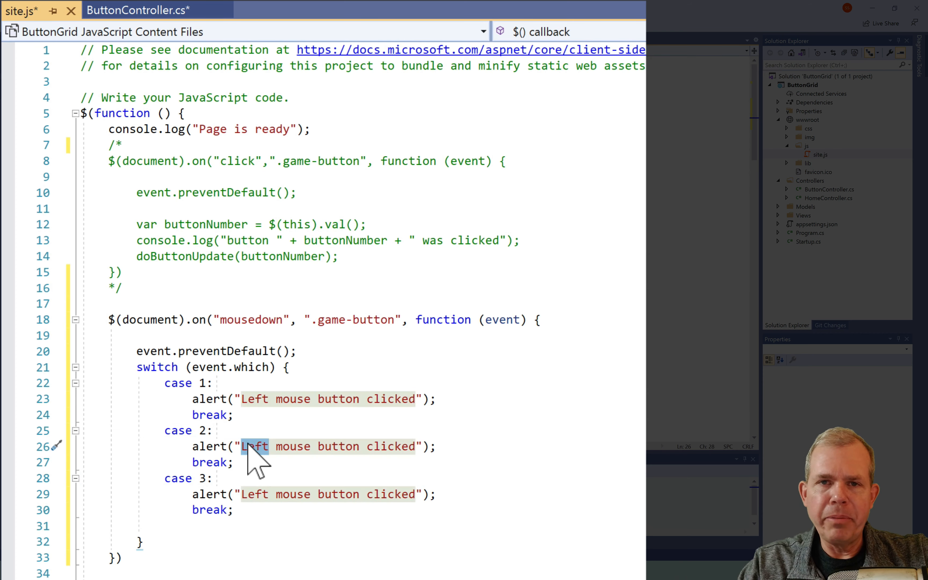
{"action": "type", "text": "Middle"}
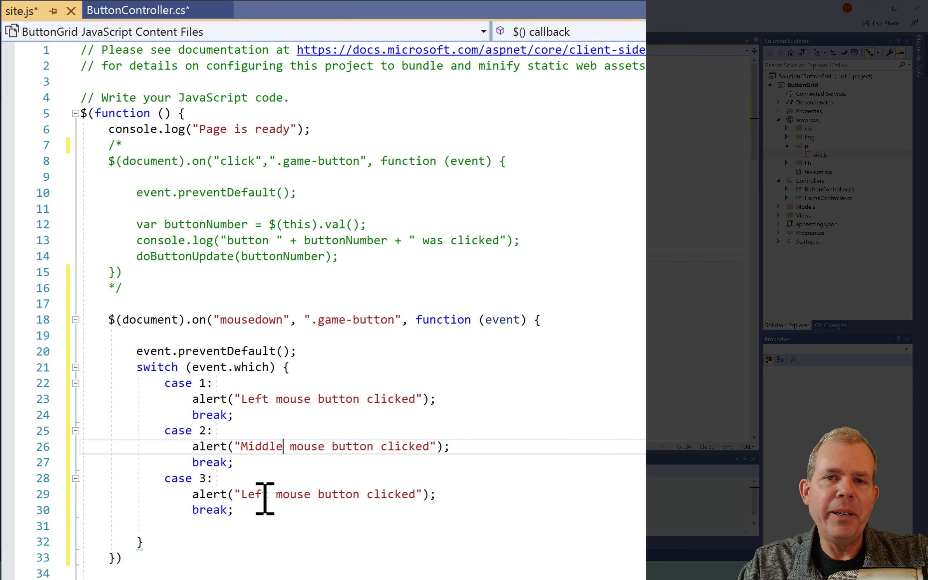
{"action": "type", "text": "Right"}
{"action": "type", "text": "alert(\"n"}
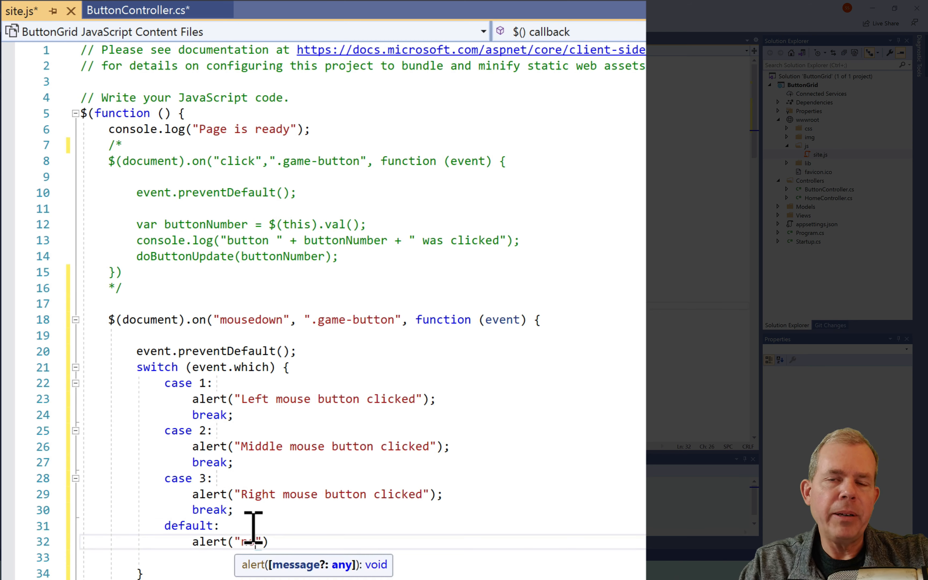
{"action": "type", "text": "othing"}
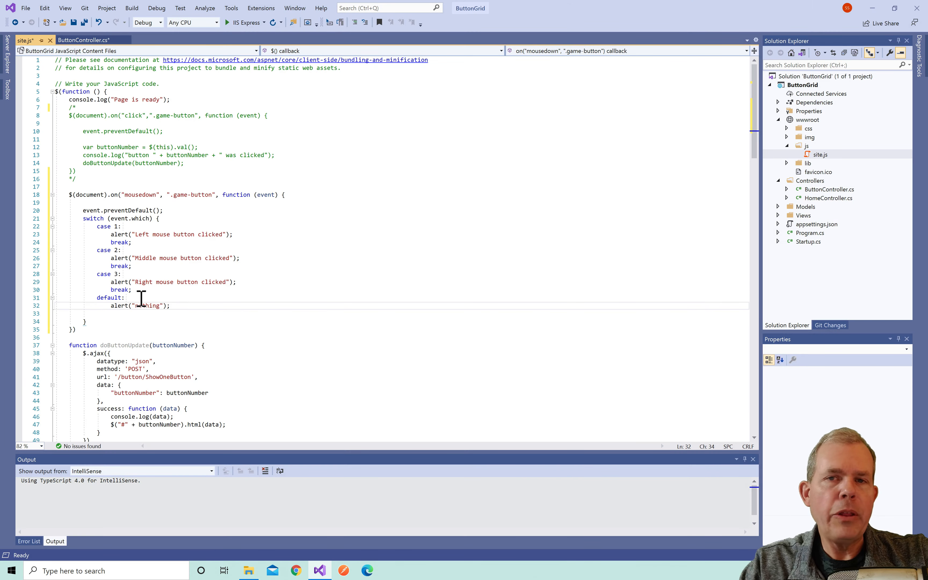
{"action": "key", "text": "ctrl+s"}
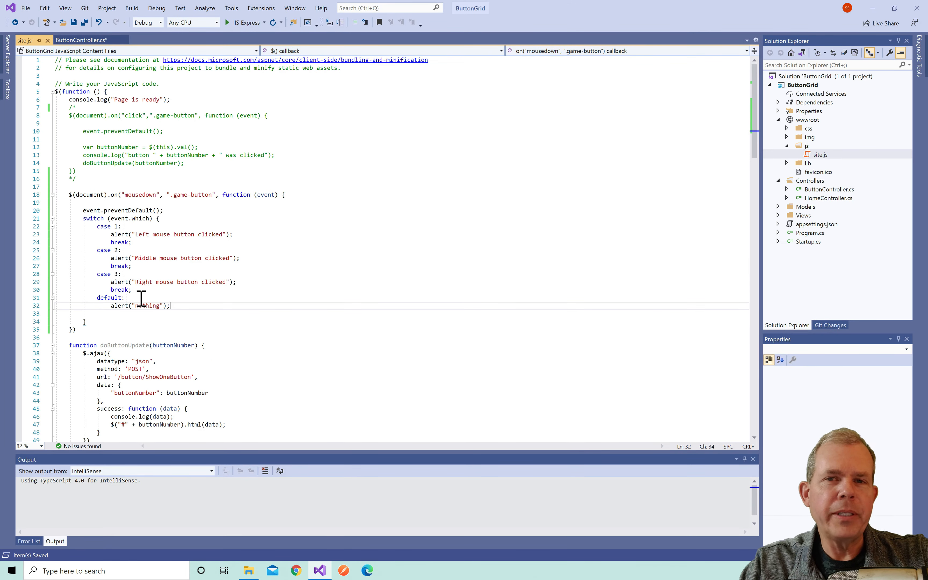
{"action": "type", "text": "//"}
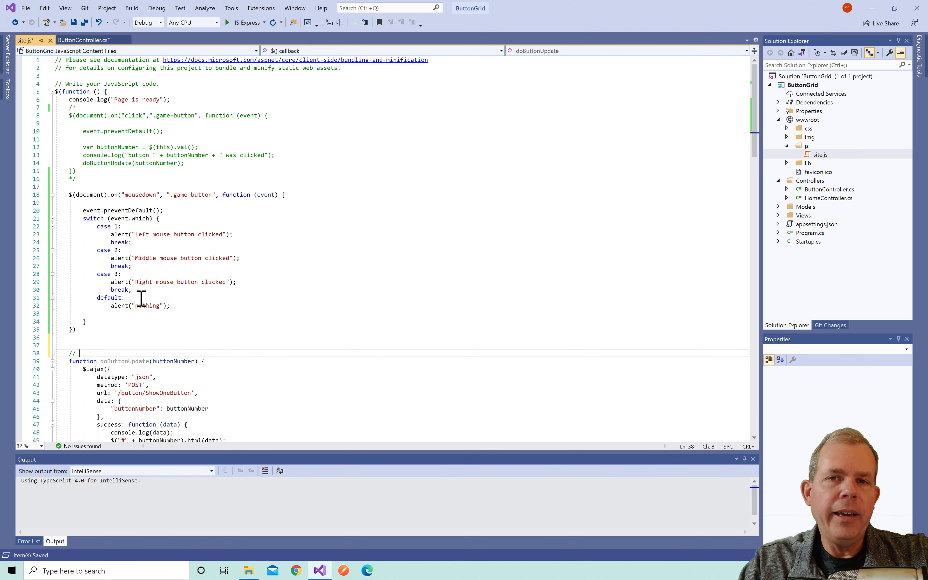
{"action": "type", "text": "ignore for now."}
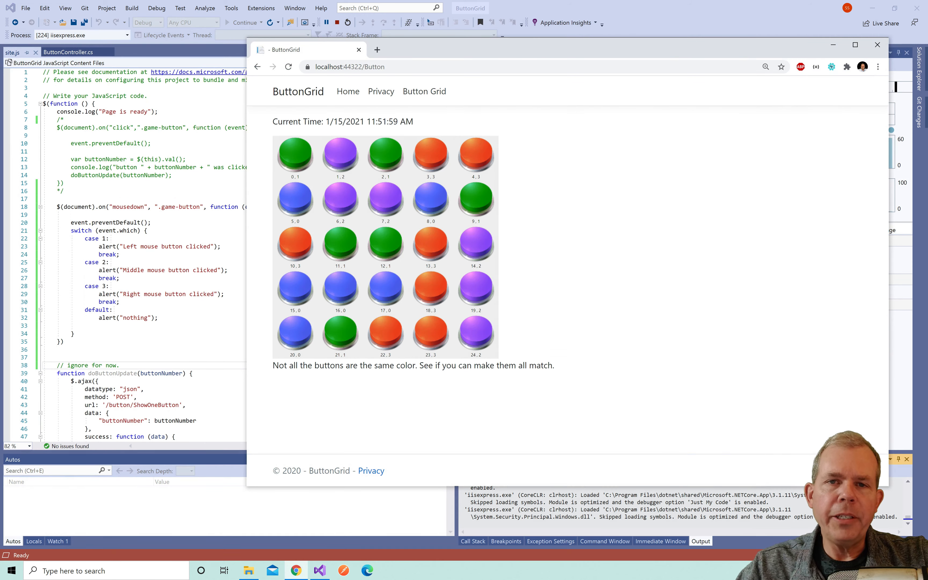
{"action": "mouse_move", "coordinate": [648, 136]}
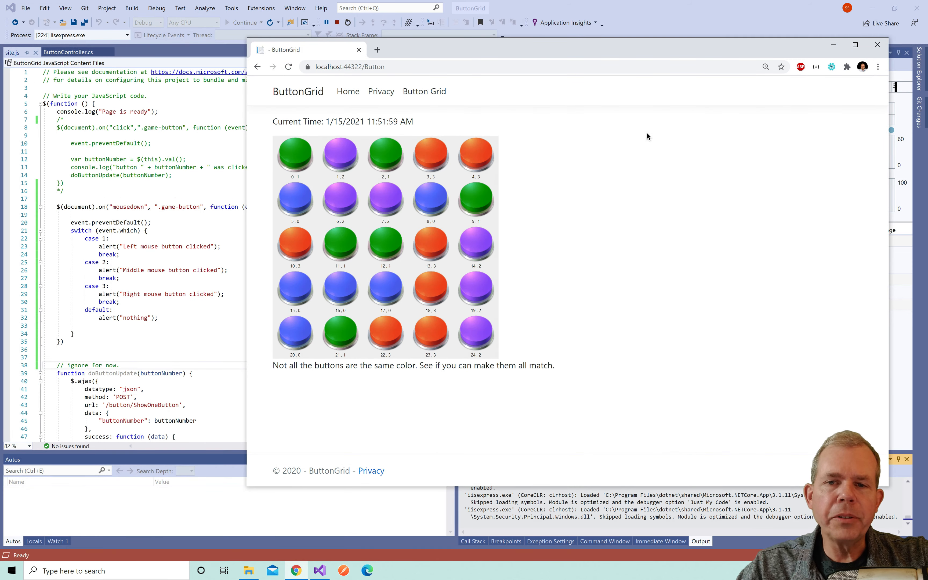
Open the DevTools console and confirm left and middle presses on a game button raise their alerts
{"action": "right_click", "coordinate": [648, 136]}
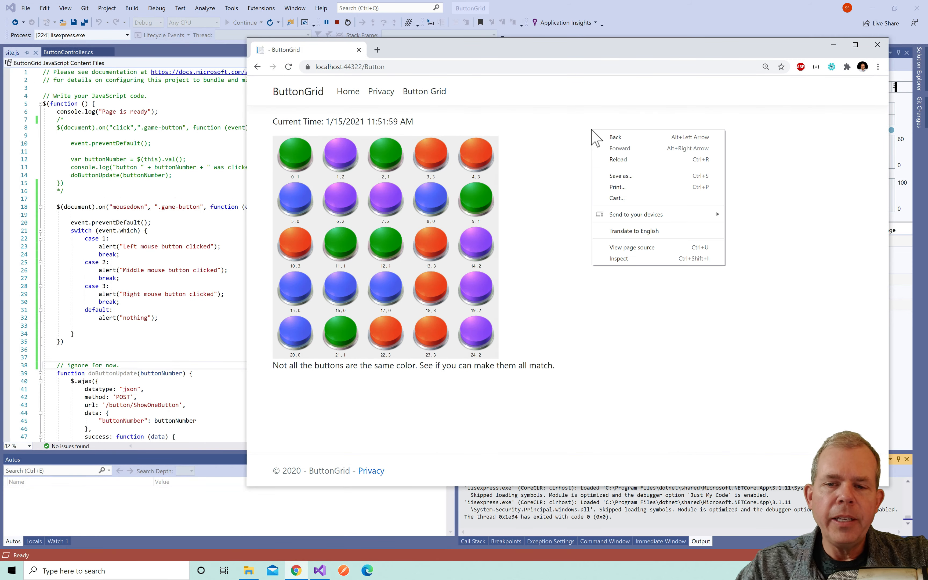
{"action": "left_click", "coordinate": [620, 271]}
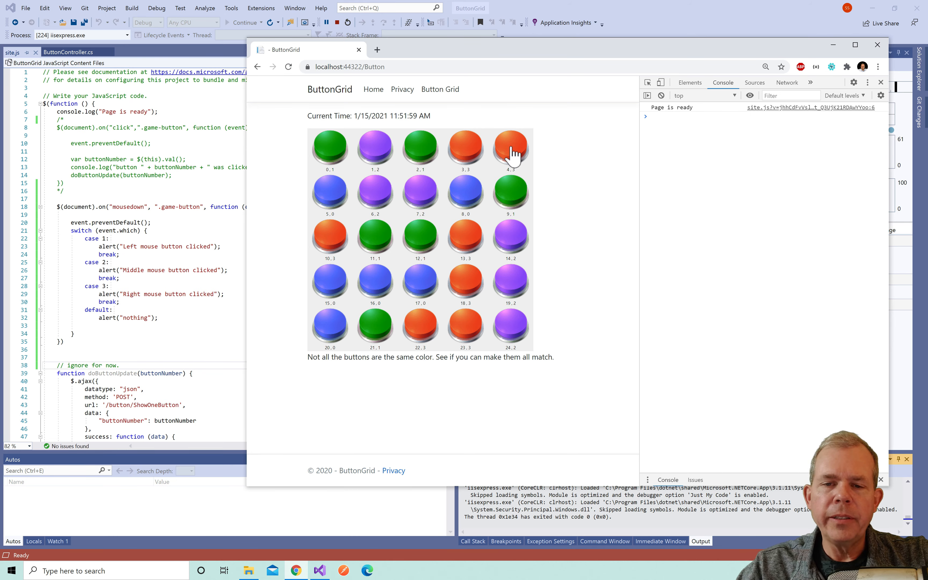
{"action": "left_click", "coordinate": [510, 150]}
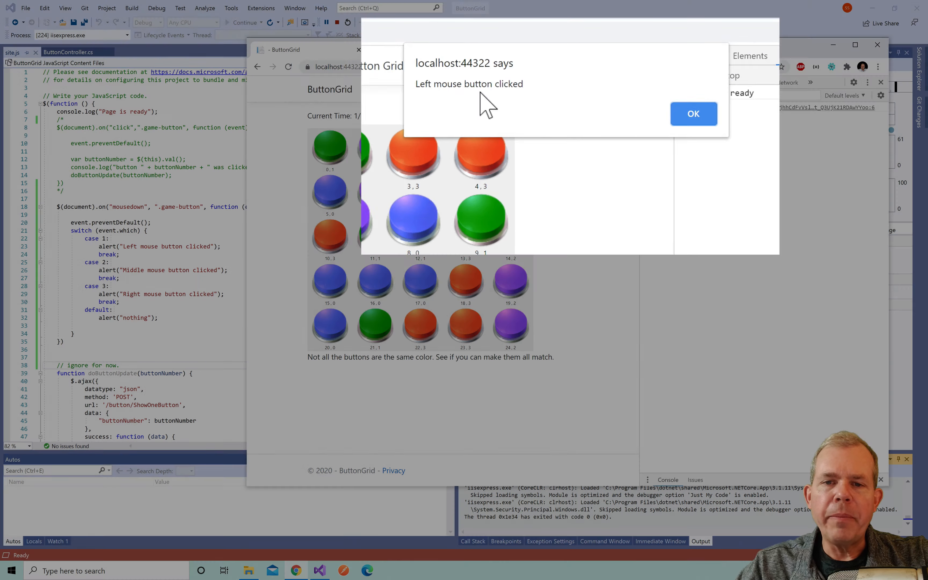
{"action": "left_click", "coordinate": [693, 114]}
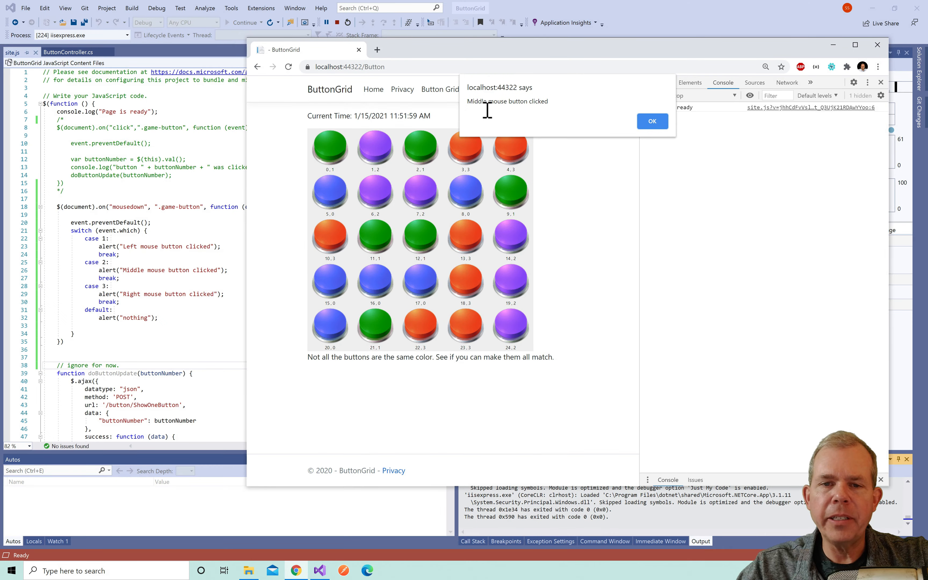
{"action": "left_click", "coordinate": [651, 121]}
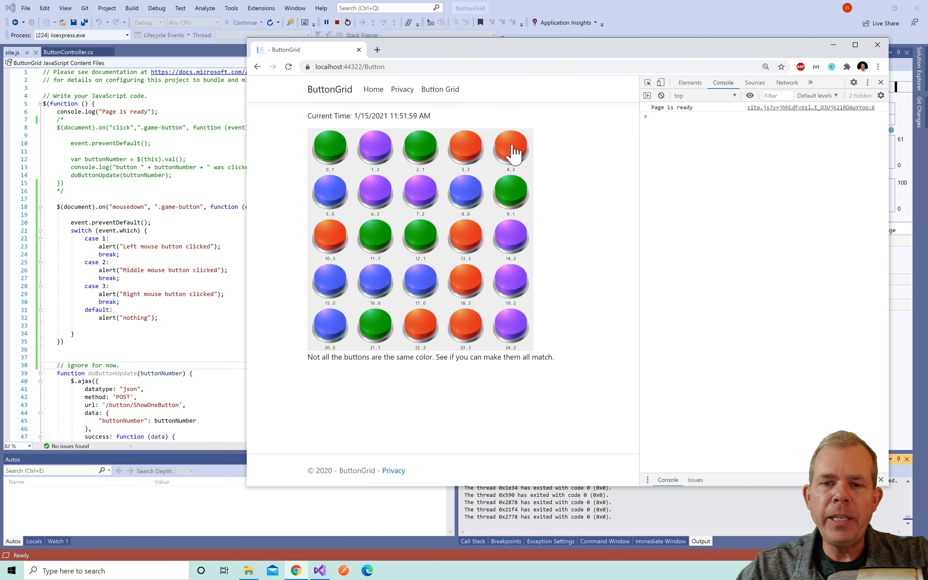
Right-click a game button to get the right-button alert and note Chrome's context menu still appears
{"action": "right_click", "coordinate": [511, 149]}
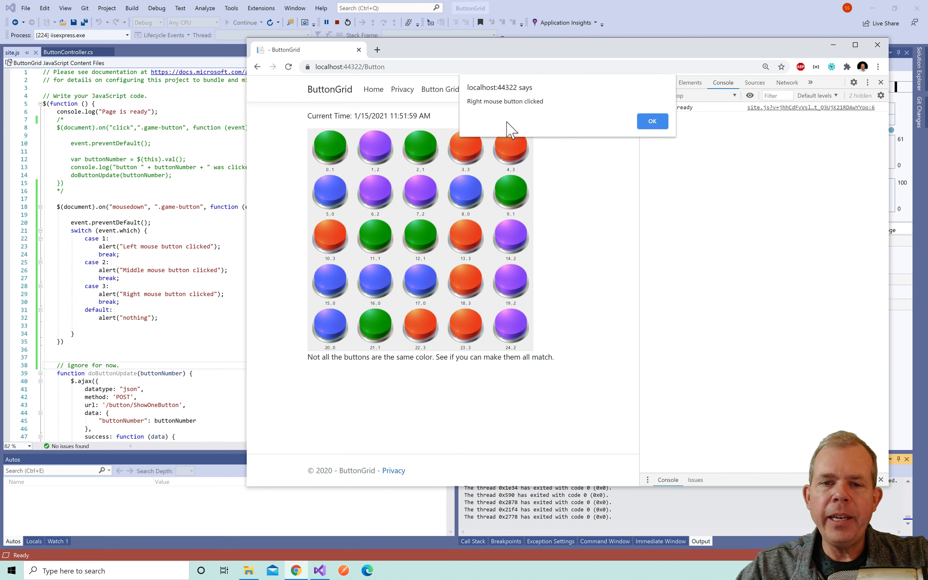
{"action": "mouse_move", "coordinate": [506, 132]}
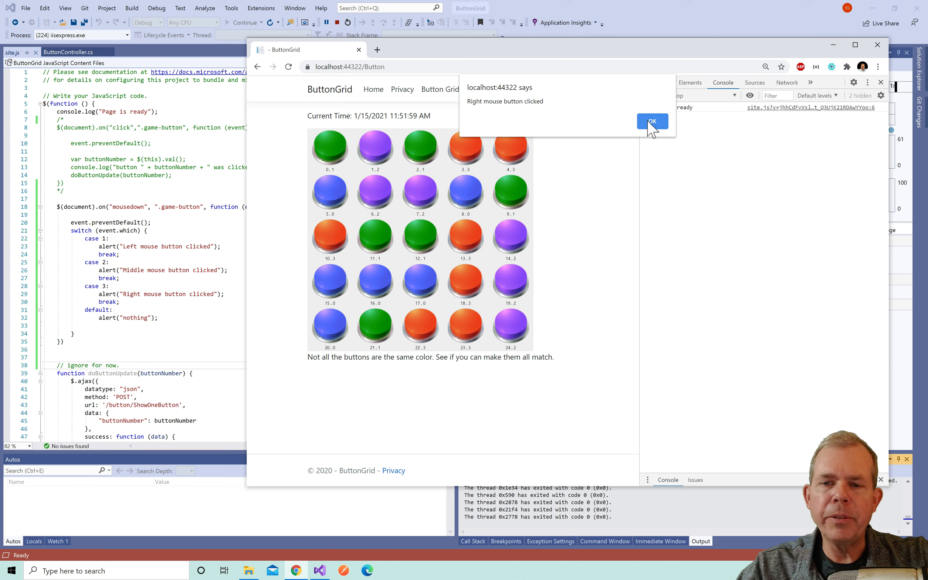
{"action": "left_click", "coordinate": [652, 121]}
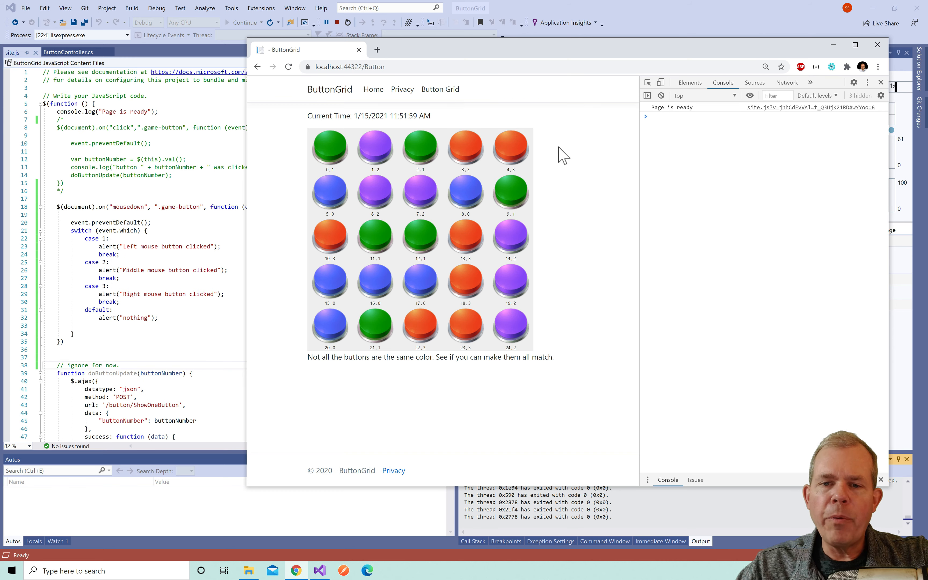
{"action": "right_click", "coordinate": [561, 152]}
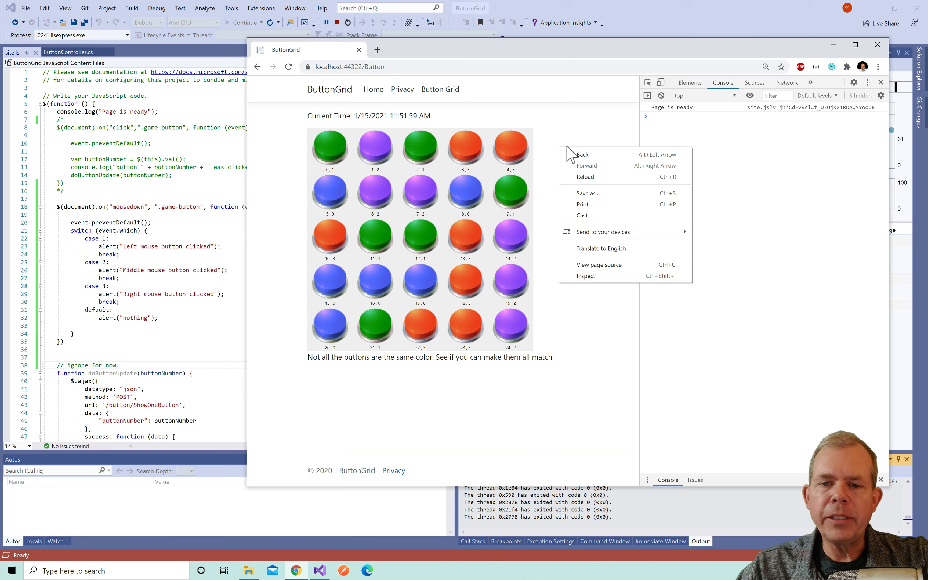
{"action": "mouse_move", "coordinate": [585, 276]}
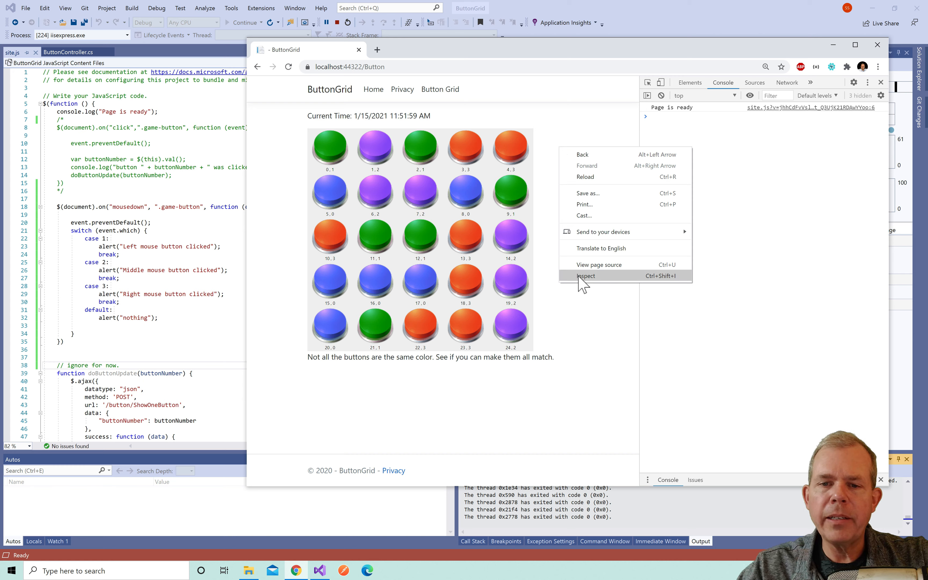
{"action": "mouse_move", "coordinate": [550, 166]}
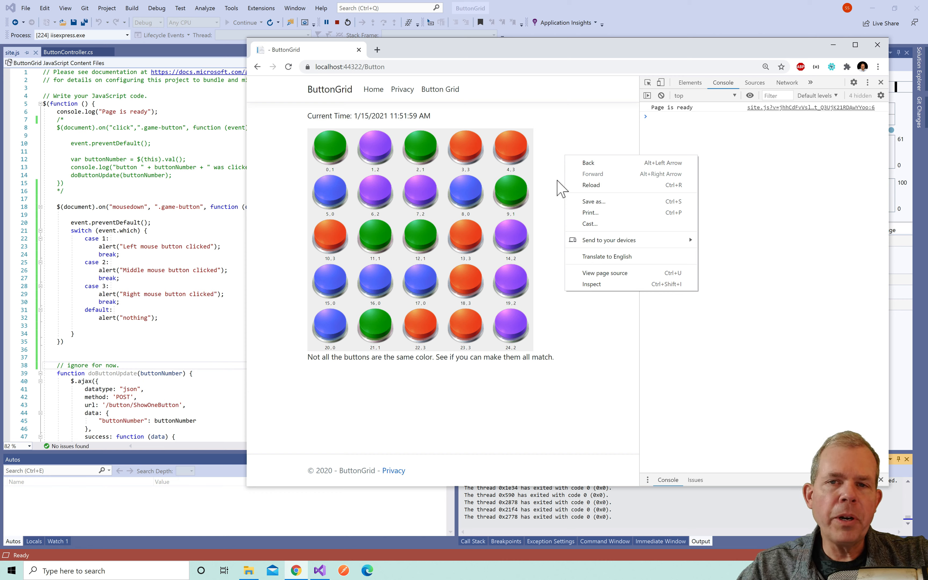
{"action": "mouse_move", "coordinate": [553, 186]}
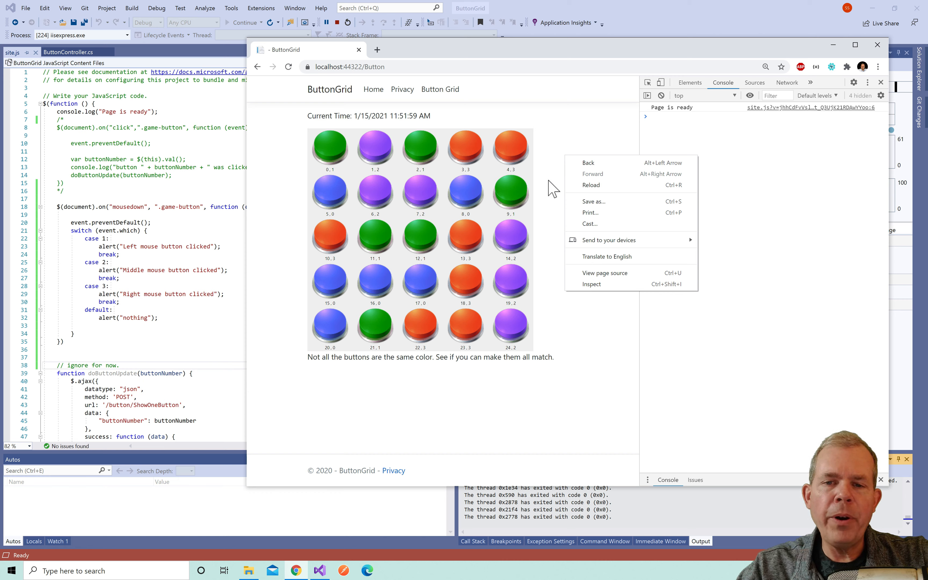
{"action": "mouse_move", "coordinate": [607, 287]}
{"action": "type", "text": "$"}
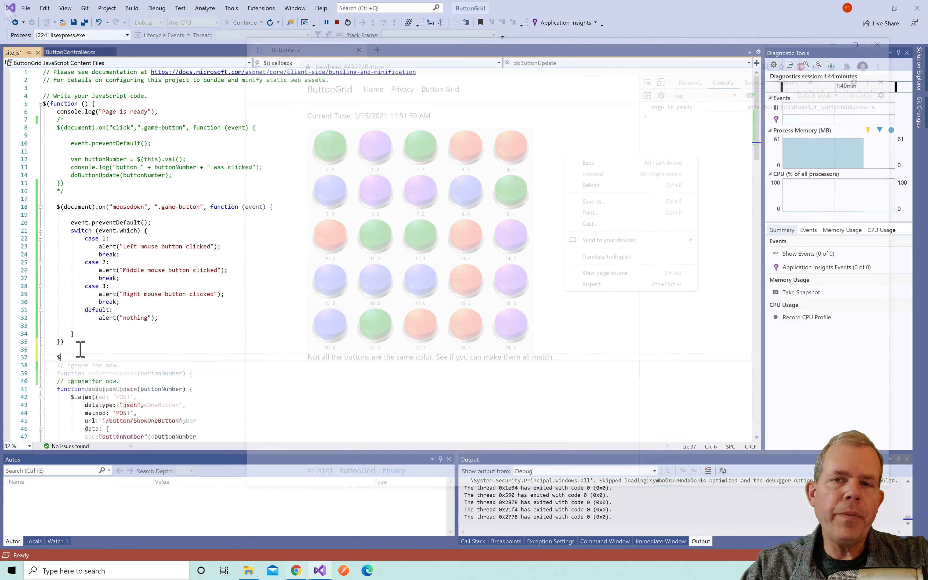
Bind a "contextmenu" handler on $(document) below the mousedown handler
{"action": "type", "text": "(docum"}
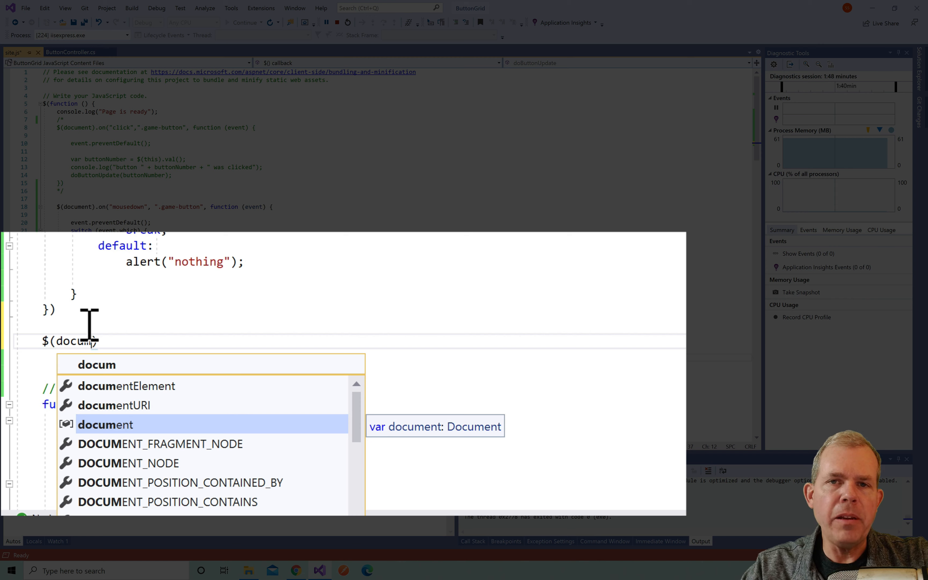
{"action": "type", "text": "."}
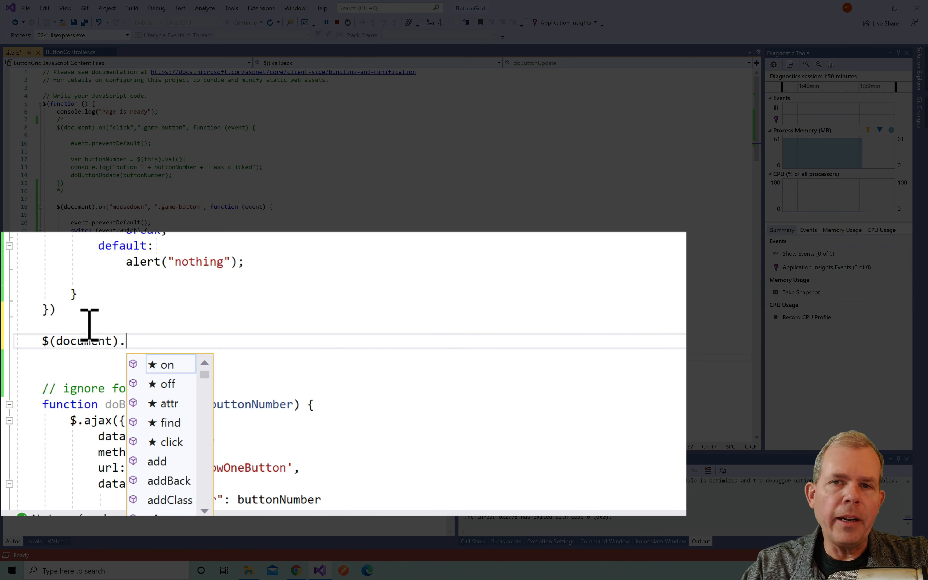
{"action": "type", "text": "bind"}
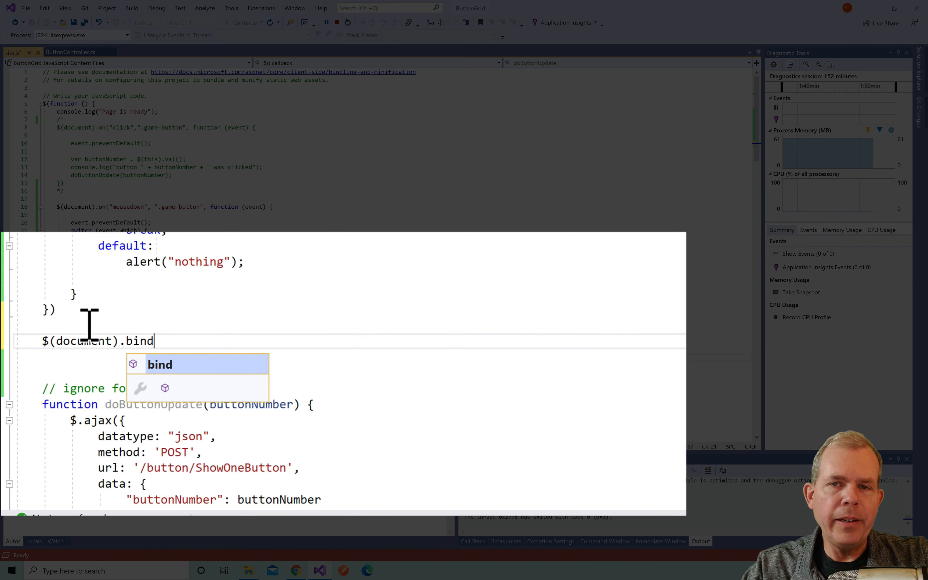
{"action": "type", "text": "("}
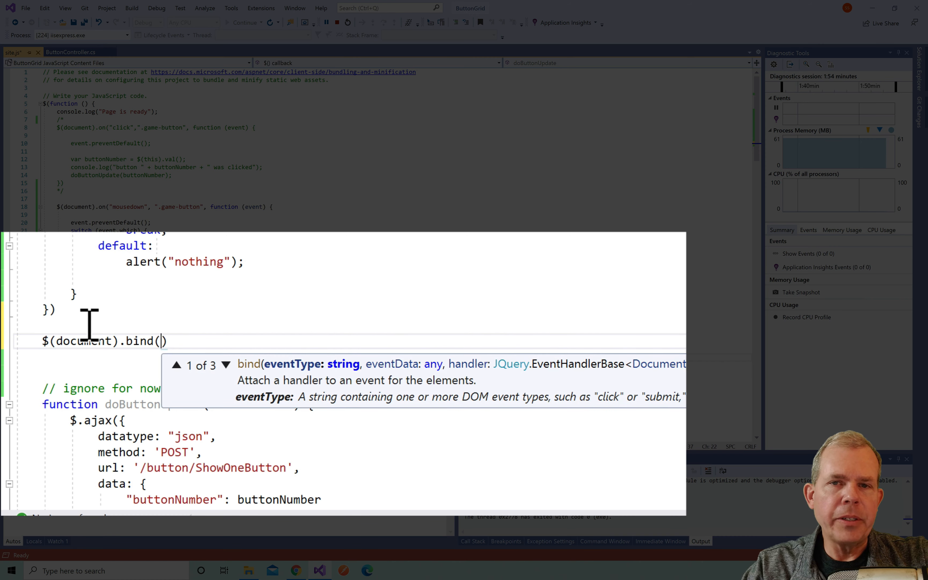
{"action": "type", "text": "\"conte"}
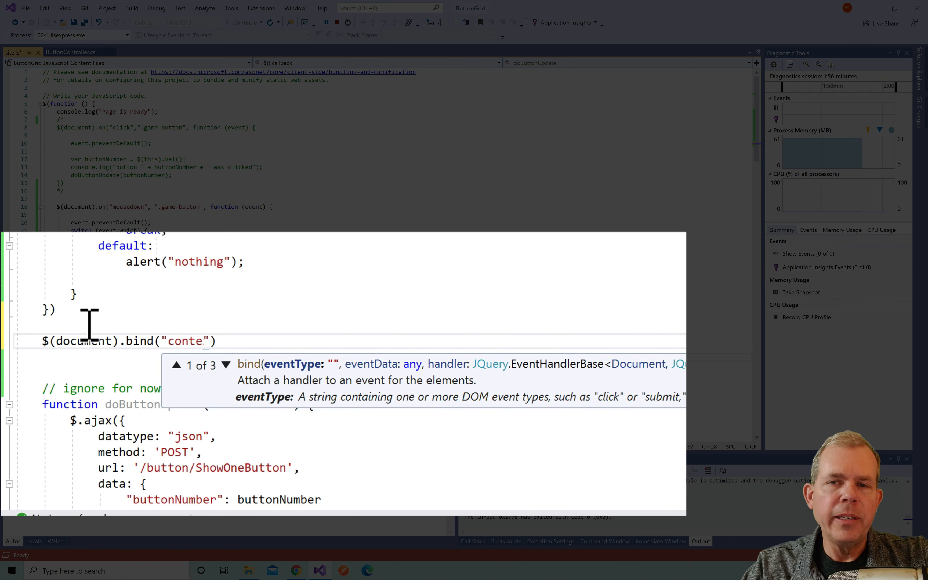
{"action": "type", "text": "xtm"}
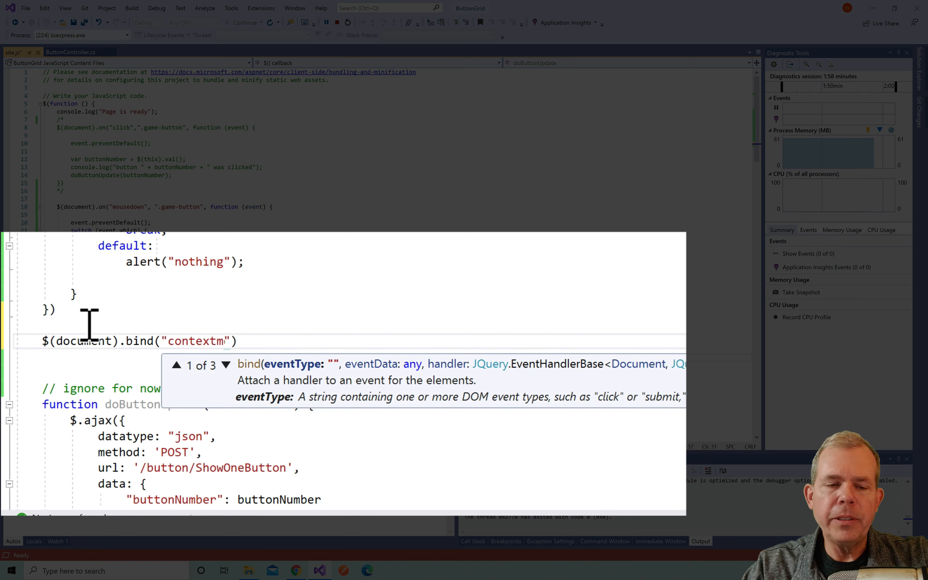
{"action": "type", "text": "enu"}
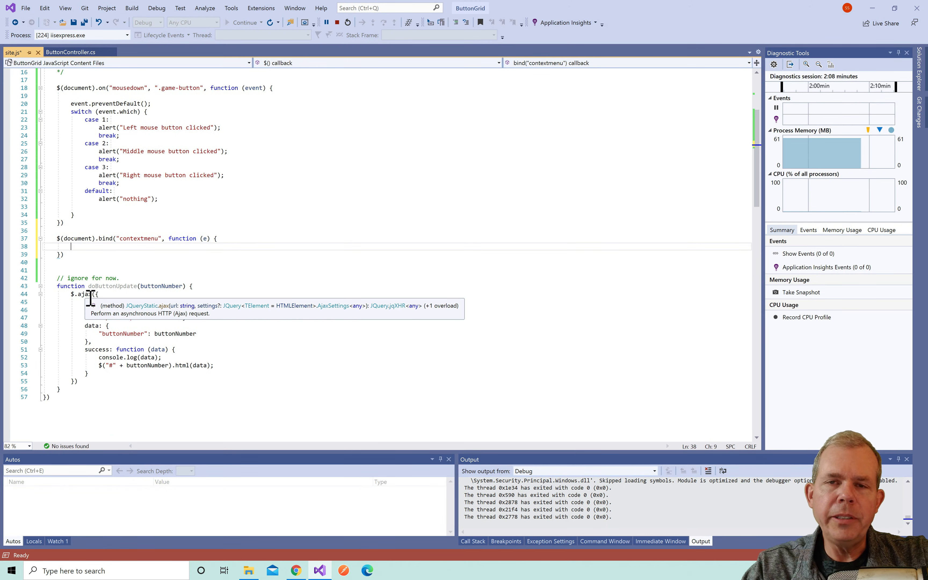
Inside it call e.preventDefault() and console.log("right click. prevent context menu")
{"action": "type", "text": "e.preventDefault("}
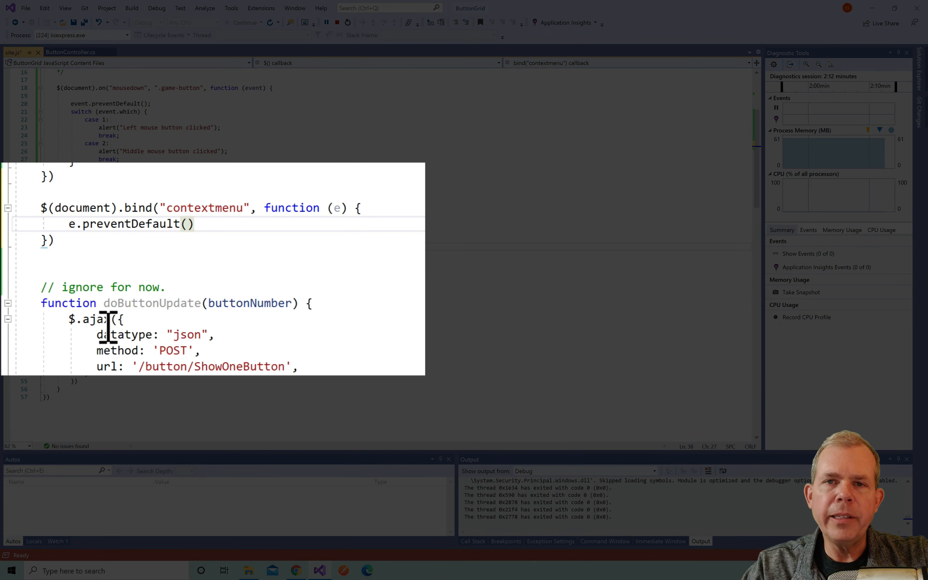
{"action": "type", "text": "console.log"}
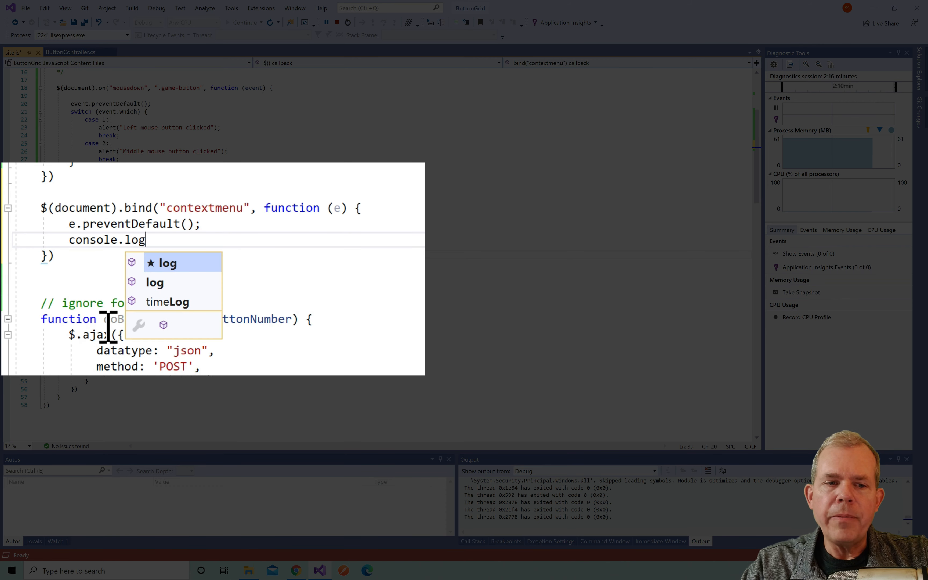
{"action": "type", "text": "(\"right\""}
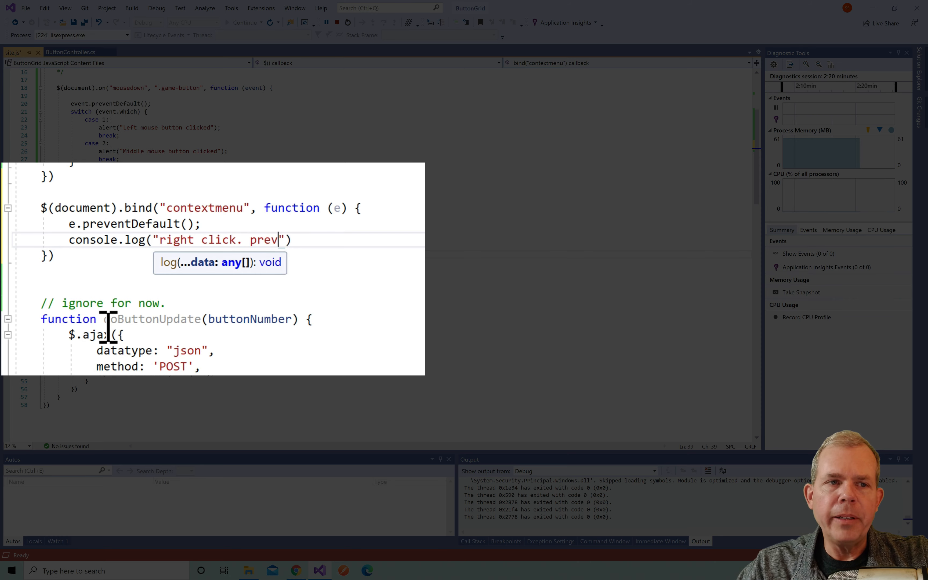
{"action": "type", "text": "ent context menu"}
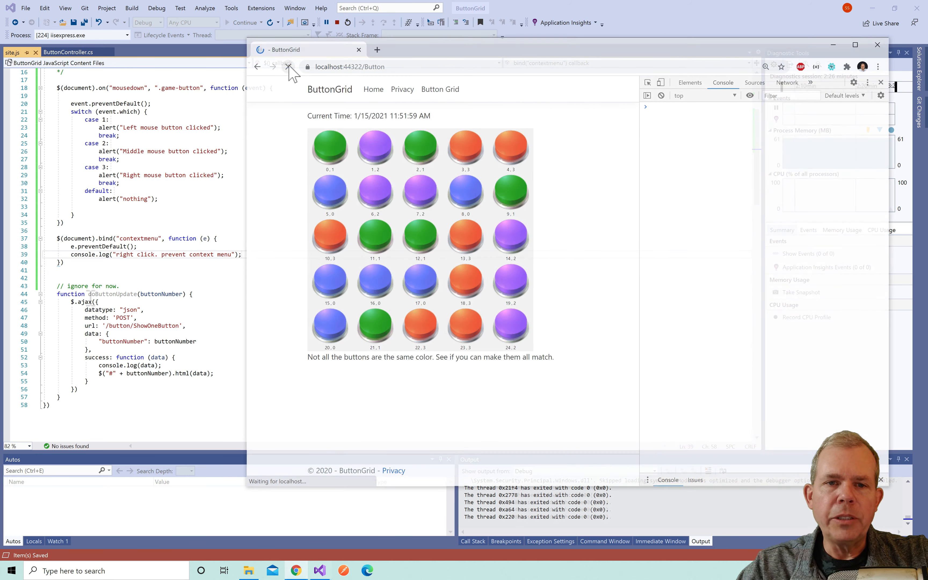
Reload the page and right-click to see the prevent-context-menu message logged instead of a menu
{"action": "left_click", "coordinate": [288, 66]}
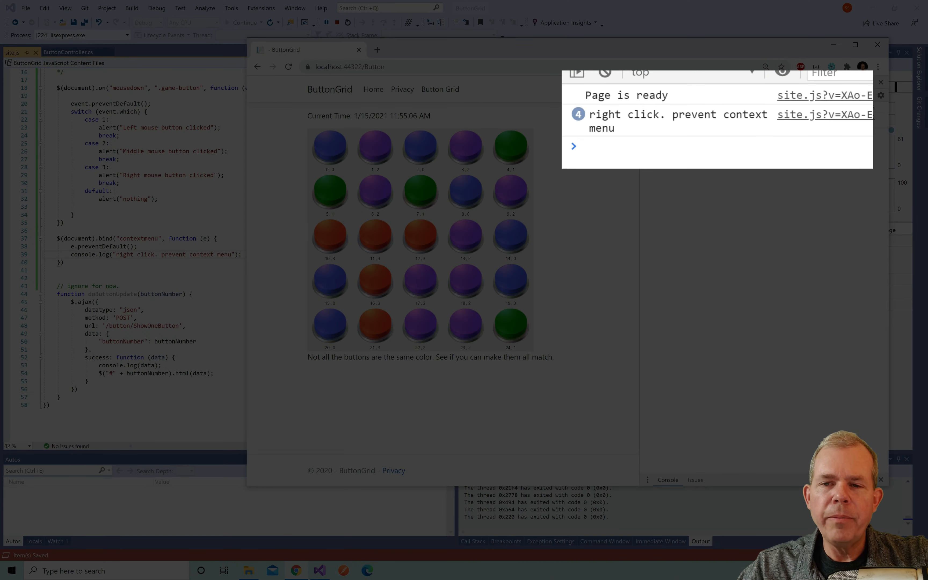
{"action": "mouse_move", "coordinate": [713, 139]}
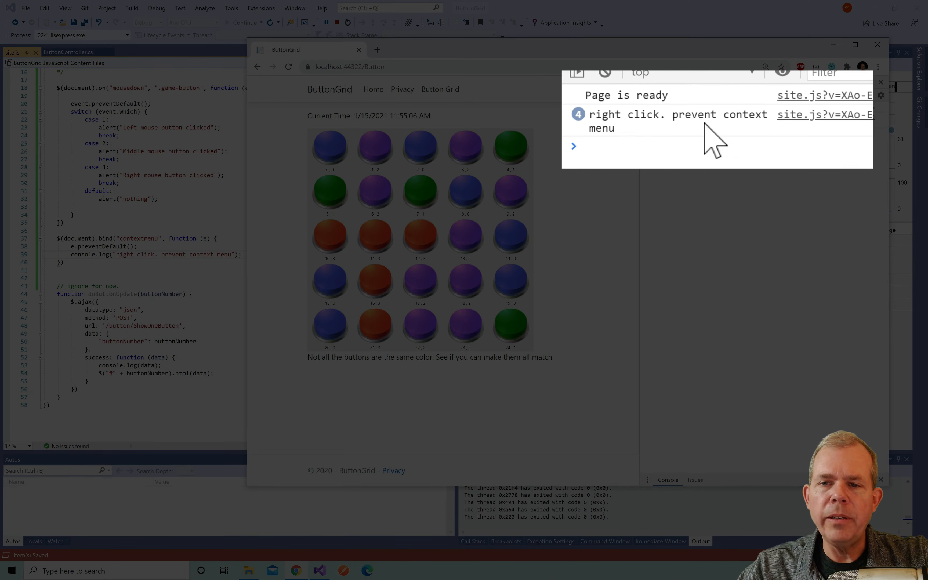
{"action": "right_click", "coordinate": [510, 146]}
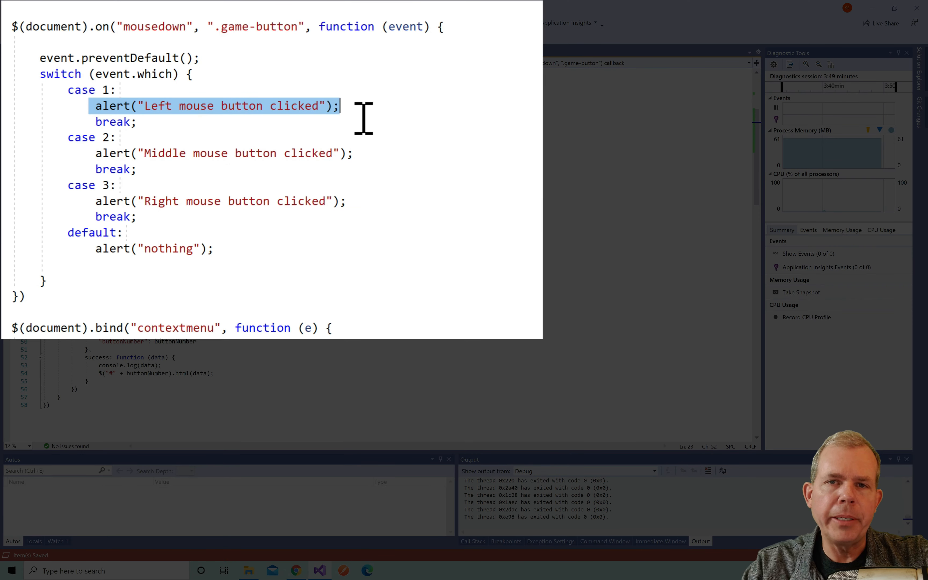
Replace the case 1 alert with var buttonNumber = $(this).val() and log "Button number " + buttonNumber + " was left clicked"
{"action": "key", "text": "Delete"}
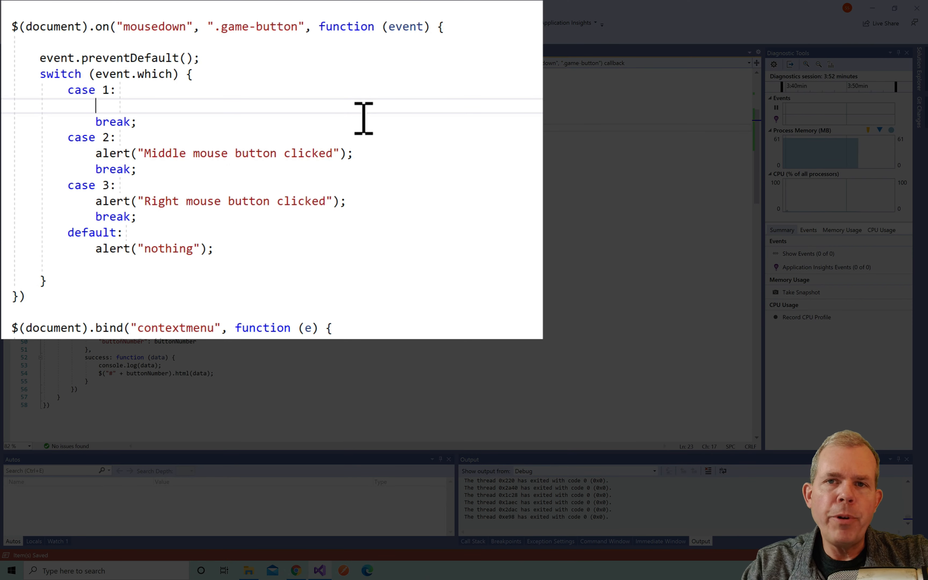
{"action": "type", "text": "var buttonNumber = $("}
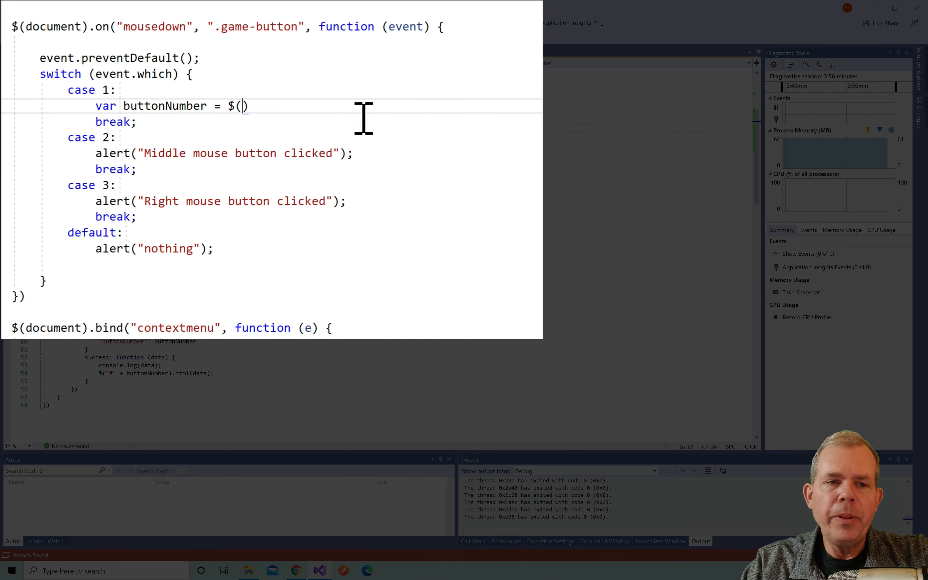
{"action": "type", "text": "this).val();"}
{"action": "type", "text": "con"}
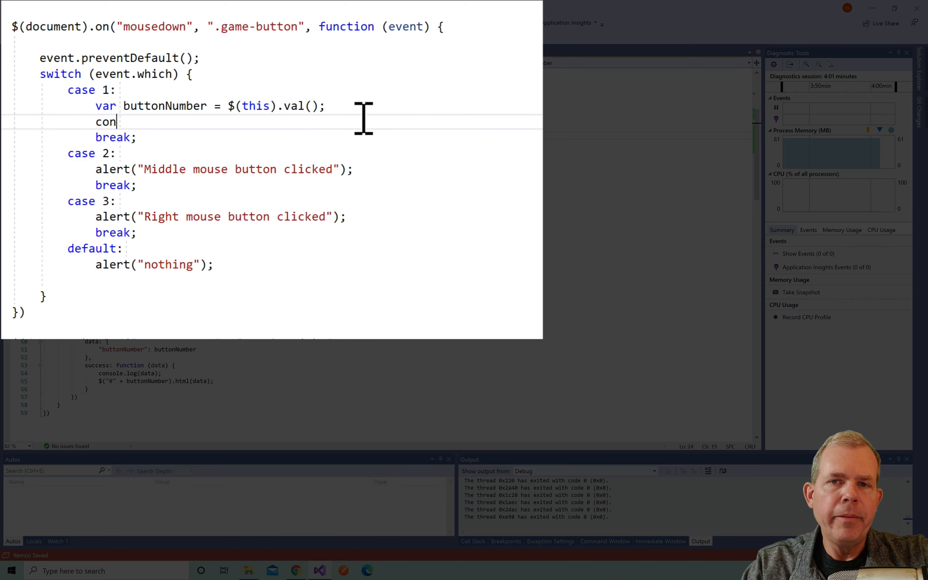
{"action": "type", "text": "sole.log(\"Button"}
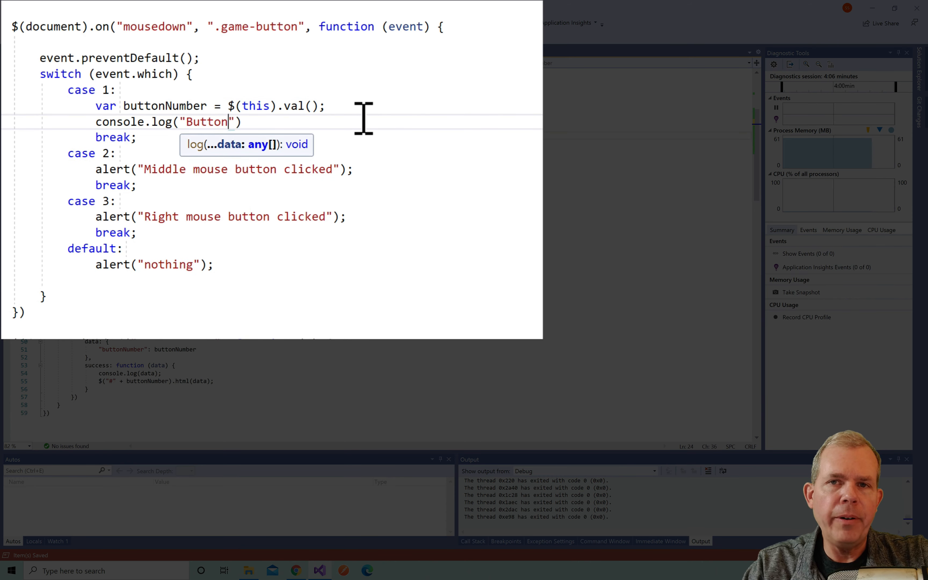
{"action": "type", "text": "number \" +"}
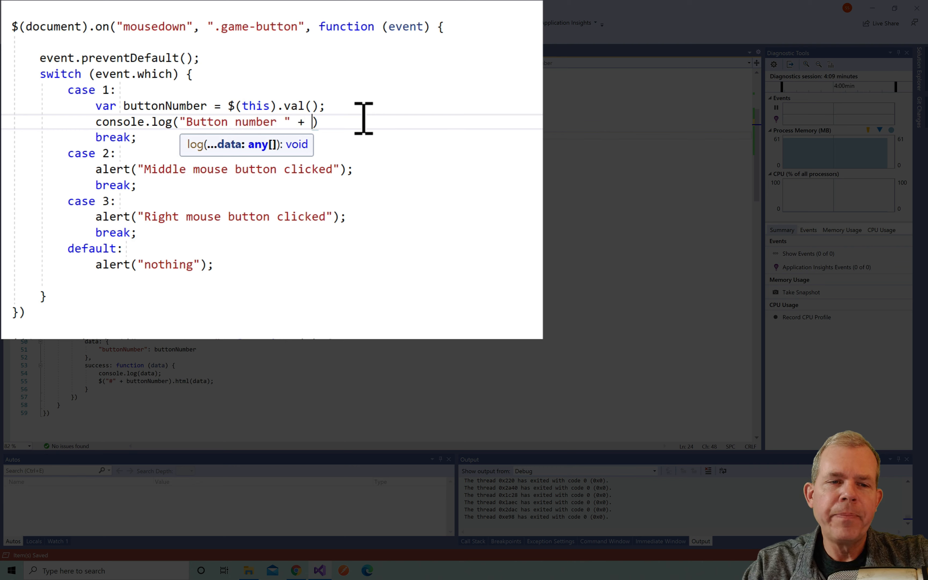
{"action": "type", "text": "Butto"}
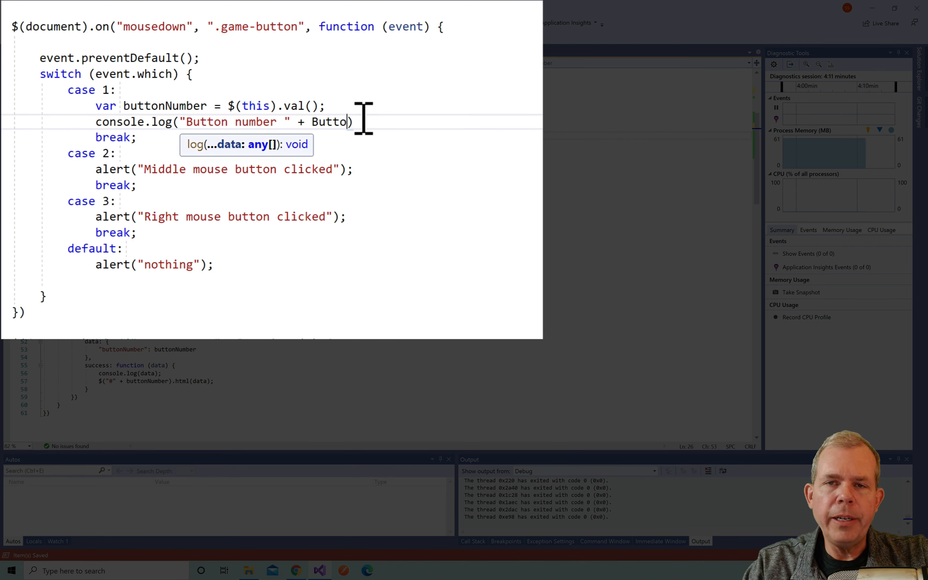
{"action": "type", "text": "nNumber +"}
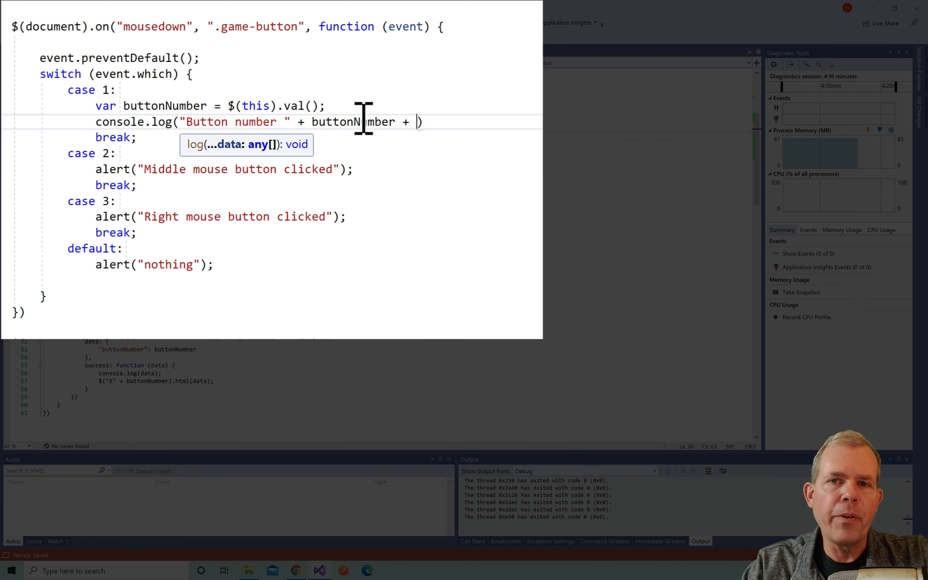
{"action": "type", "text": "\" was clicked\""}
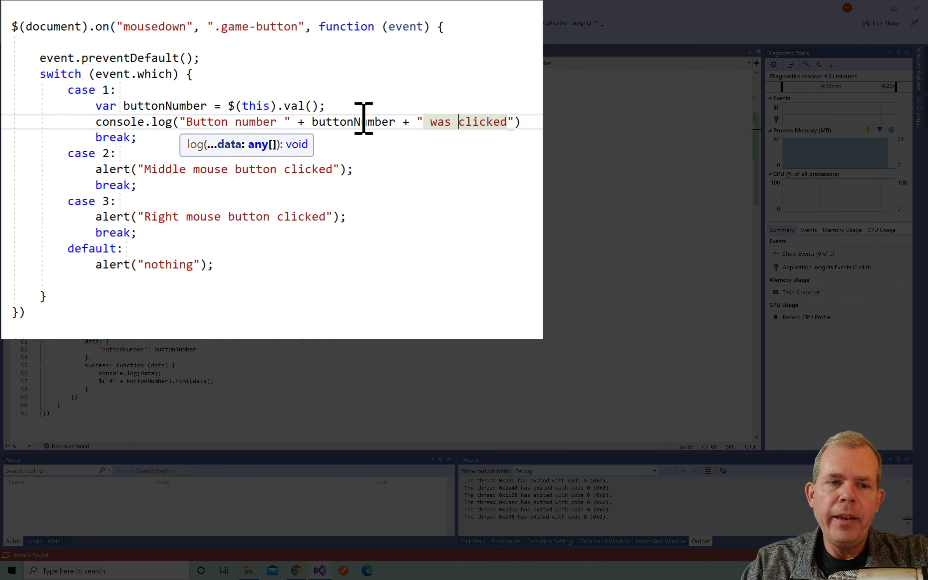
{"action": "type", "text": "left"}
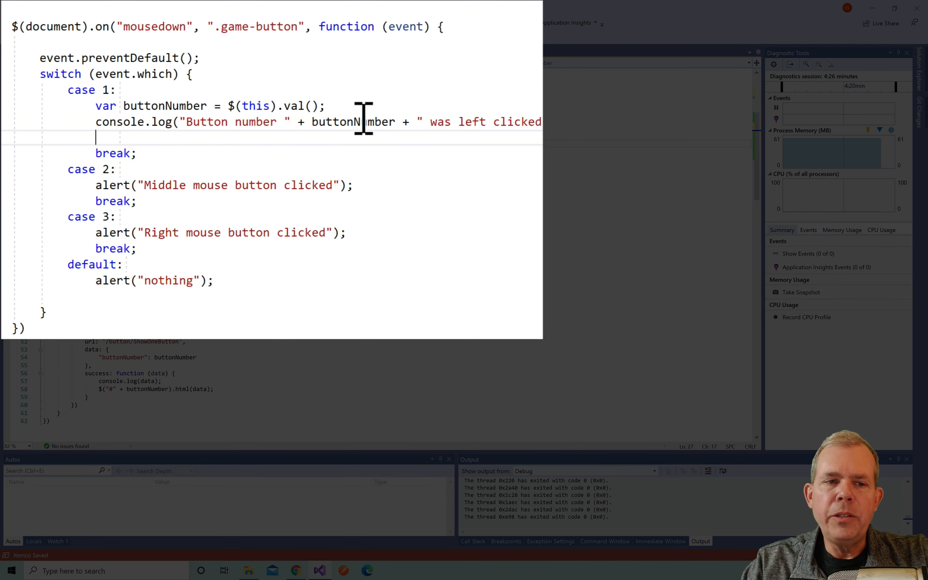
Call doButtonUpdate(buttonNumber); after the log in case 1
{"action": "type", "text": "do"}
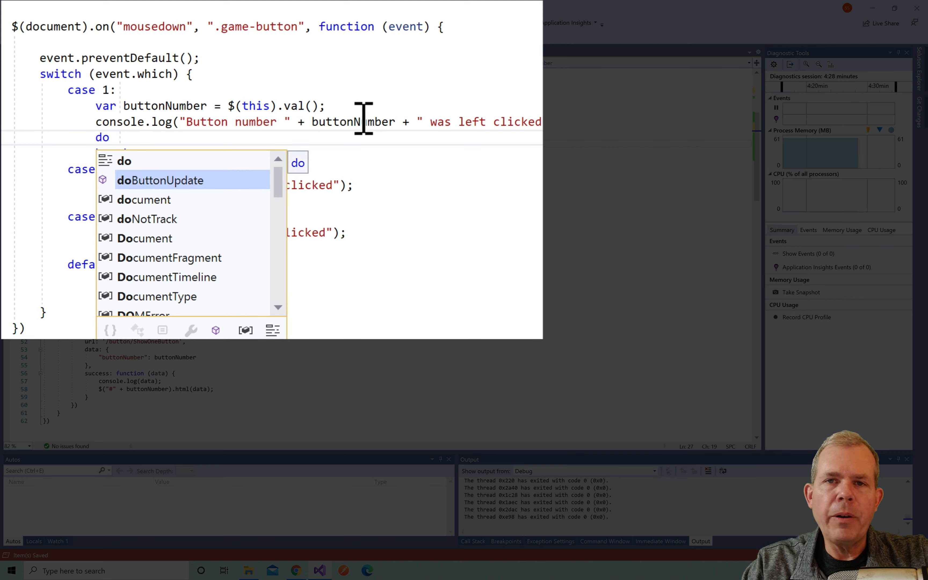
{"action": "type", "text": "ButtonUpdate(buttonNumber"}
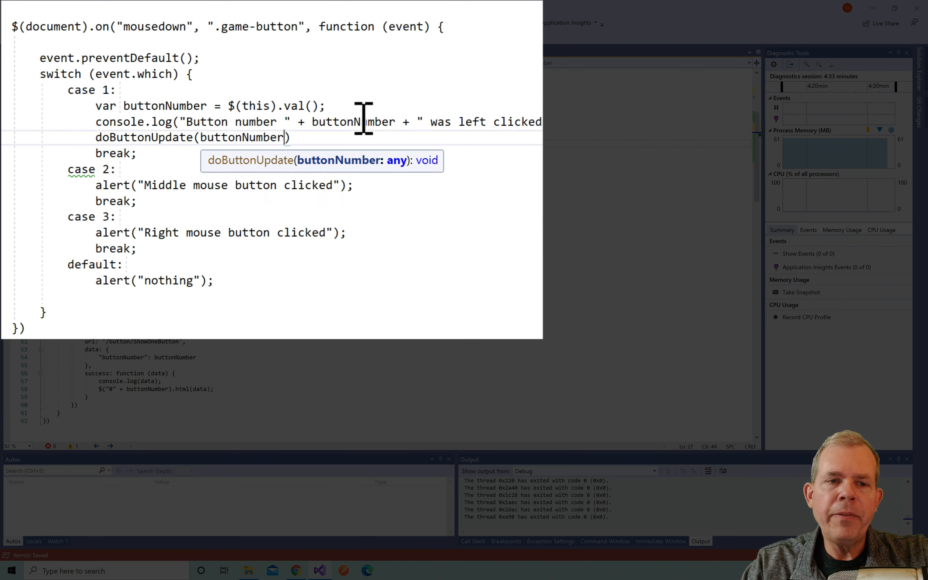
{"action": "type", "text": ";"}
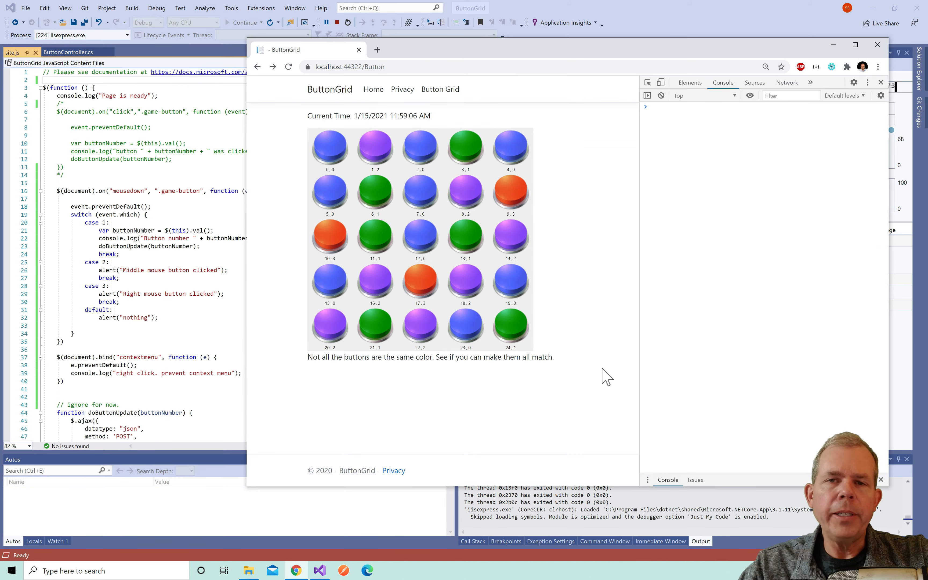
{"action": "mouse_move", "coordinate": [346, 180]}
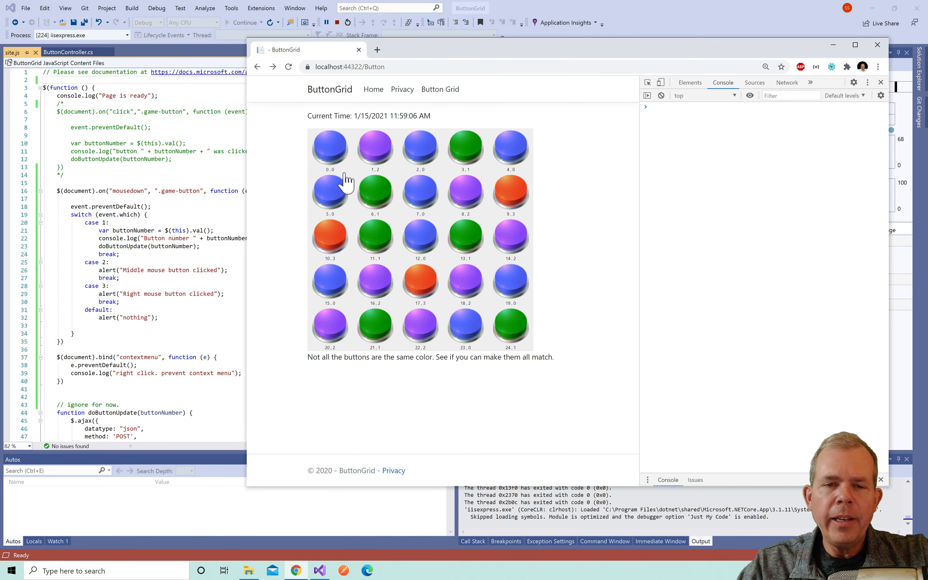
Left-click grid buttons 0 and 1 in Chrome and watch their colours change and the console log
{"action": "left_click", "coordinate": [329, 150]}
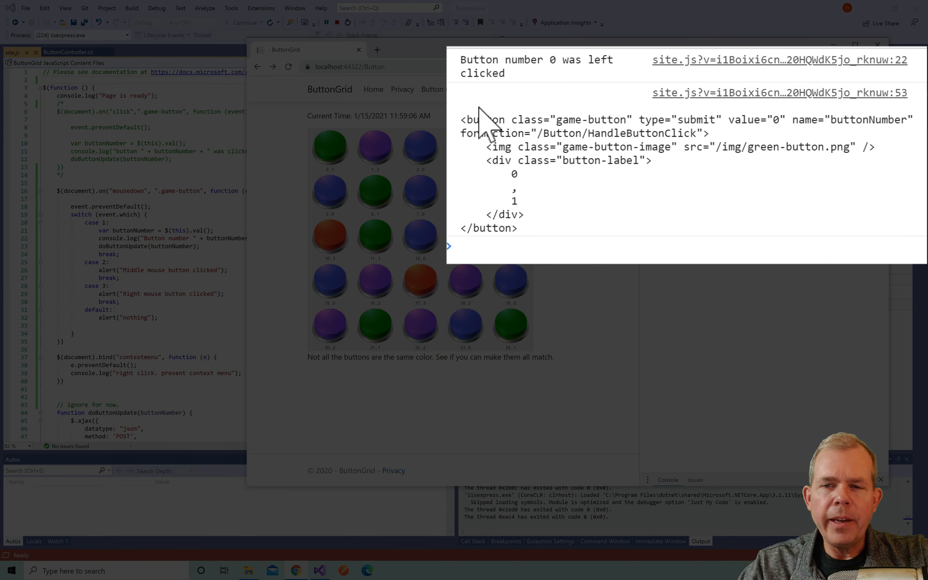
{"action": "mouse_move", "coordinate": [568, 88]}
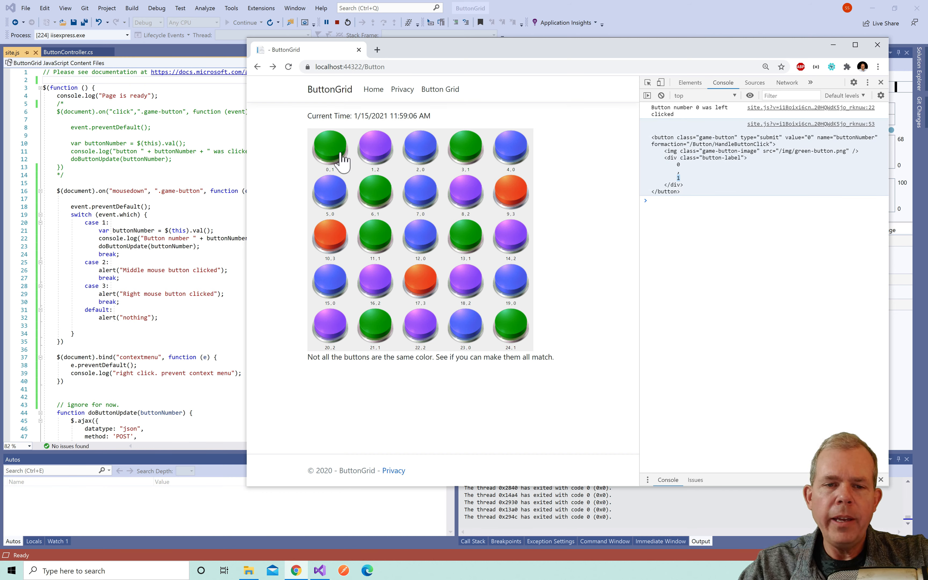
{"action": "left_click", "coordinate": [375, 144]}
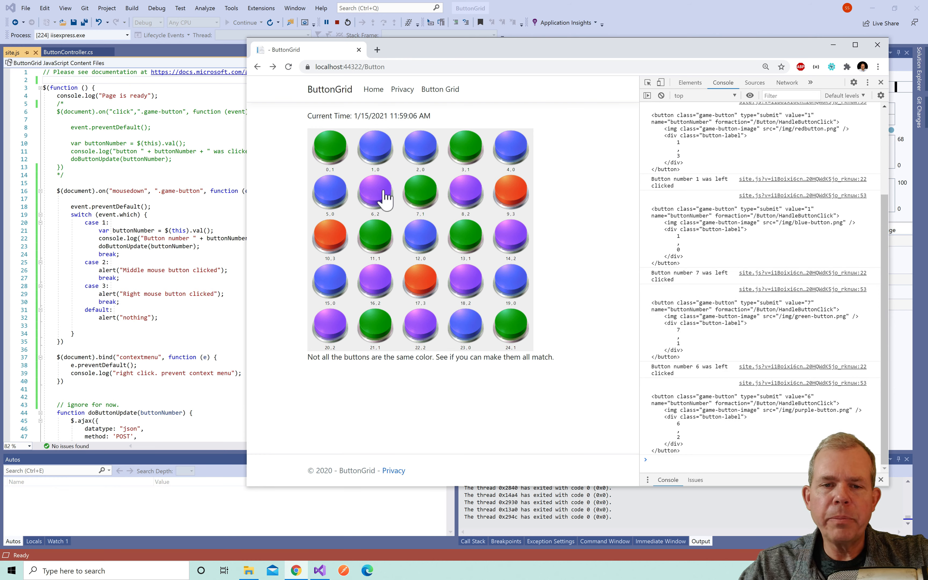
{"action": "mouse_move", "coordinate": [385, 204]}
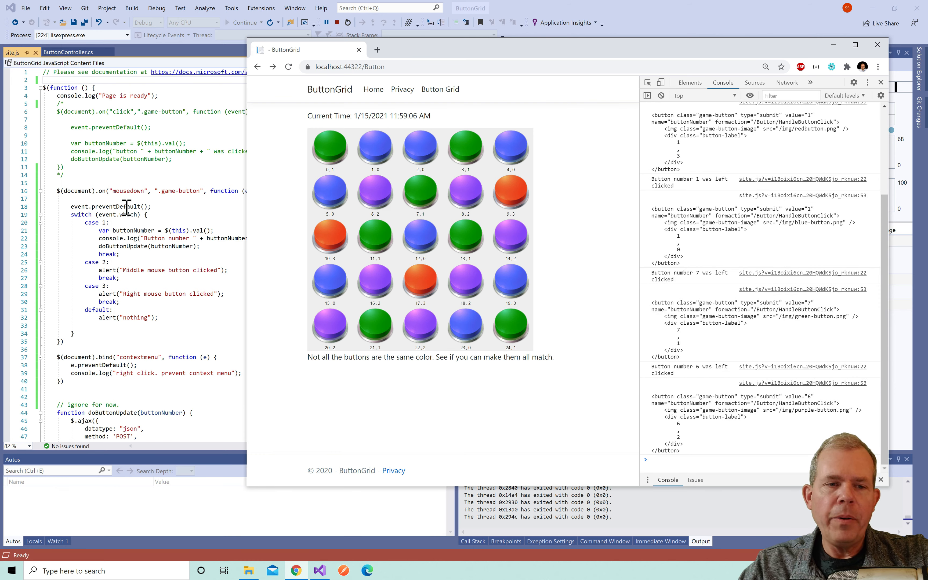
{"action": "mouse_move", "coordinate": [317, 242]}
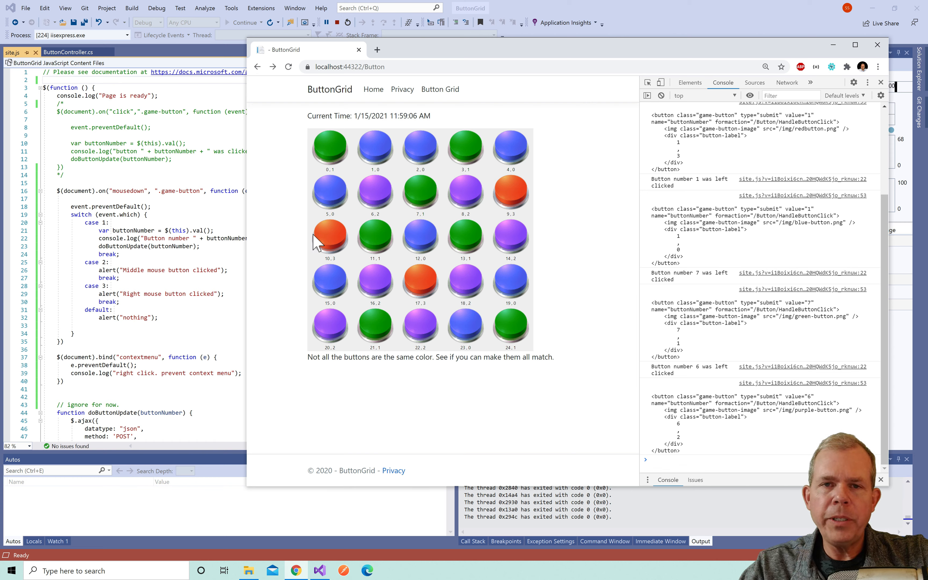
{"action": "mouse_move", "coordinate": [366, 263]}
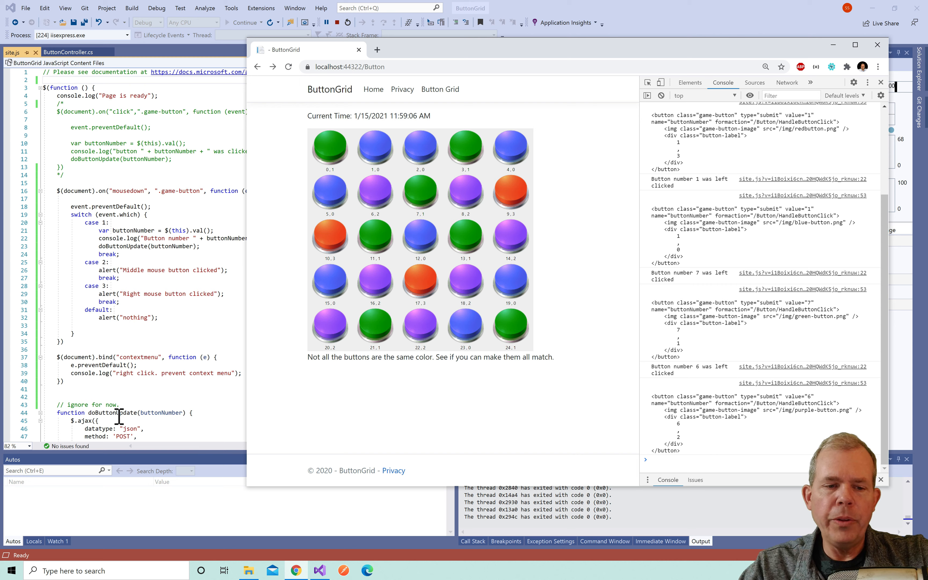
{"action": "mouse_move", "coordinate": [127, 412]}
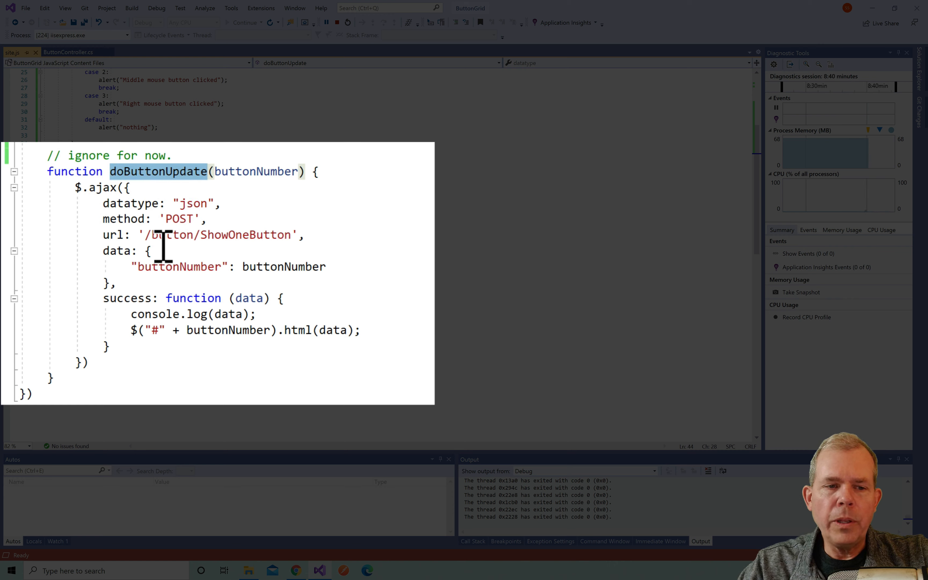
{"action": "double_click", "coordinate": [219, 234]}
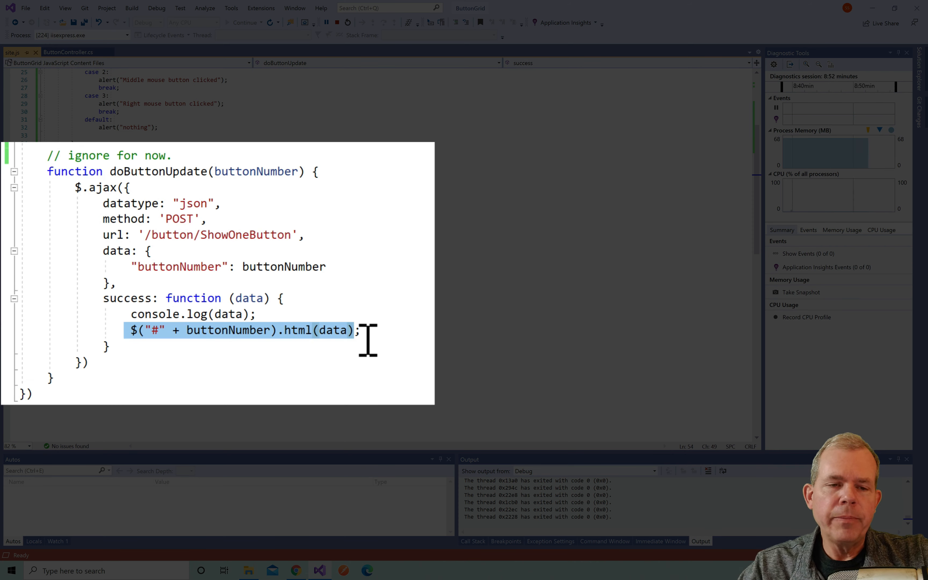
{"action": "mouse_move", "coordinate": [251, 249]}
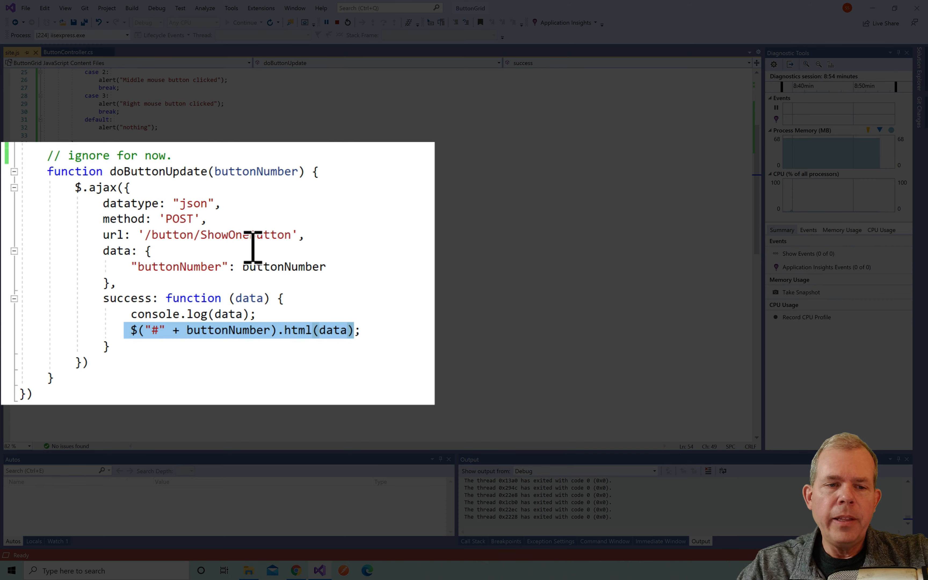
{"action": "double_click", "coordinate": [245, 235]}
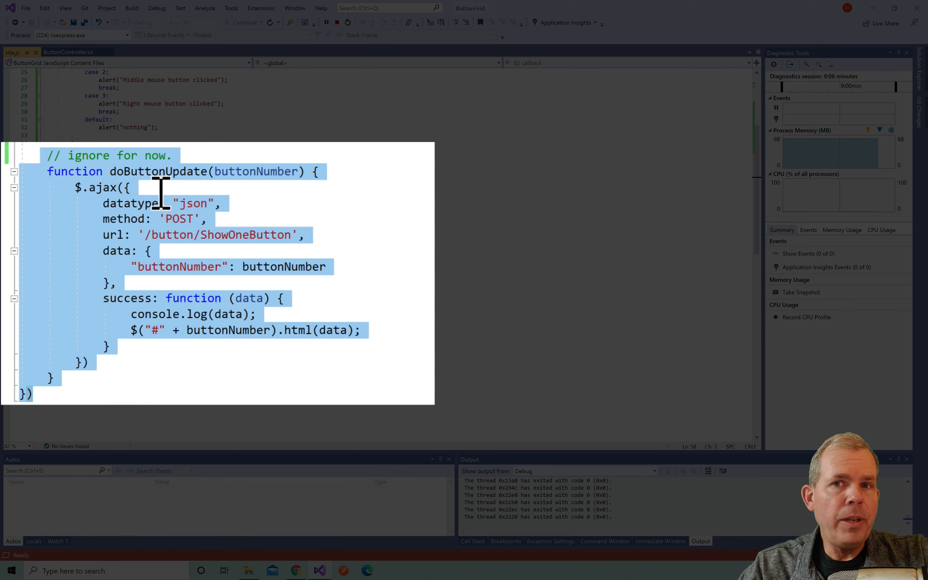
{"action": "double_click", "coordinate": [245, 234]}
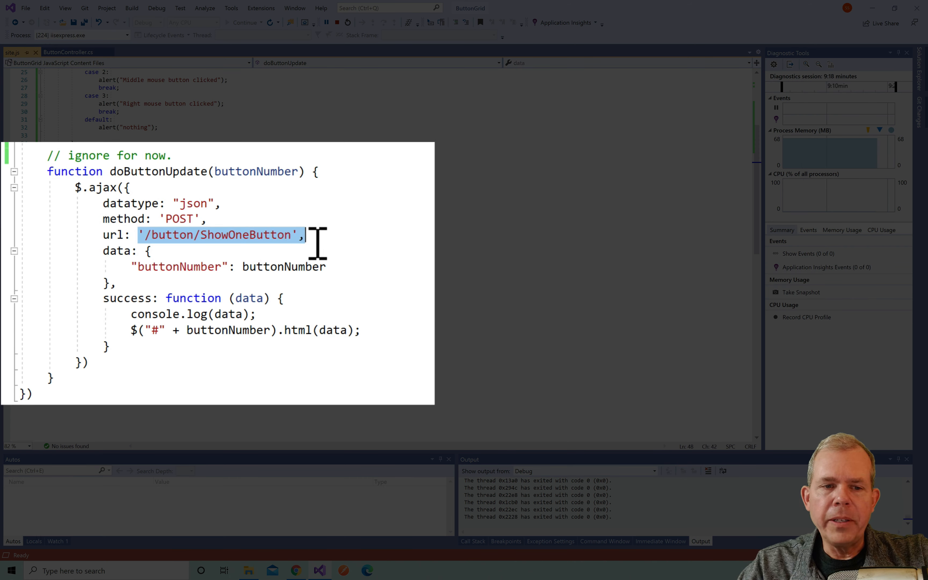
{"action": "mouse_move", "coordinate": [337, 330]}
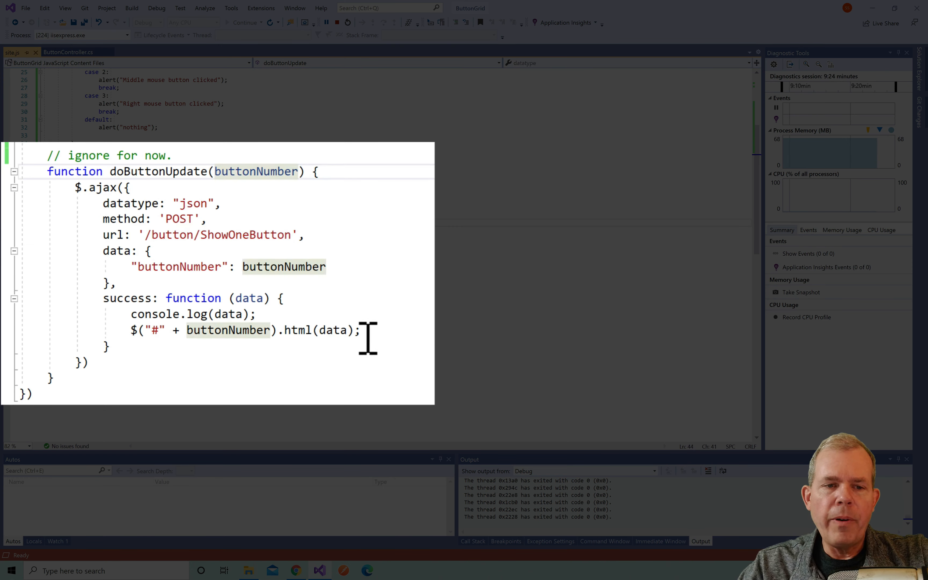
Add a urlString parameter to doButtonUpdate and use it as the AJAX url instead of the literal
{"action": "type", "text": ","}
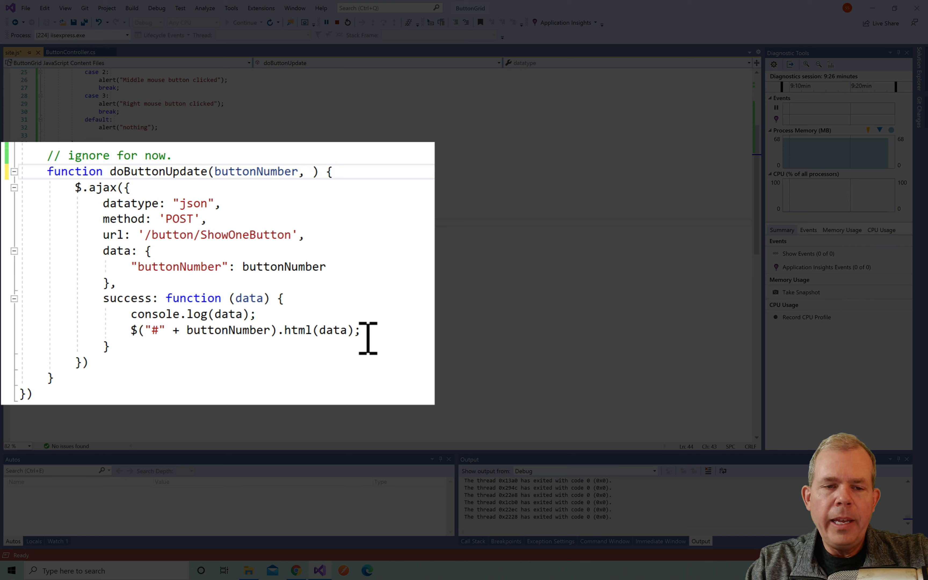
{"action": "type", "text": "urlString"}
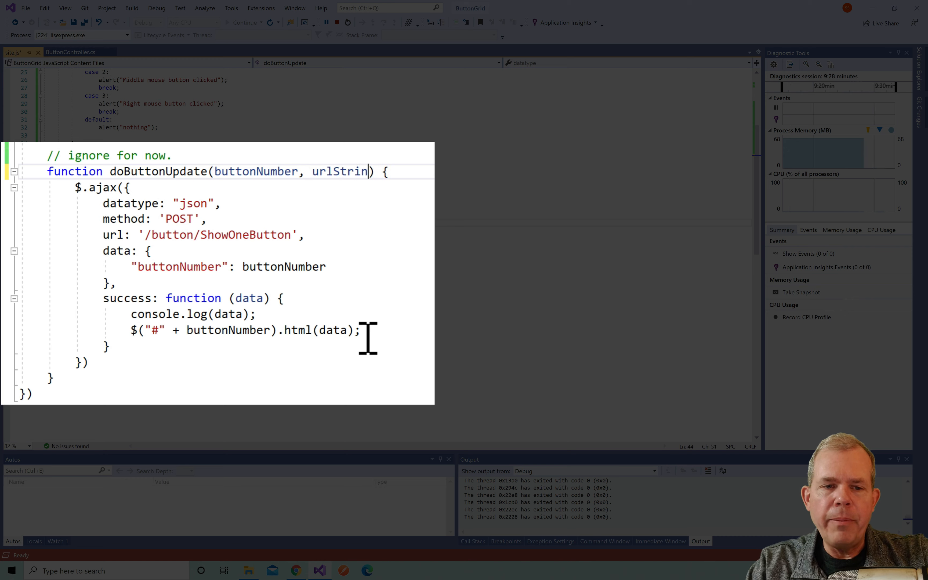
{"action": "type", "text": "g"}
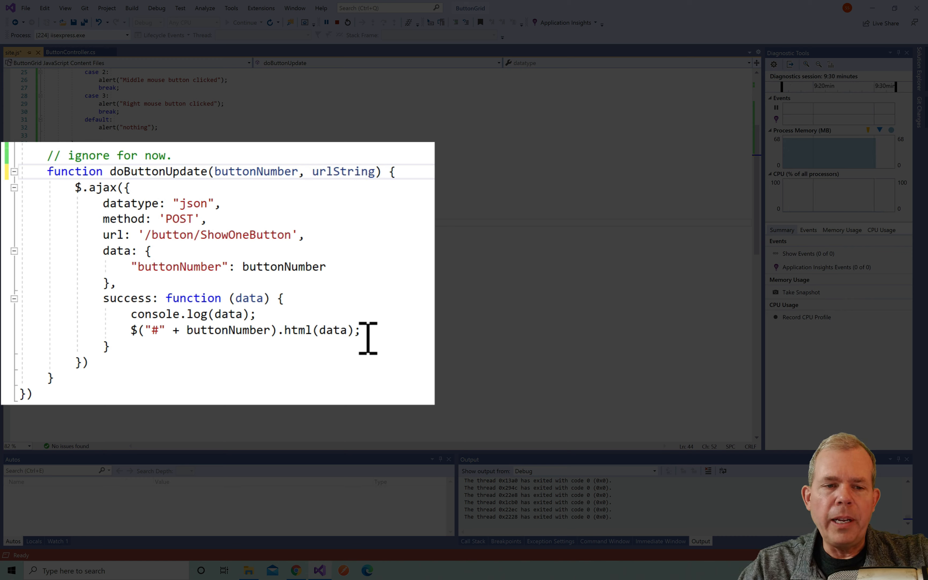
{"action": "double_click", "coordinate": [214, 234]}
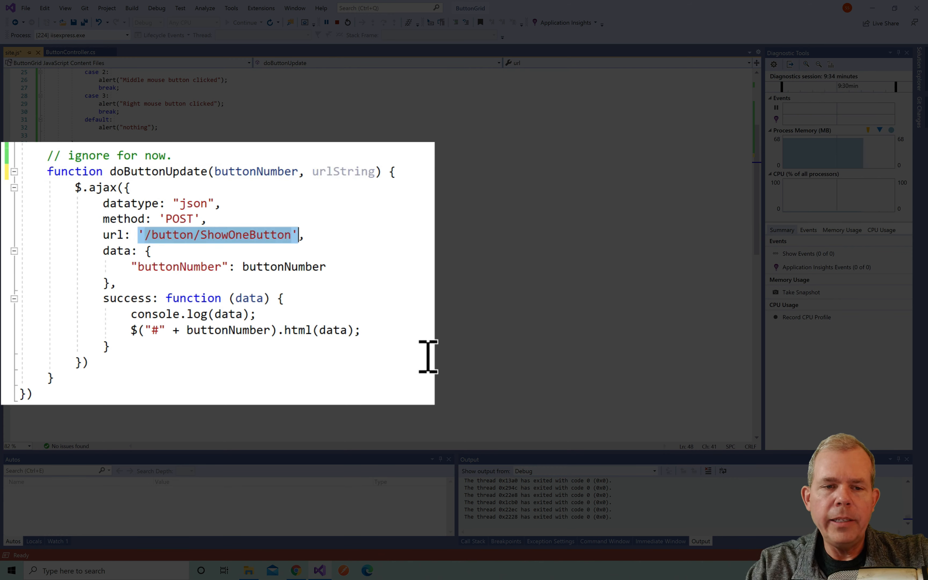
{"action": "type", "text": "urlString"}
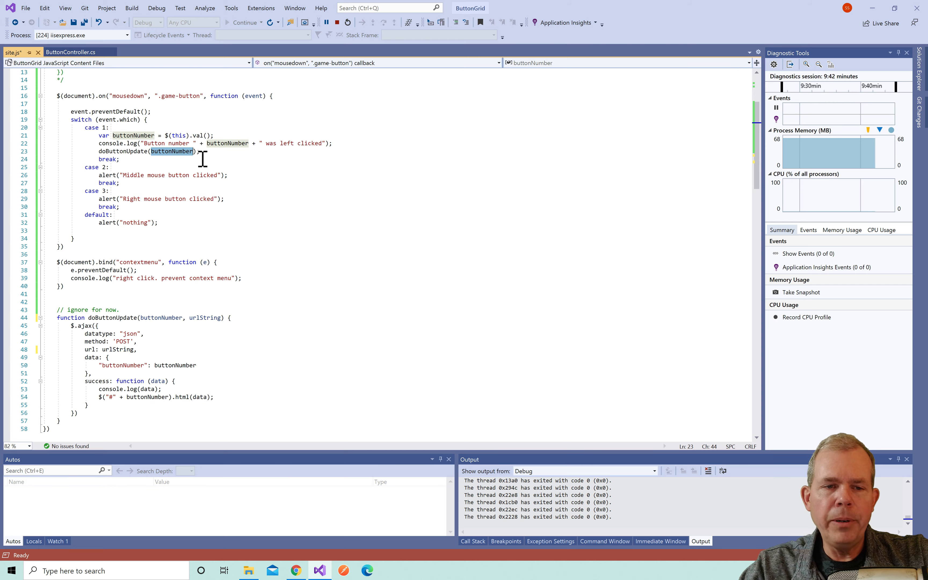
Pass 'button/ShowOneButton' as the urlString argument in the left-click doButtonUpdate call
{"action": "type", "text": ","}
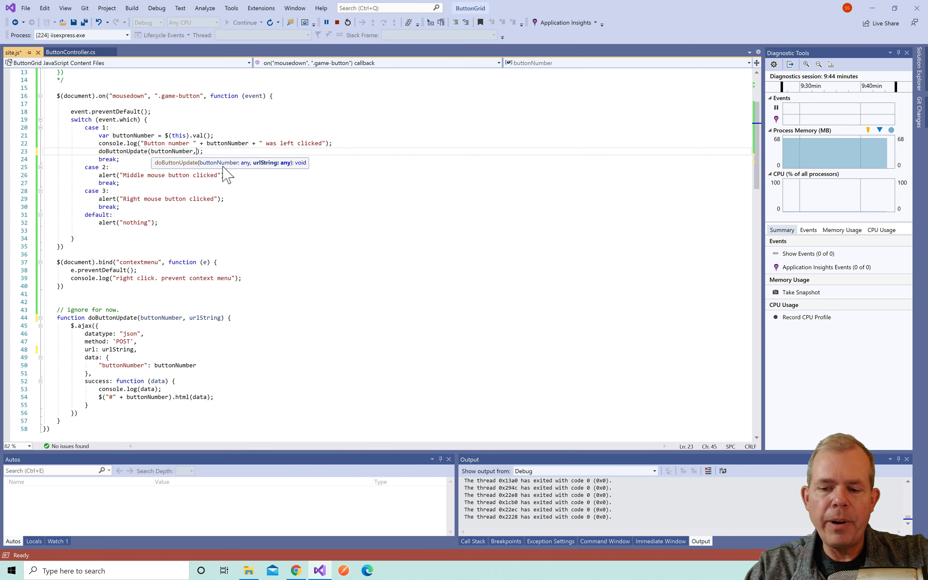
{"action": "type", "text": "'"}
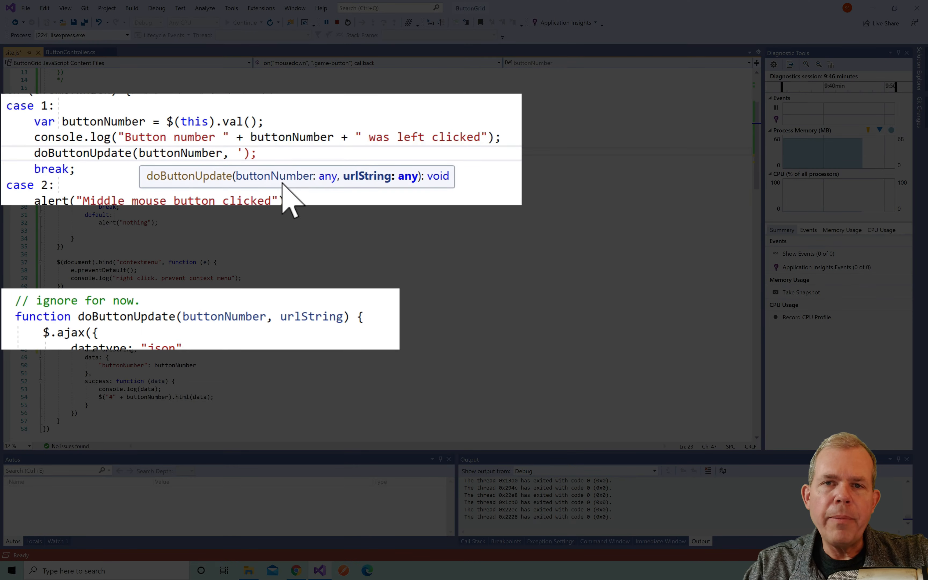
{"action": "type", "text": "/"}
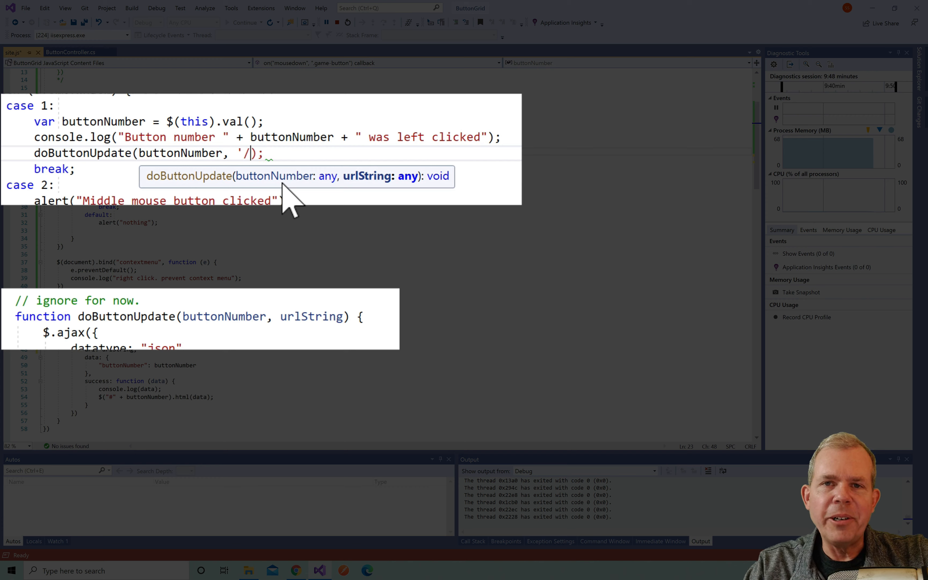
{"action": "key", "text": "Backspace"}
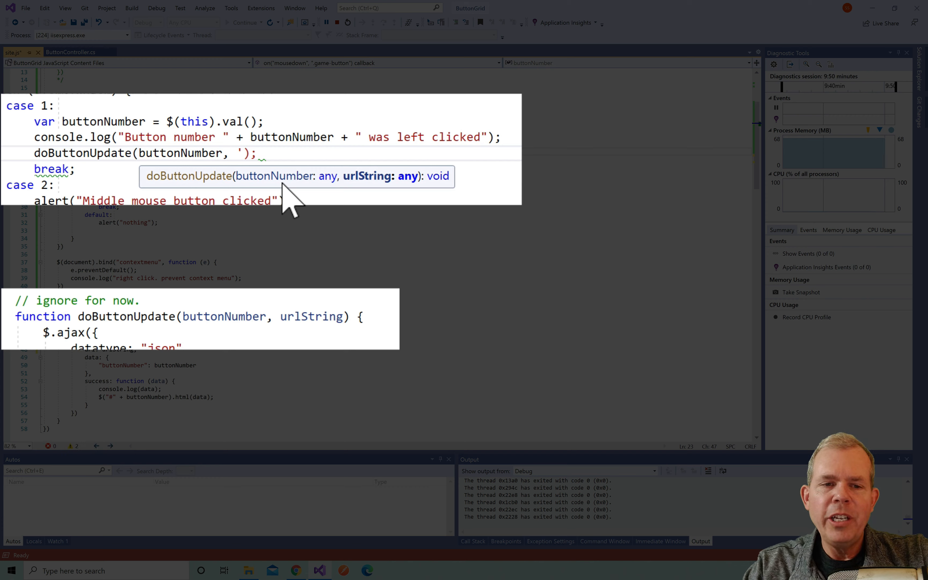
{"action": "type", "text": "button/"}
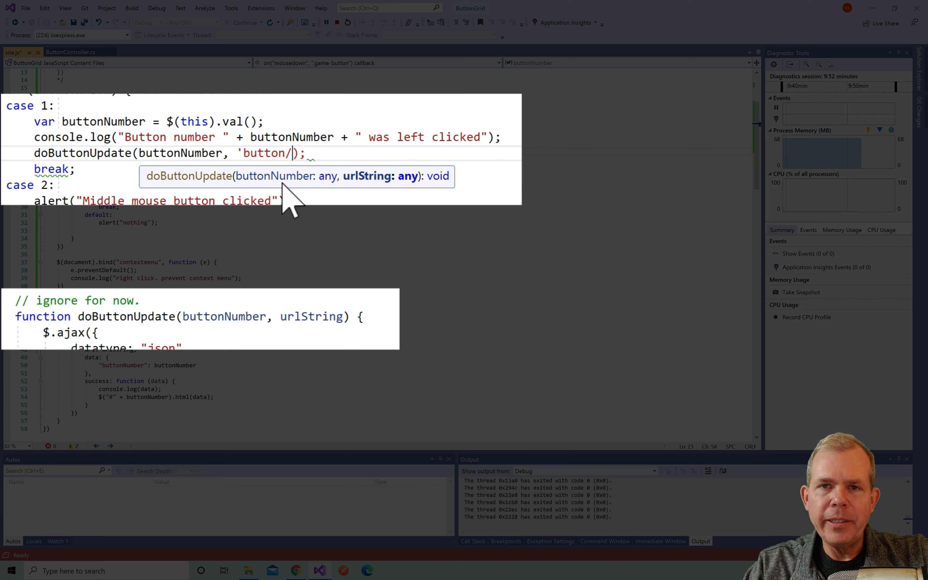
{"action": "type", "text": "ShowOne"}
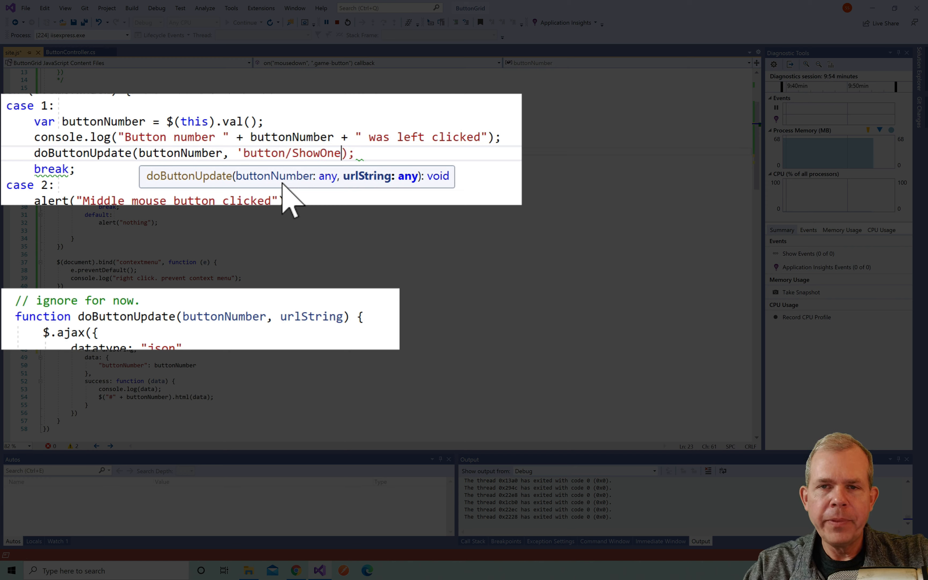
{"action": "type", "text": "Button"}
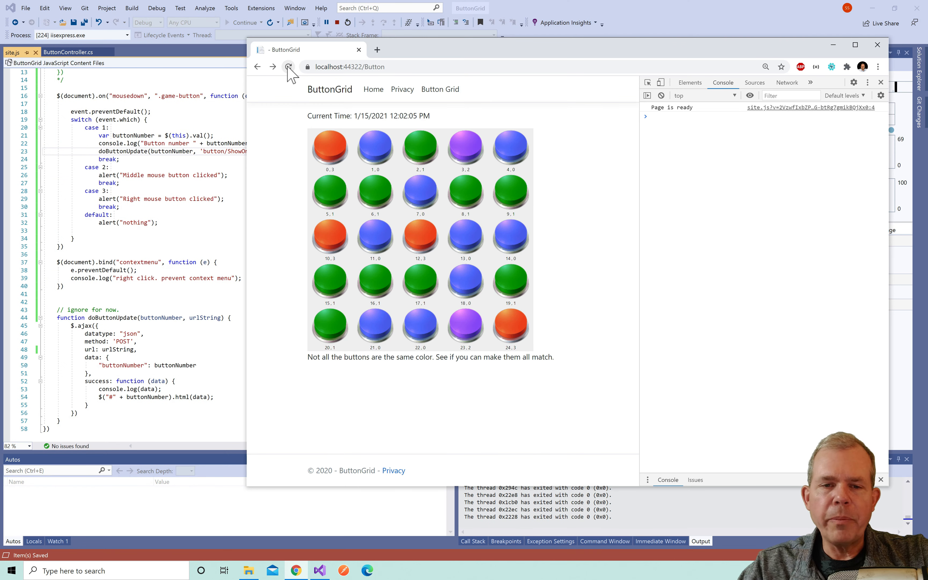
Left-click button 1 twice in Chrome so it advances to green and logs the click
{"action": "left_click", "coordinate": [374, 147]}
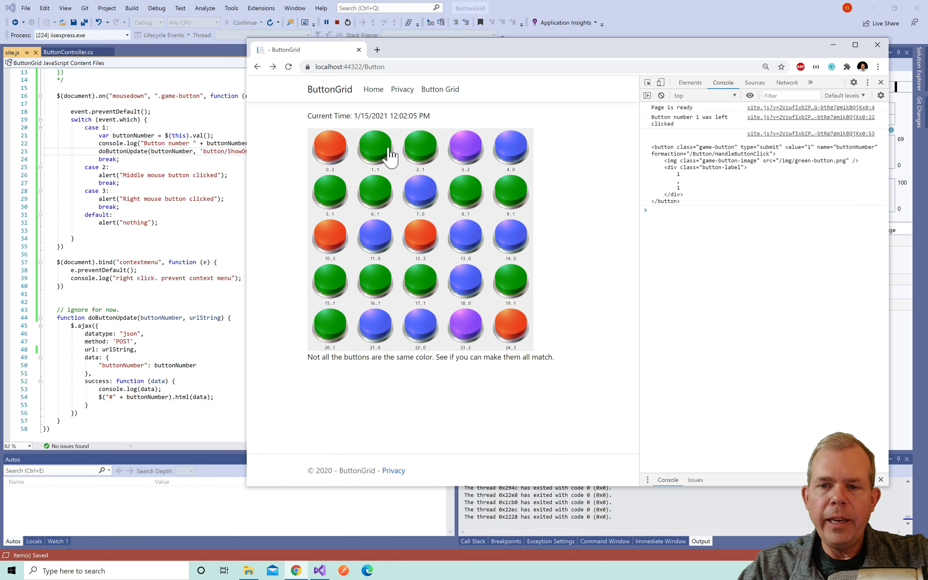
{"action": "left_click", "coordinate": [373, 146]}
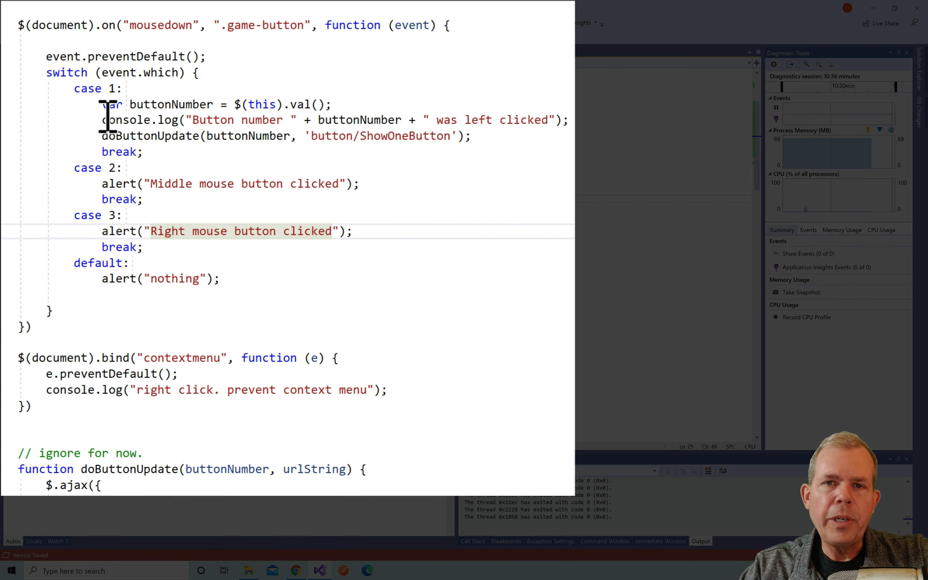
Replace case 3's alert lines so it logs a RIGHT click and calls doButtonUpdate with 'button/RightMouseShowOneButton'
{"action": "left_click_drag", "start_coordinate": [107, 104], "coordinate": [470, 136]}
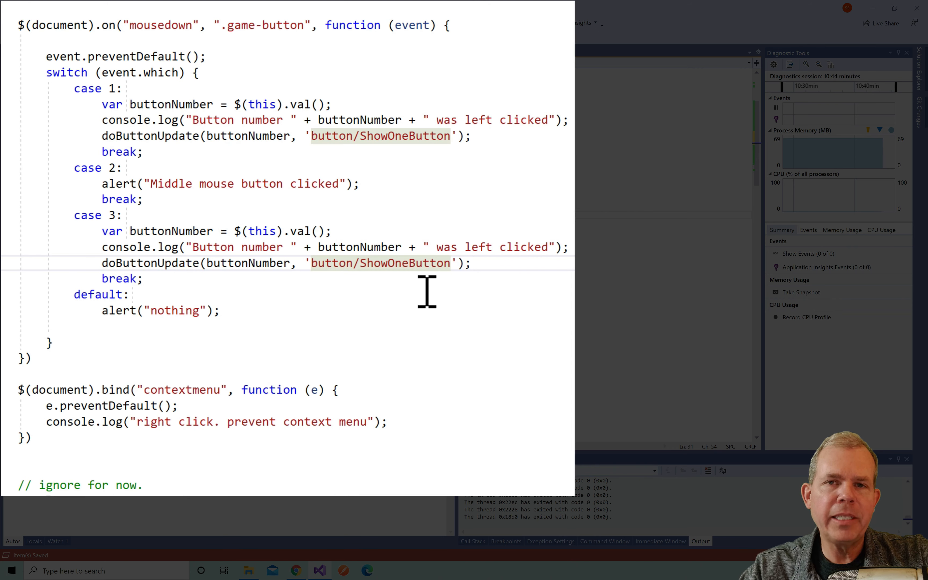
{"action": "type", "text": "RightMouse"}
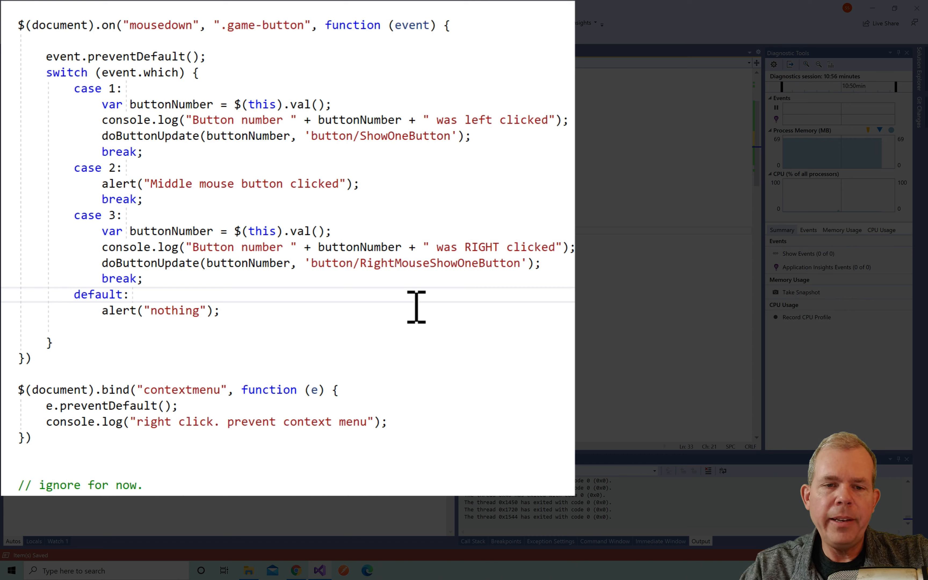
{"action": "left_click", "coordinate": [130, 294]}
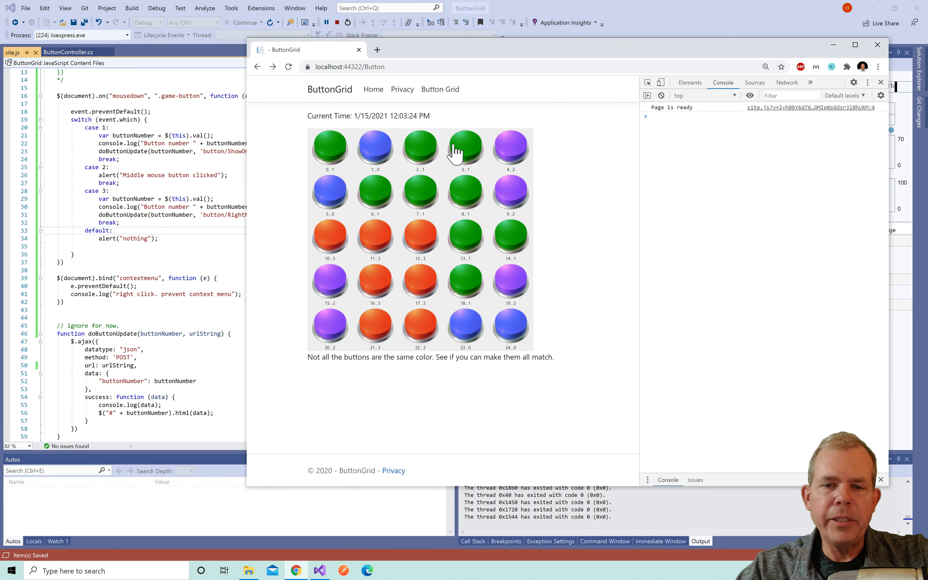
Reload ButtonGrid, left-click buttons 3 and 4, then right-click button 4 and see the 404 error
{"action": "left_click", "coordinate": [375, 147]}
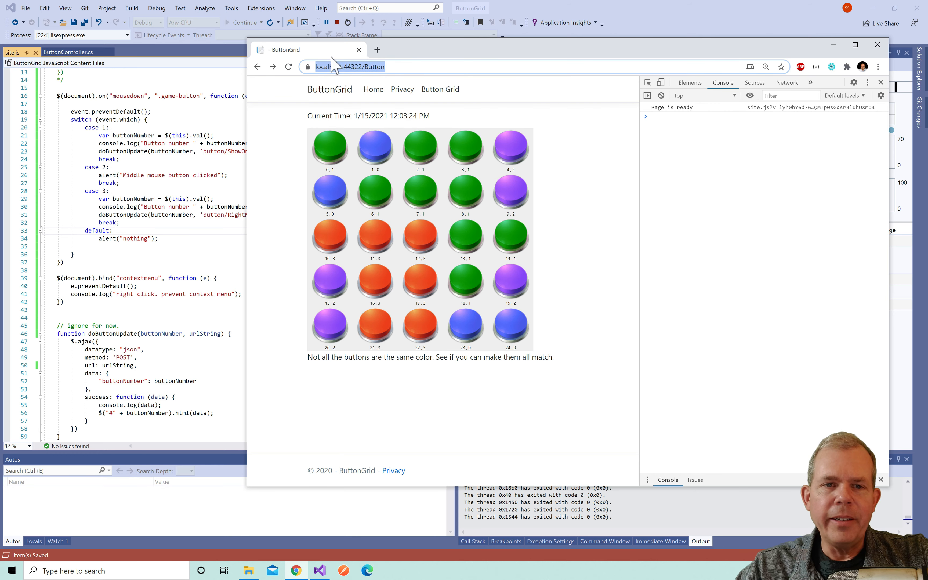
{"action": "left_click", "coordinate": [288, 66]}
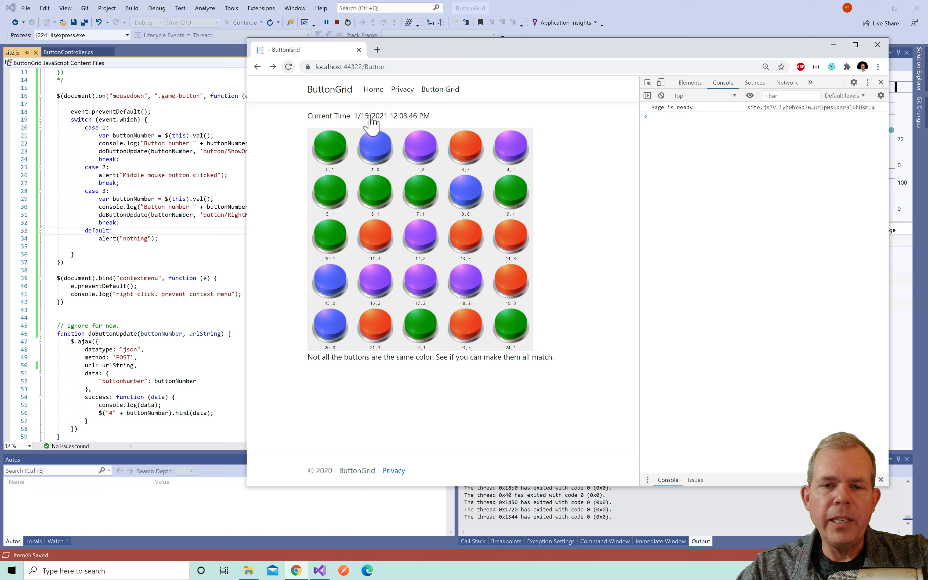
{"action": "left_click", "coordinate": [465, 146]}
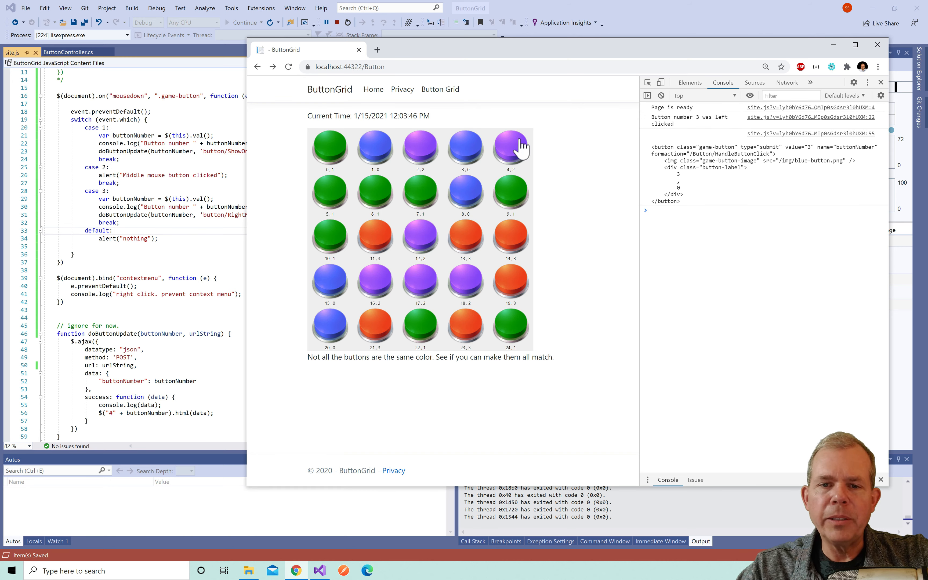
{"action": "left_click", "coordinate": [511, 147]}
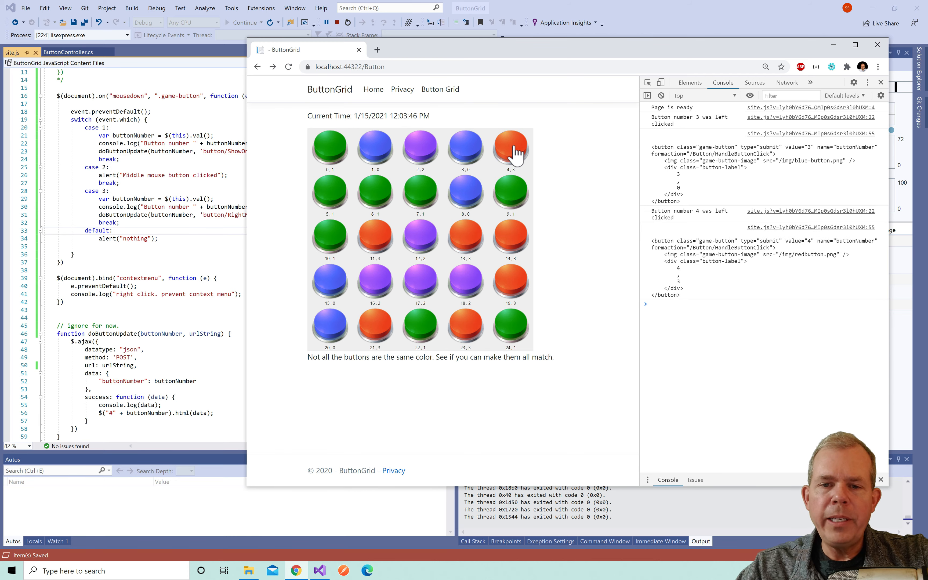
{"action": "right_click", "coordinate": [511, 147]}
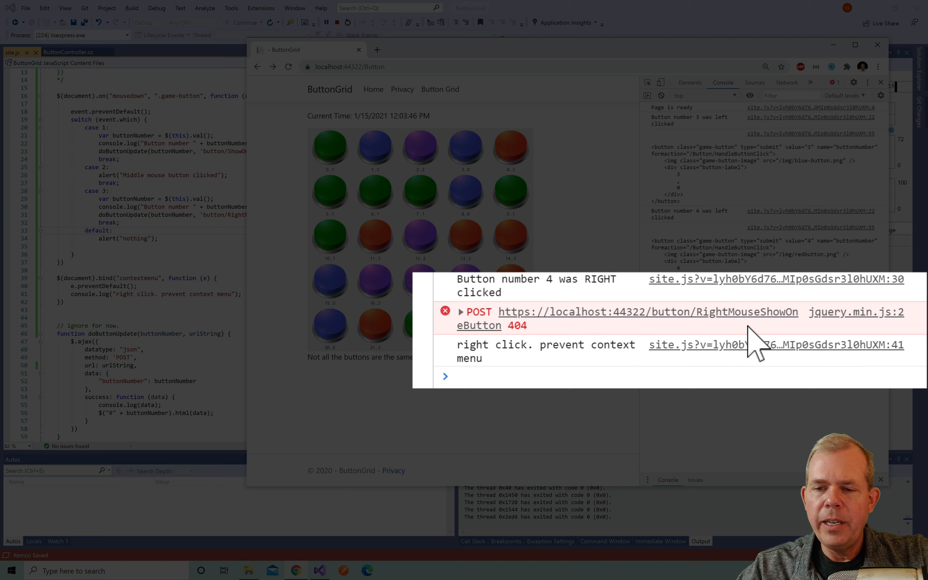
{"action": "mouse_move", "coordinate": [568, 346]}
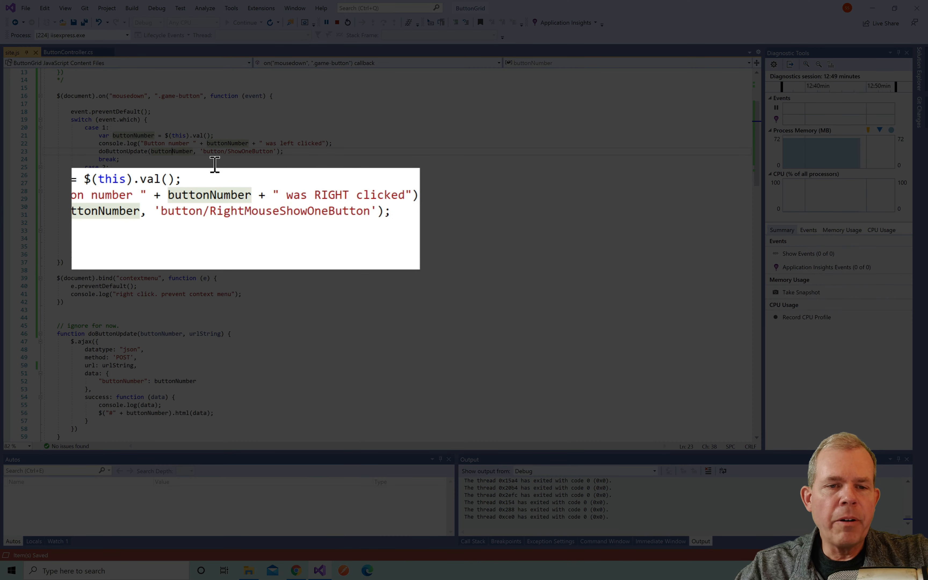
Replace RightMouseShowOneButton in site.js with the controller's RightClickShowOneButton method name
{"action": "double_click", "coordinate": [265, 210]}
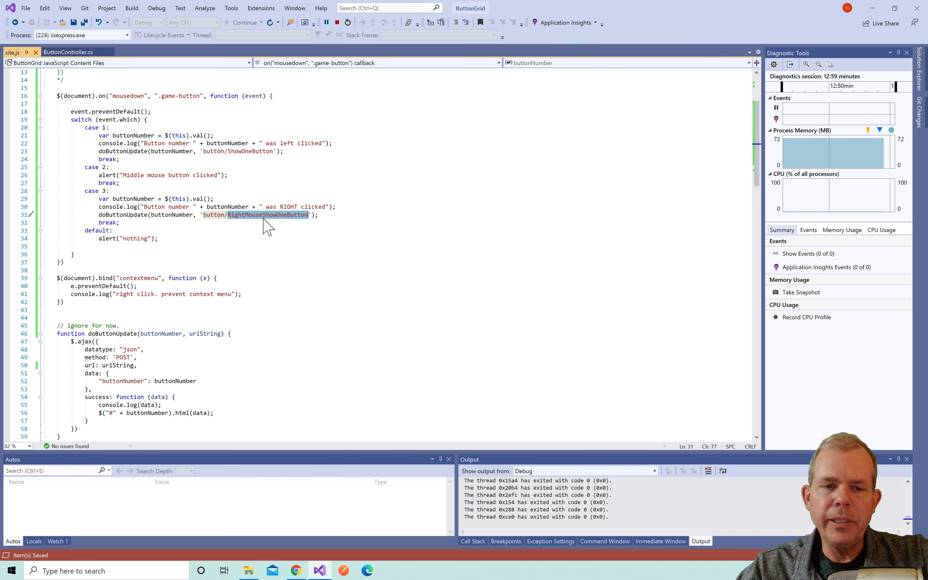
{"action": "left_click", "coordinate": [69, 52]}
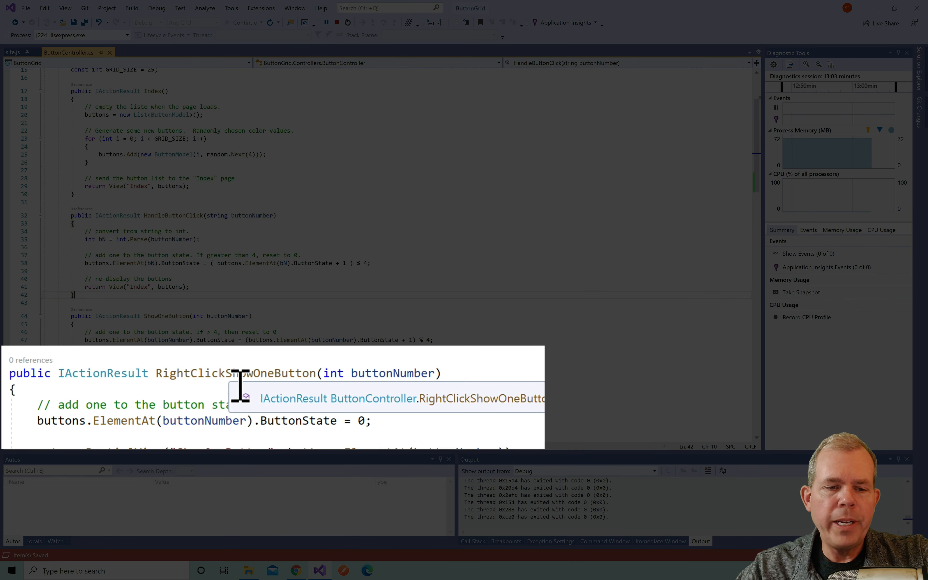
{"action": "double_click", "coordinate": [235, 373]}
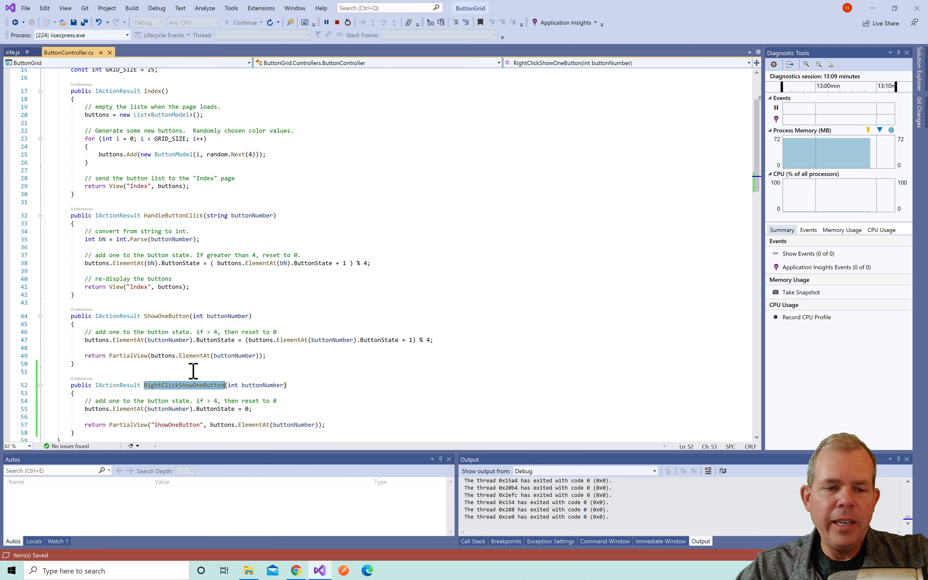
{"action": "mouse_move", "coordinate": [28, 82]}
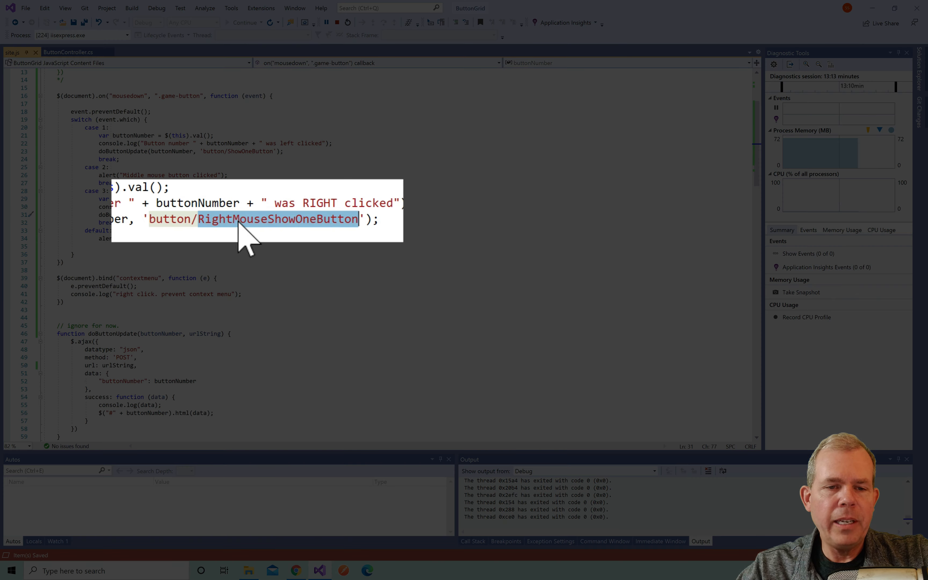
{"action": "key", "text": "Delete"}
{"action": "type", "text": "Click"}
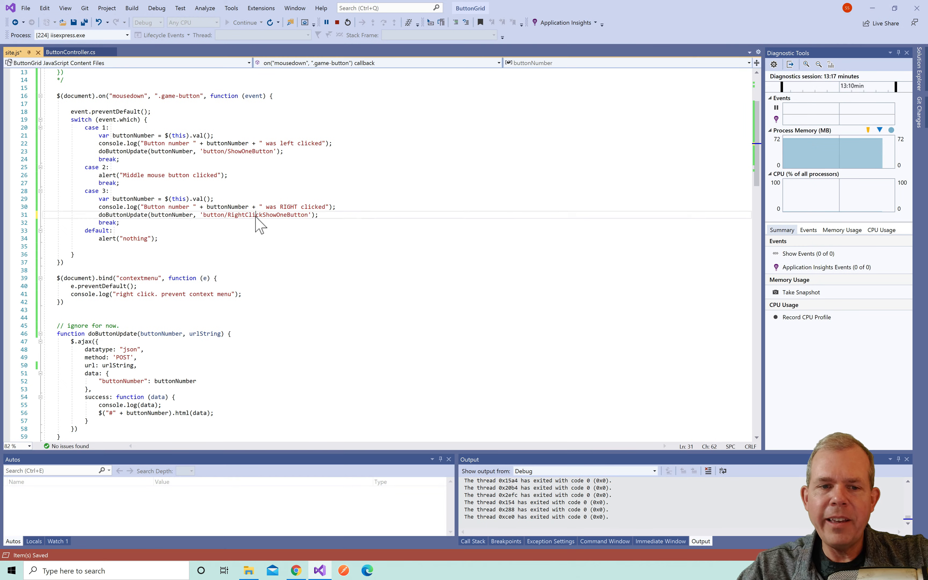
{"action": "double_click", "coordinate": [267, 215]}
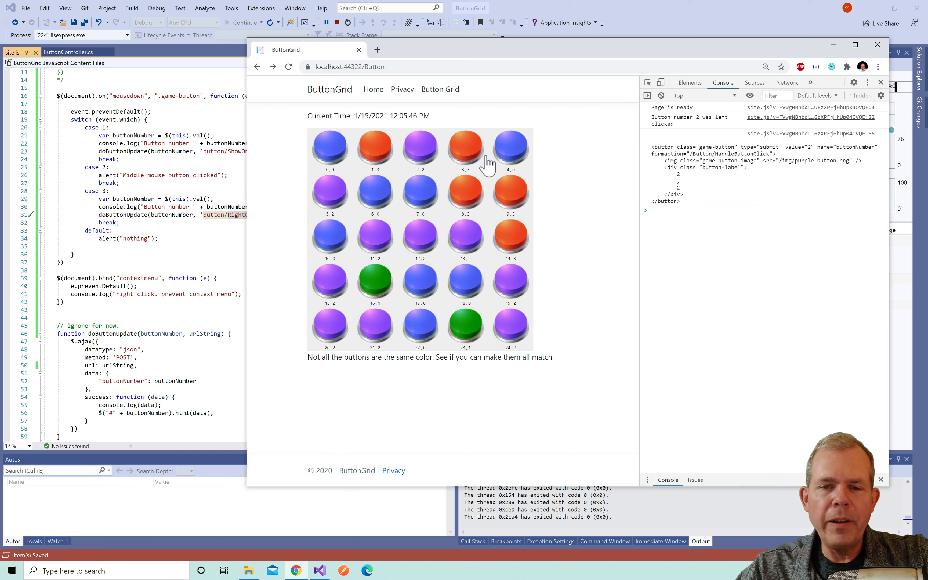
Right-click buttons 3, 9, 14 and 4 to reset them to blue, left-clicking button 14 in between
{"action": "right_click", "coordinate": [465, 145]}
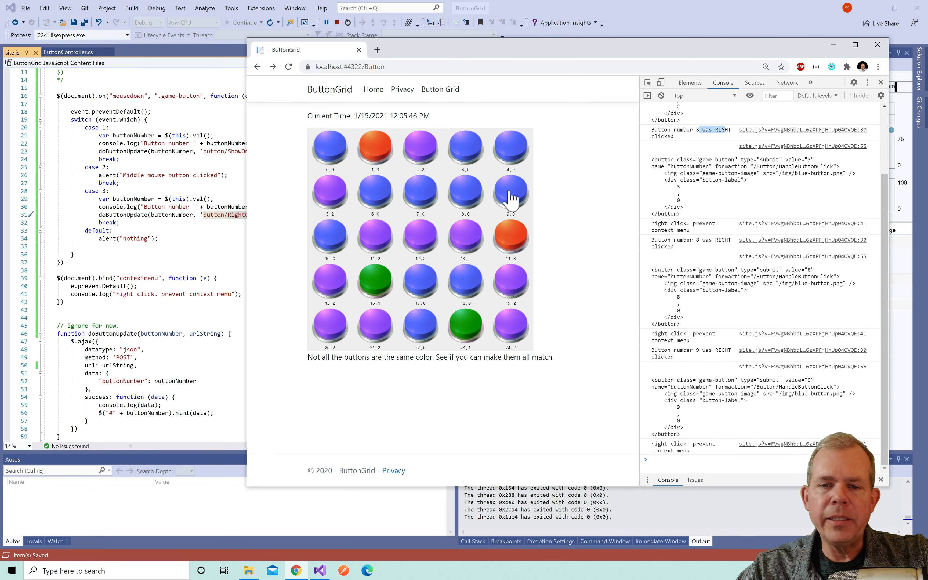
{"action": "right_click", "coordinate": [510, 237]}
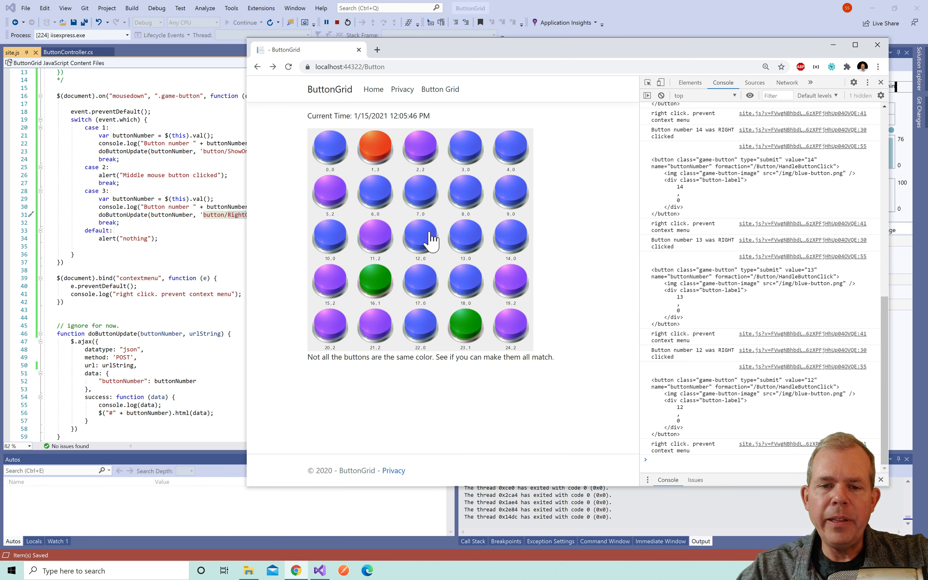
{"action": "left_click", "coordinate": [466, 191]}
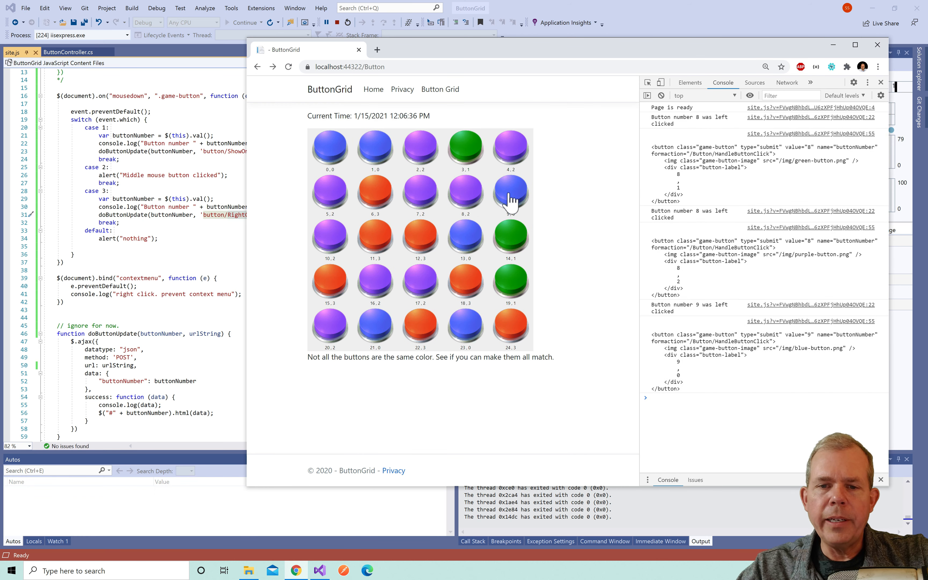
{"action": "left_click", "coordinate": [510, 238]}
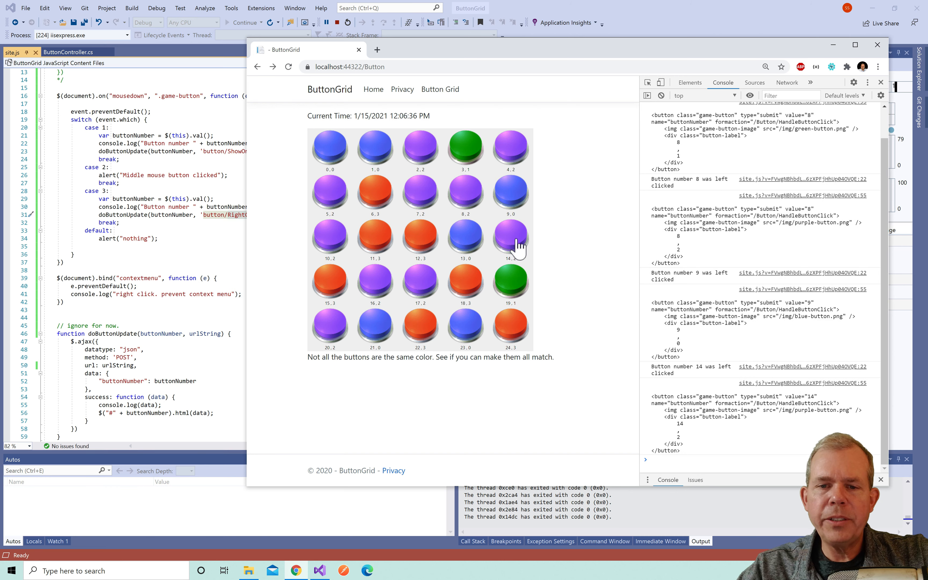
{"action": "right_click", "coordinate": [511, 282]}
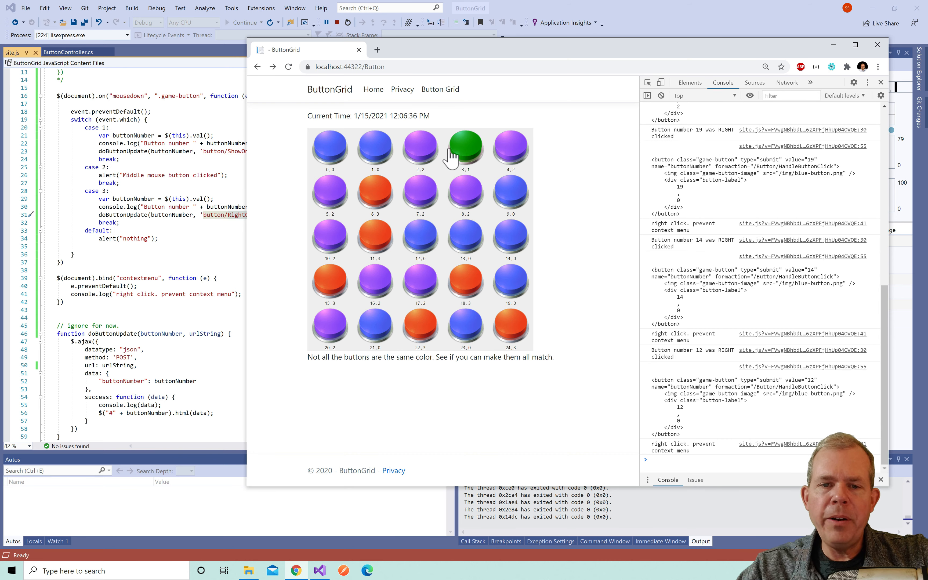
{"action": "mouse_move", "coordinate": [651, 213]}
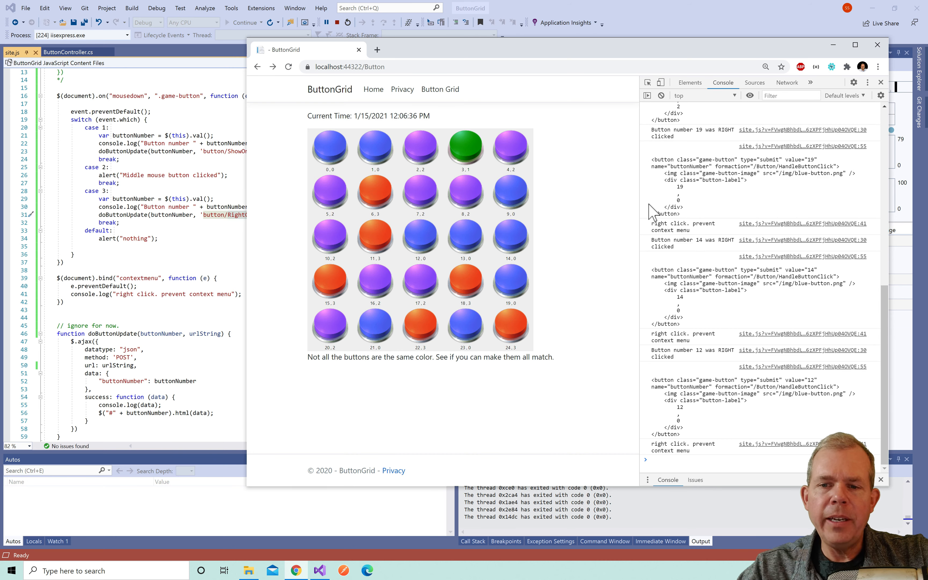
{"action": "mouse_move", "coordinate": [536, 256]}
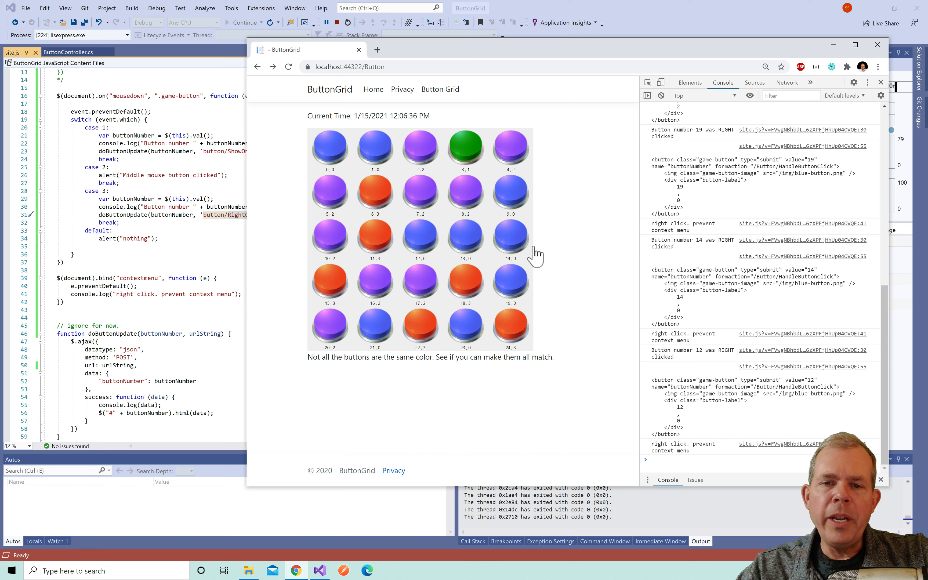
{"action": "mouse_move", "coordinate": [541, 299]}
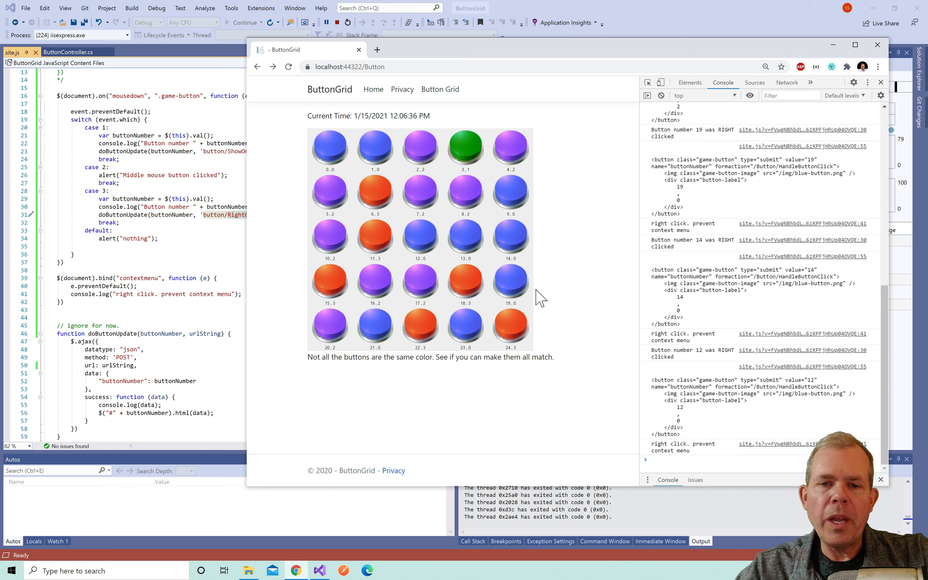
{"action": "right_click", "coordinate": [510, 148]}
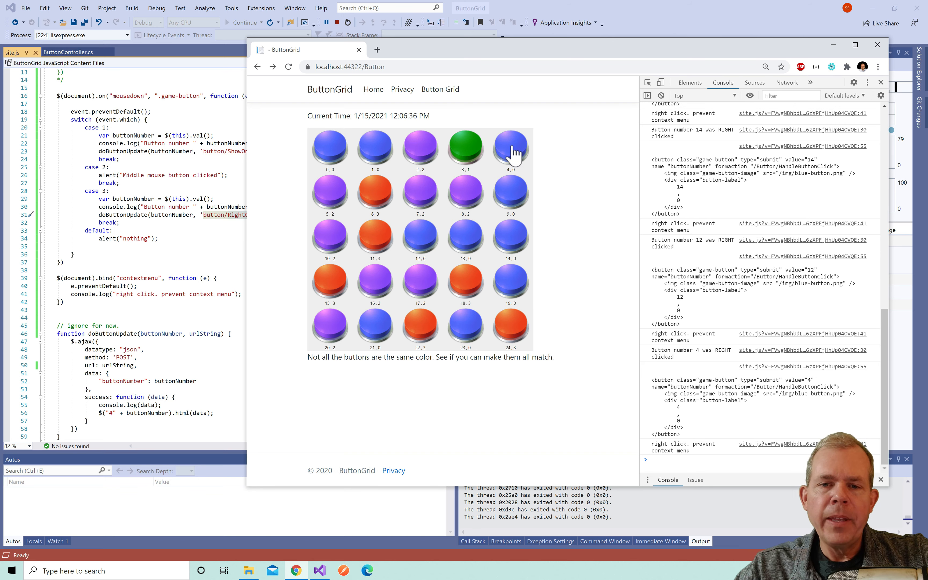